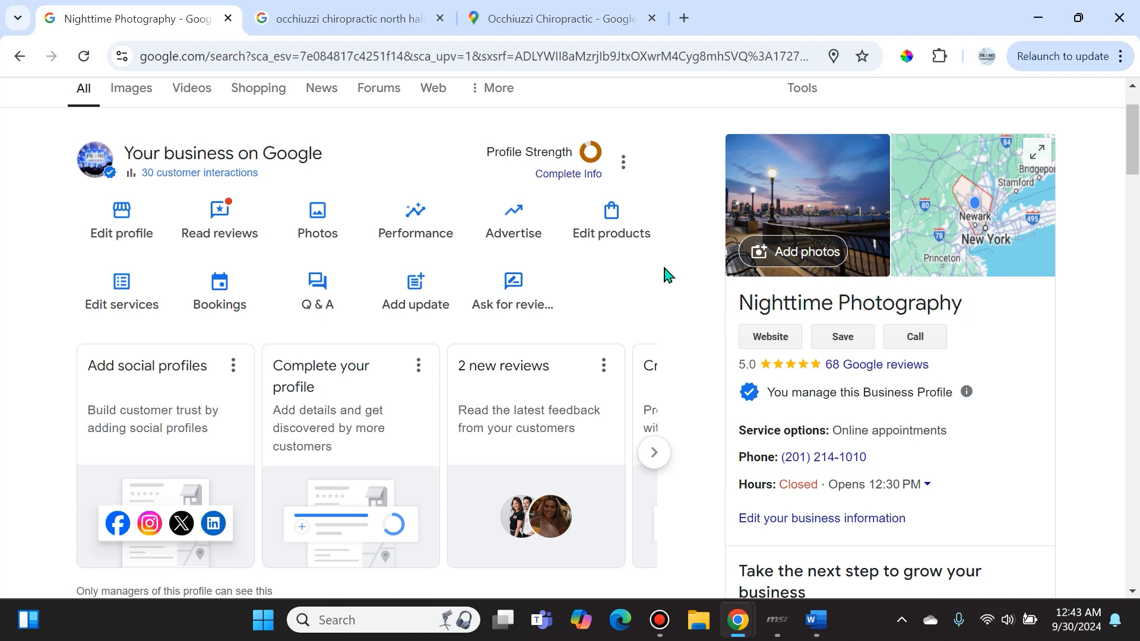
pyautogui.moveTo(655, 285)
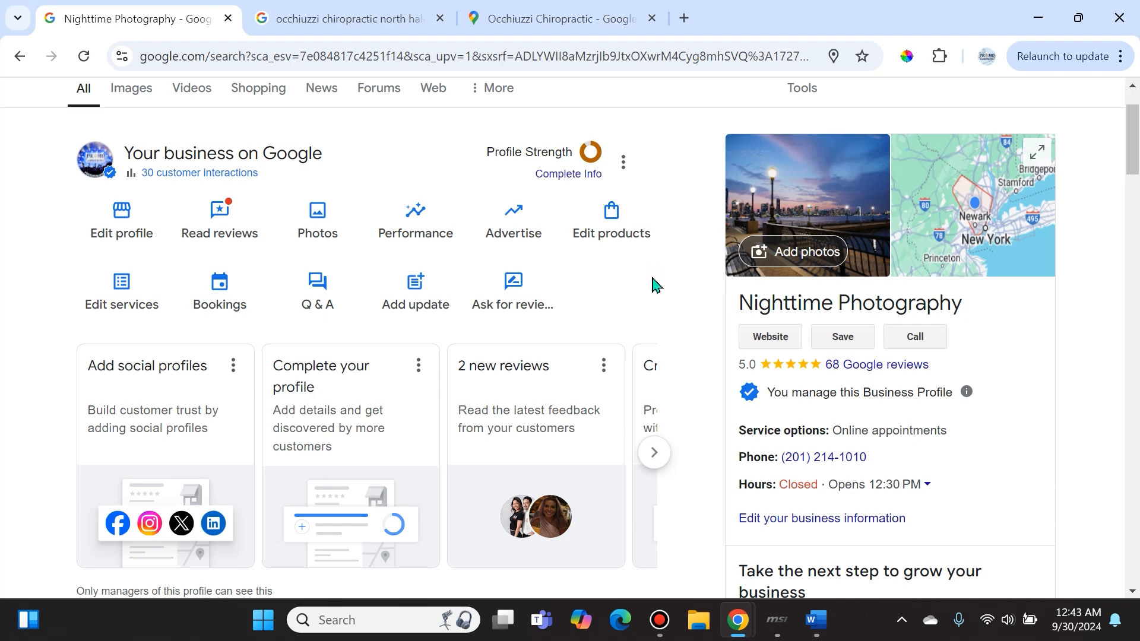
pyautogui.moveTo(206, 361)
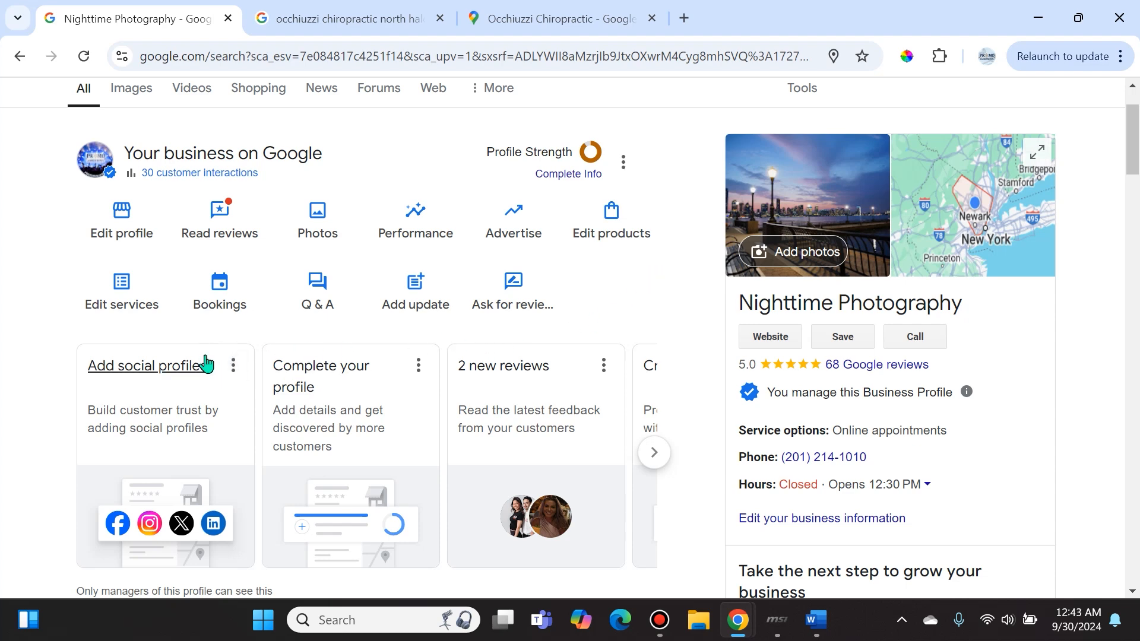
pyautogui.moveTo(100, 141)
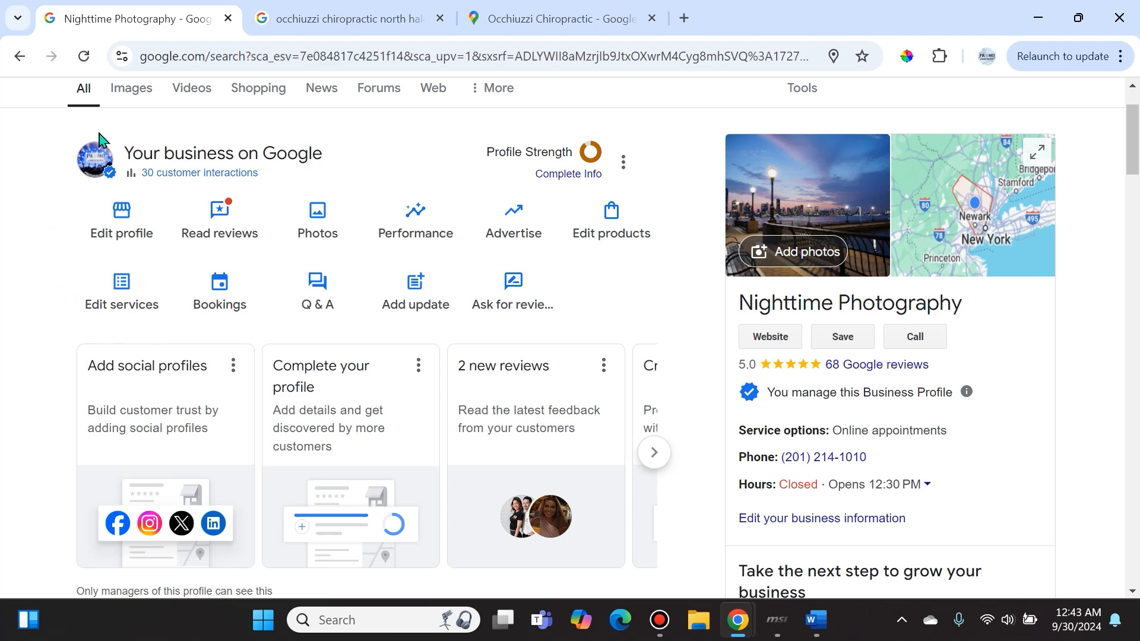
pyautogui.moveTo(699, 223)
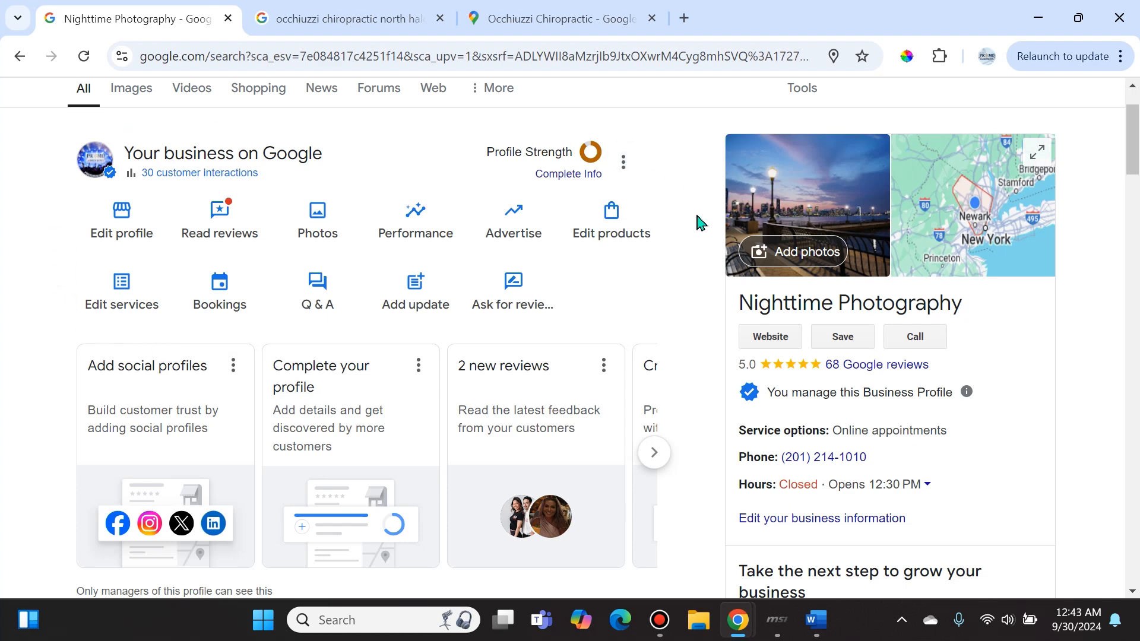
pyautogui.moveTo(709, 243)
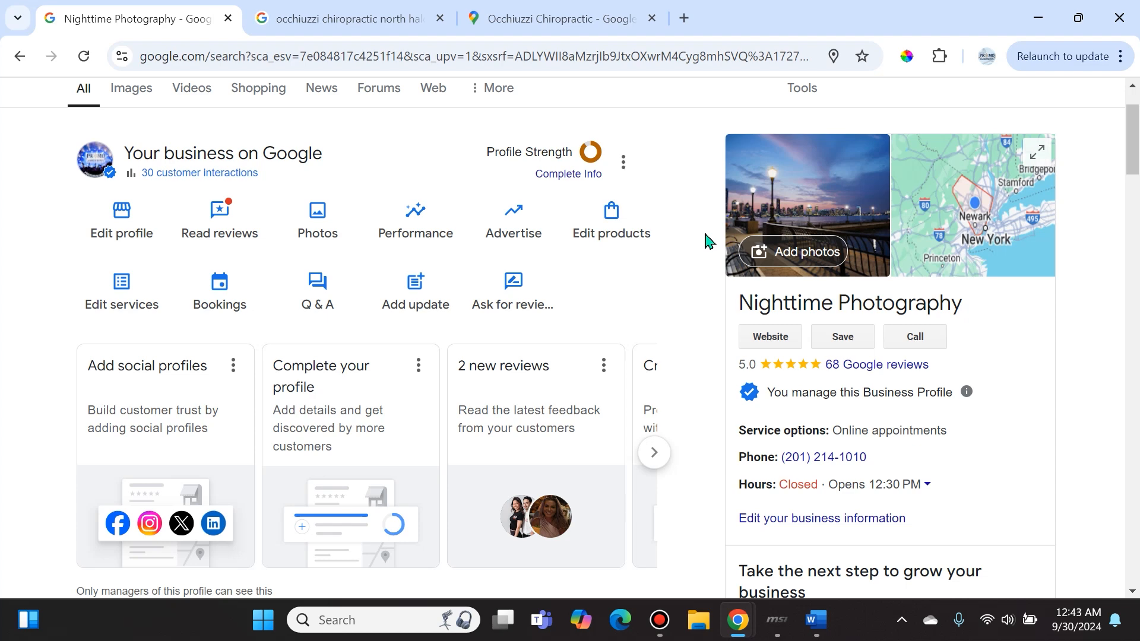
pyautogui.moveTo(688, 296)
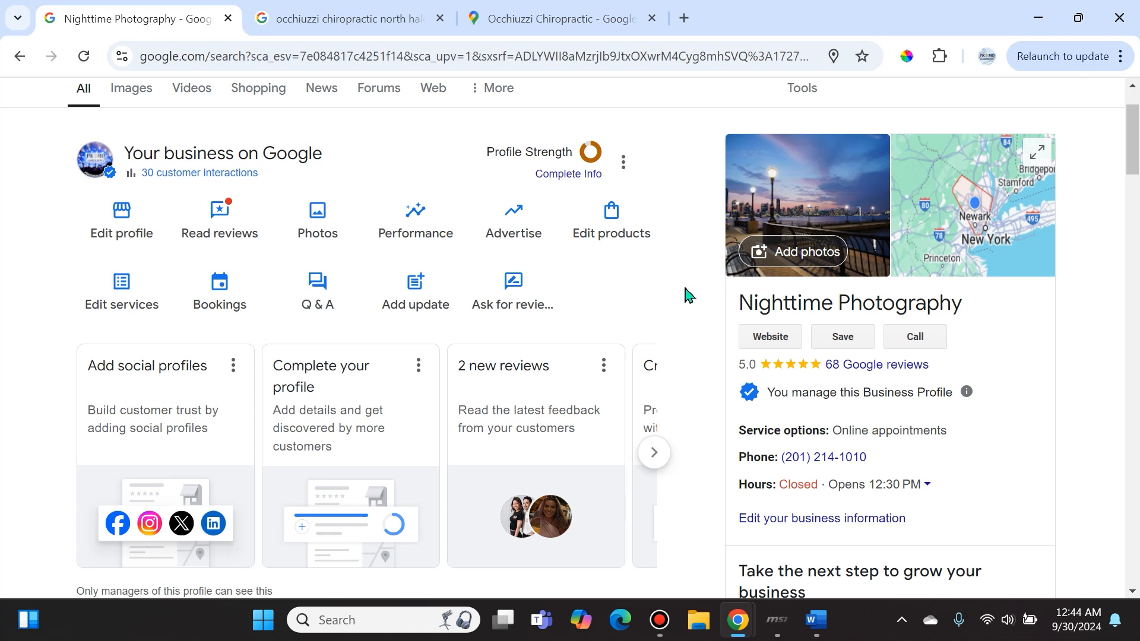
pyautogui.moveTo(658, 294)
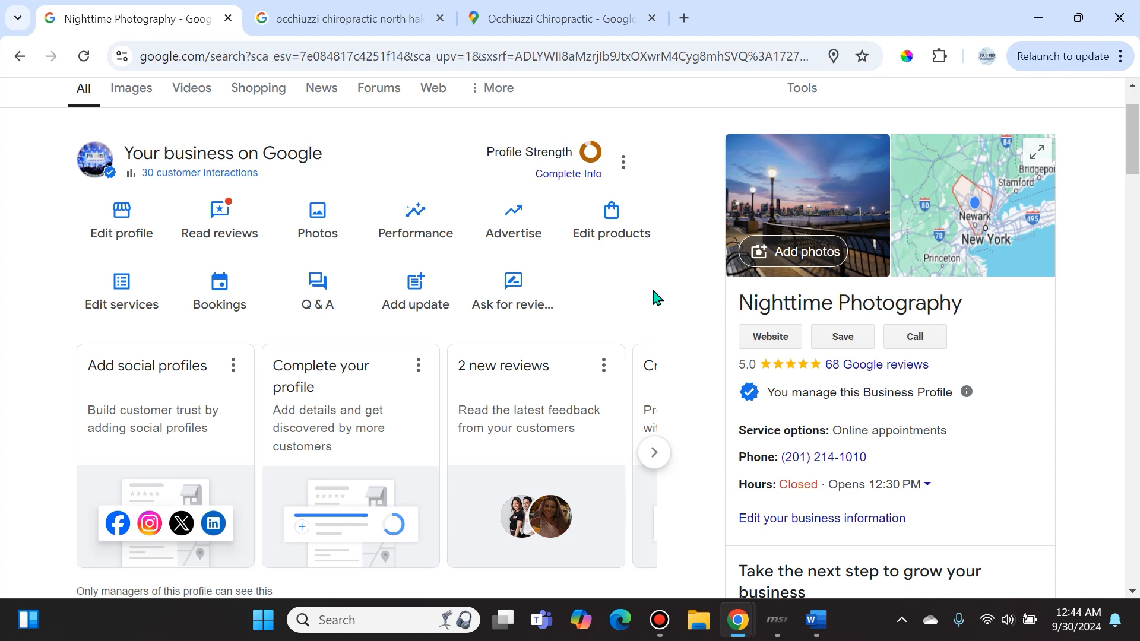
pyautogui.moveTo(629, 188)
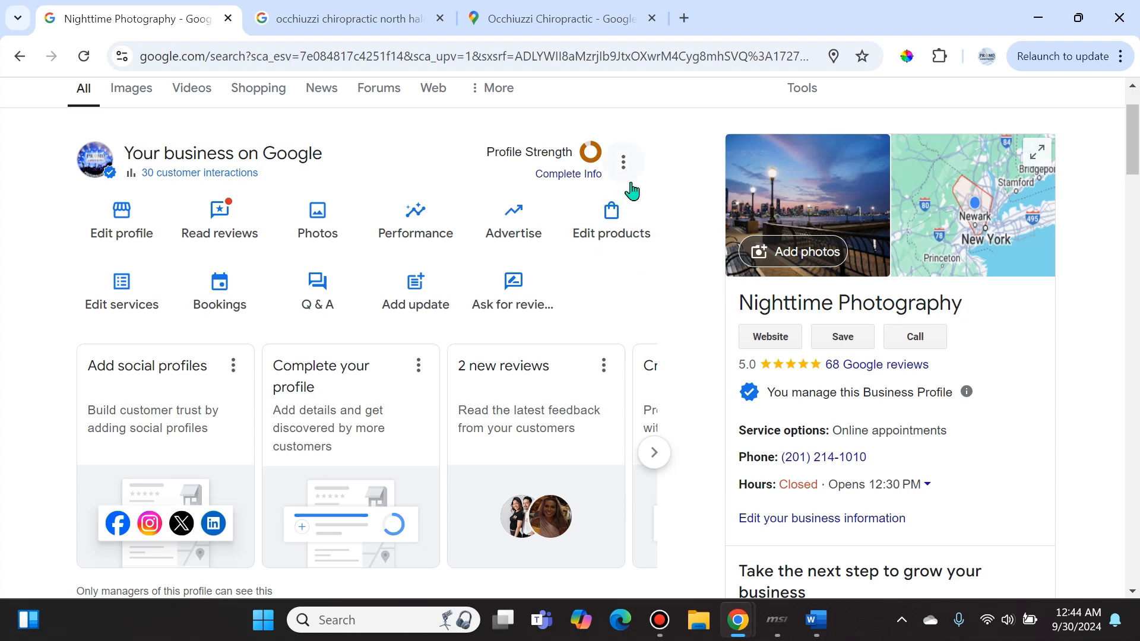
pyautogui.moveTo(636, 312)
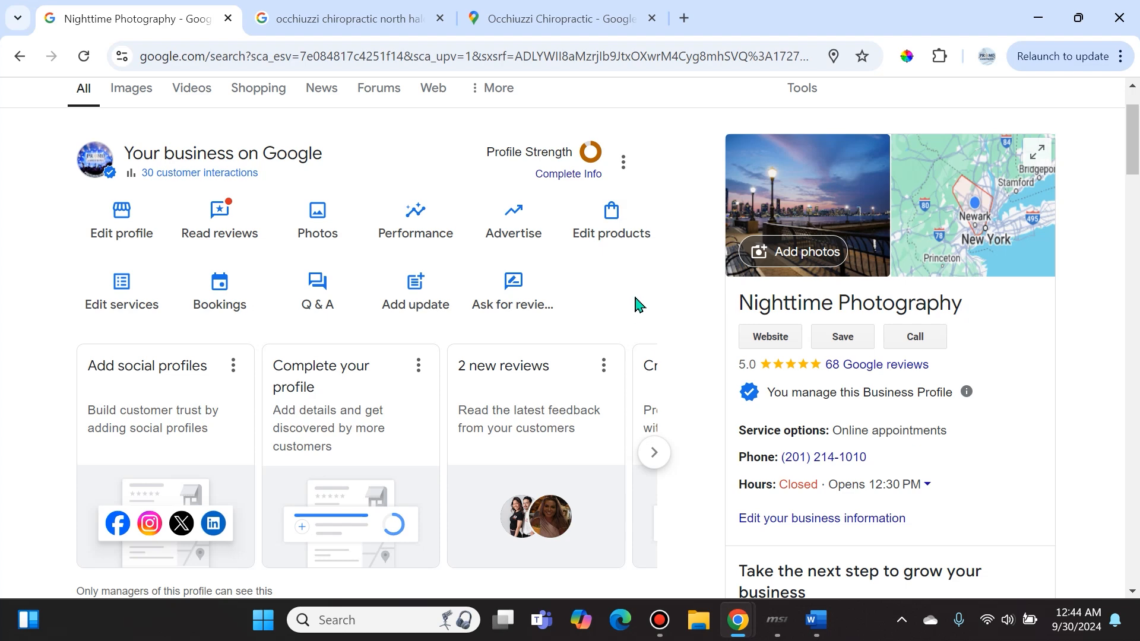
pyautogui.moveTo(415, 298)
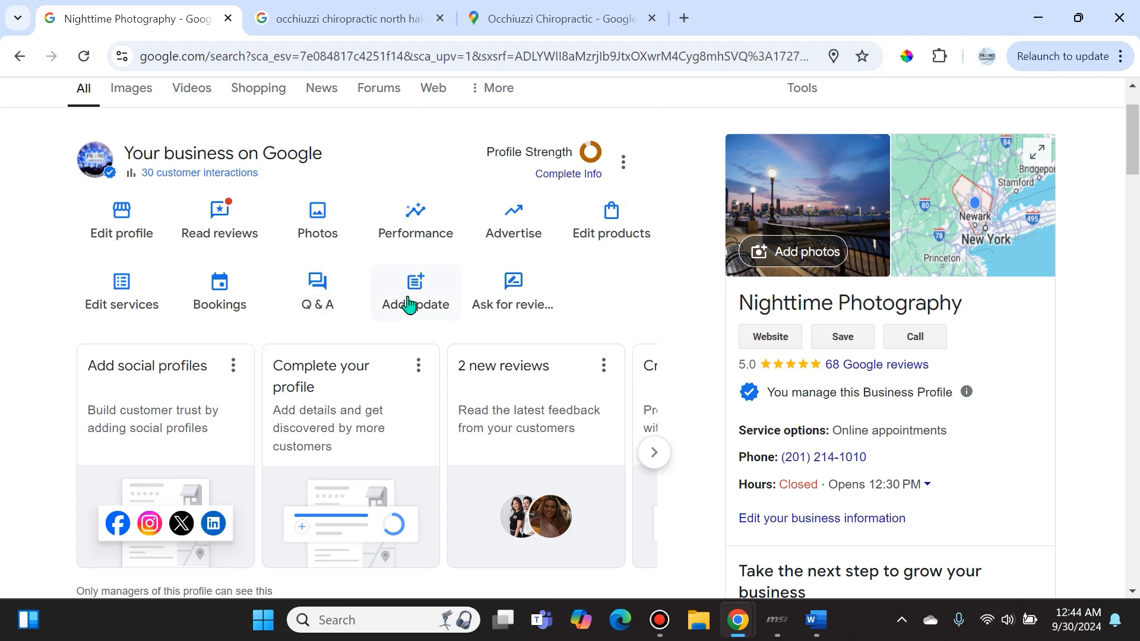
pyautogui.moveTo(144, 117)
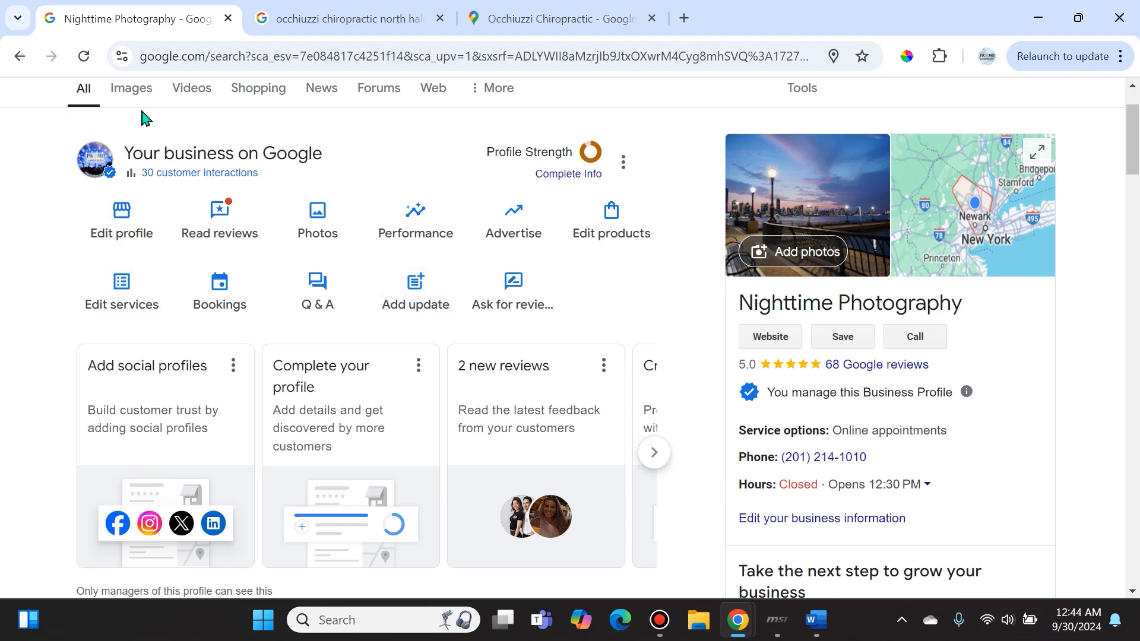
pyautogui.moveTo(218, 162)
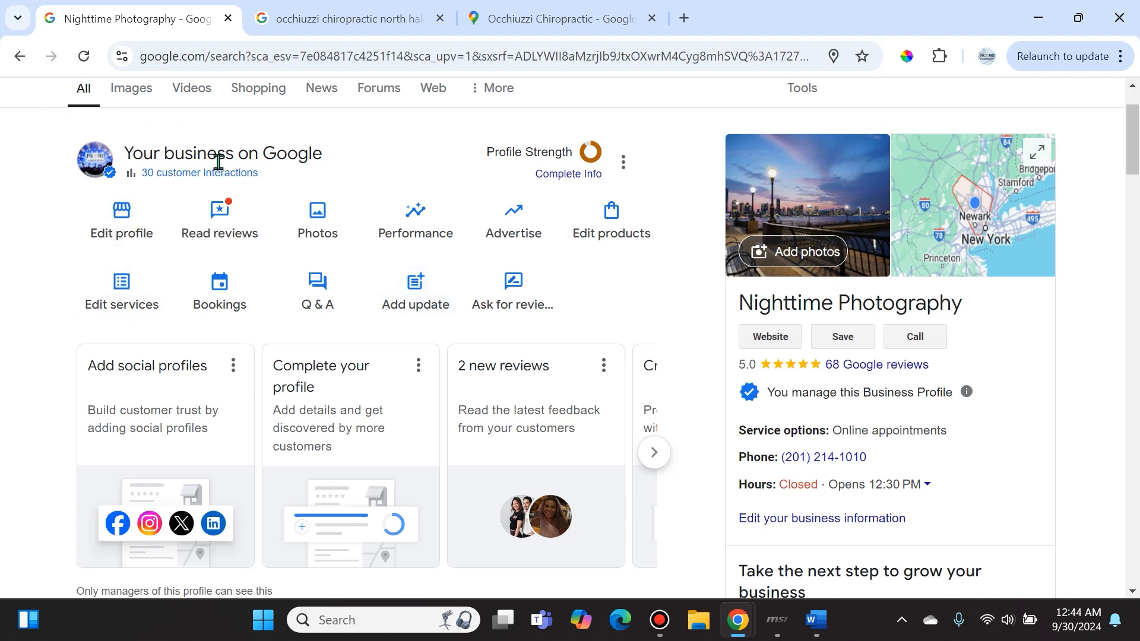
pyautogui.moveTo(665, 294)
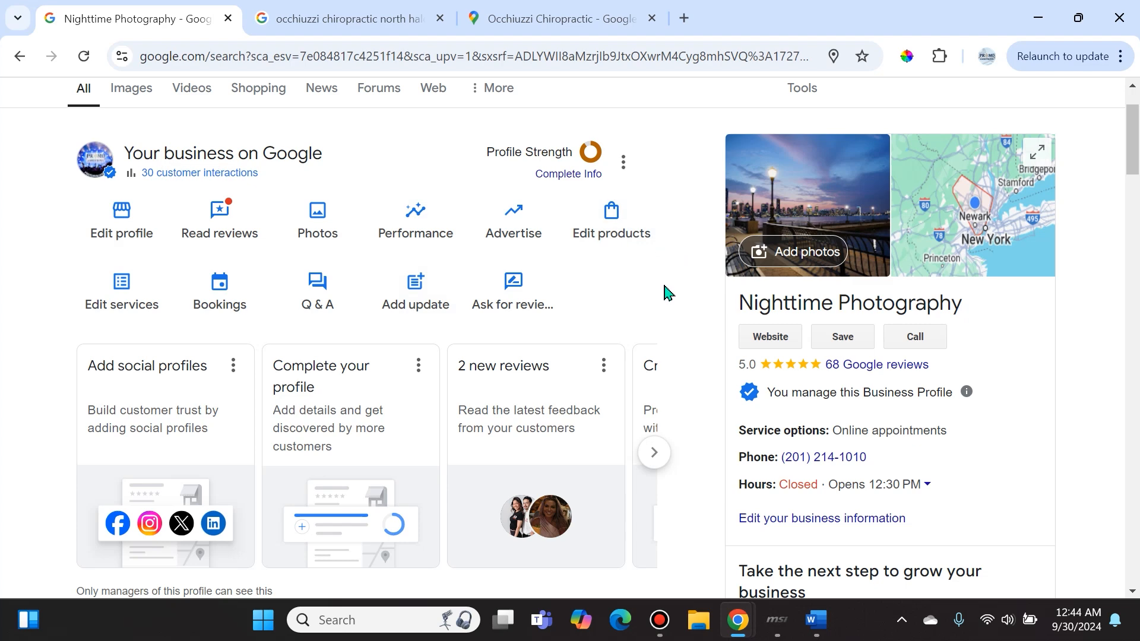
pyautogui.moveTo(430, 325)
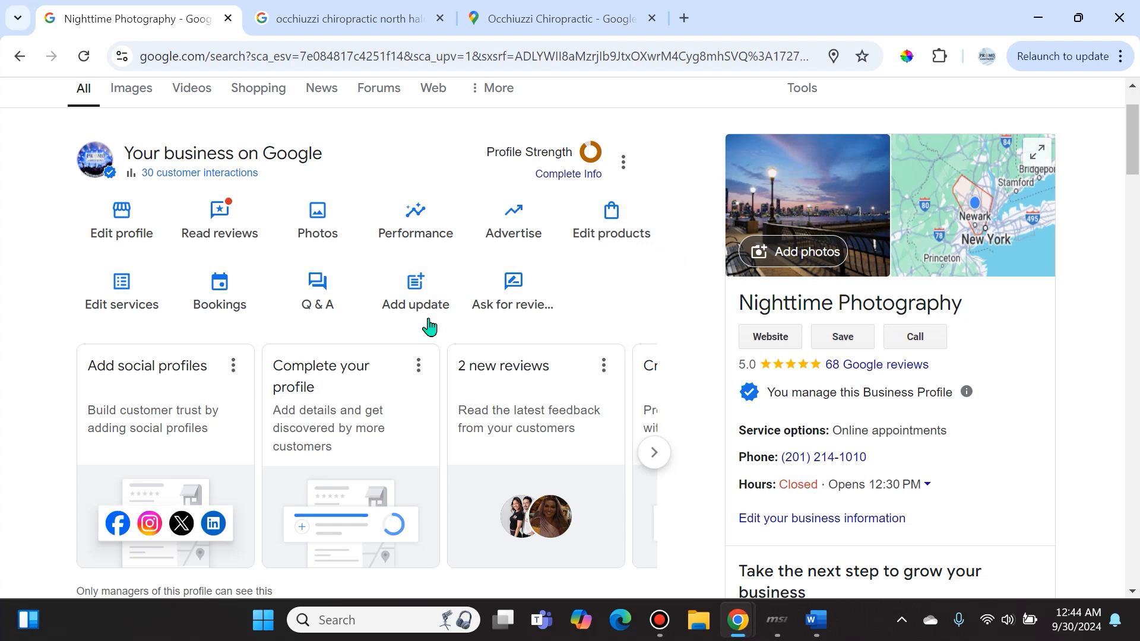
pyautogui.moveTo(640, 302)
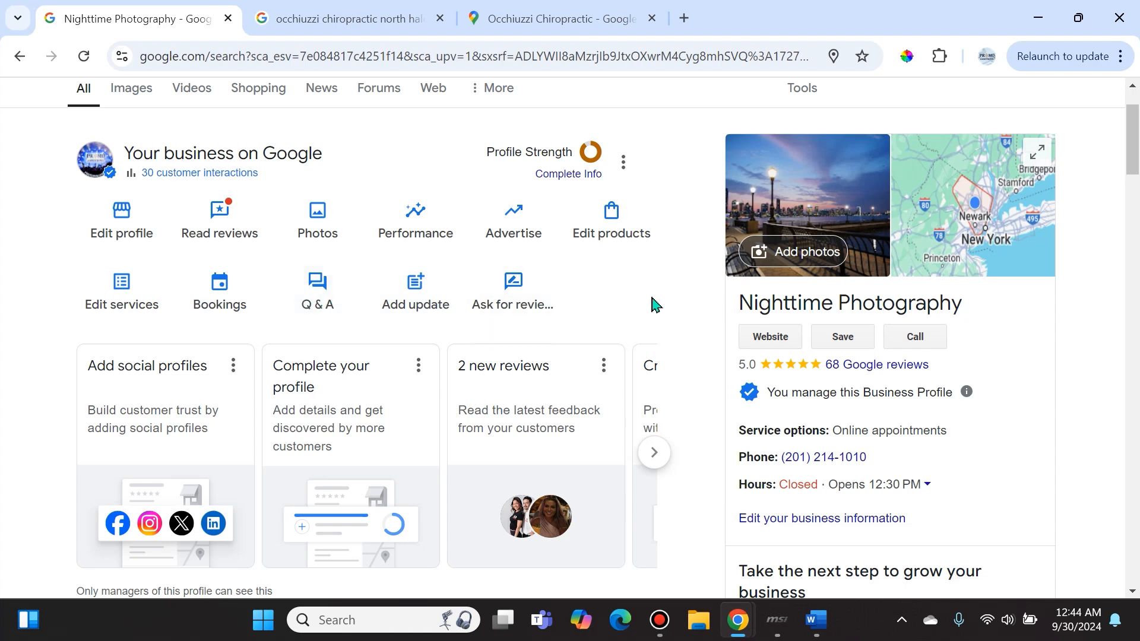
pyautogui.moveTo(626, 162)
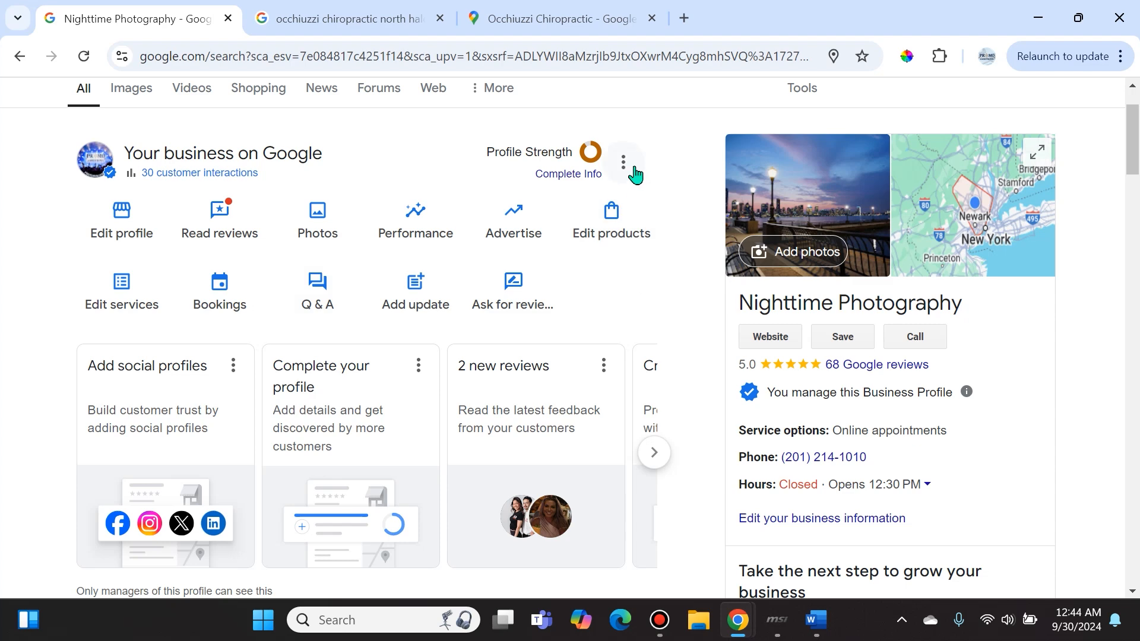
pyautogui.moveTo(627, 175)
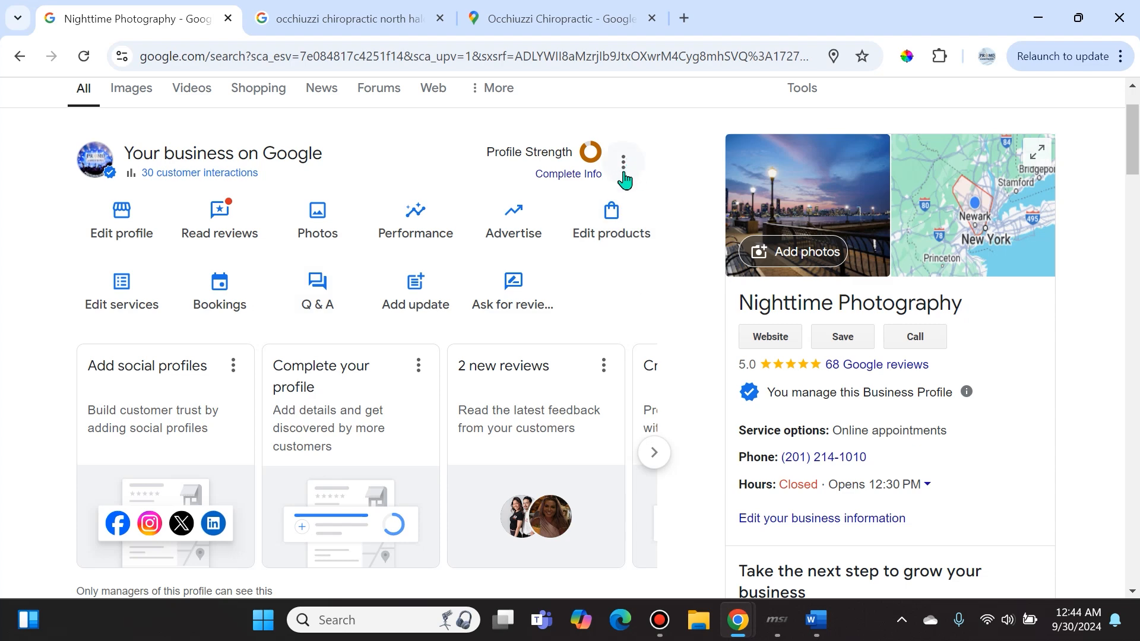
pyautogui.moveTo(624, 171)
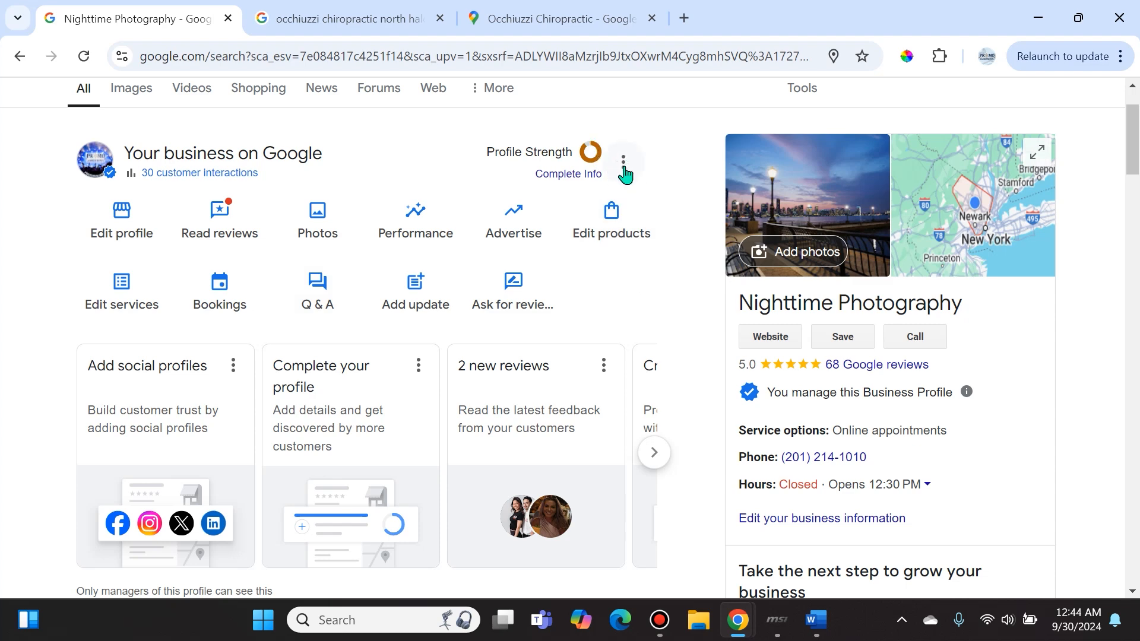
pyautogui.moveTo(517, 174)
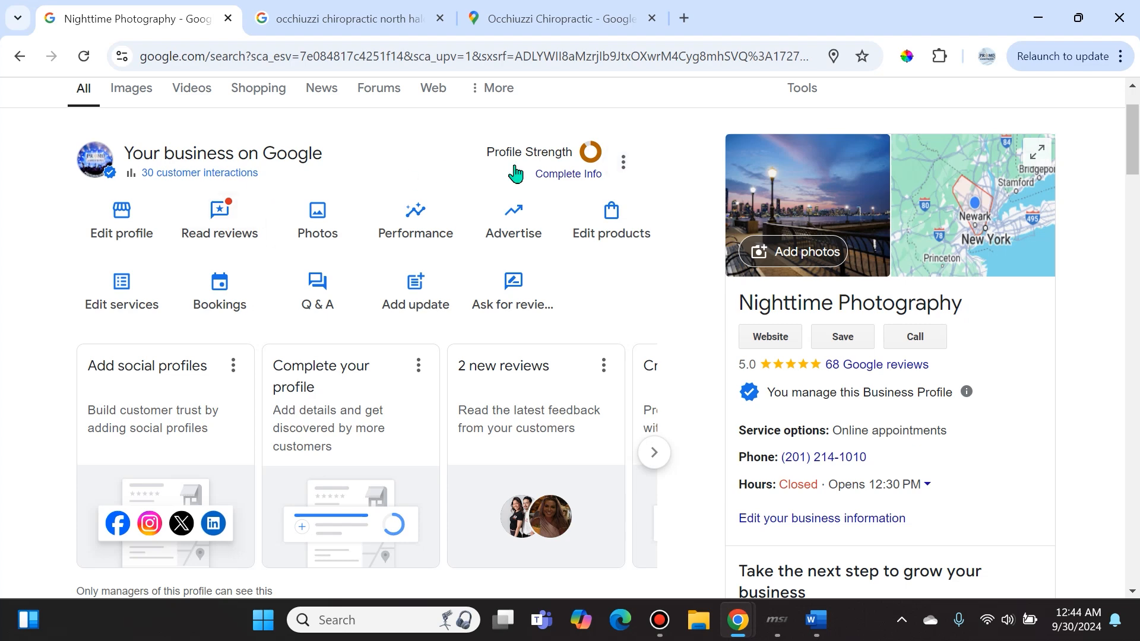
pyautogui.moveTo(639, 187)
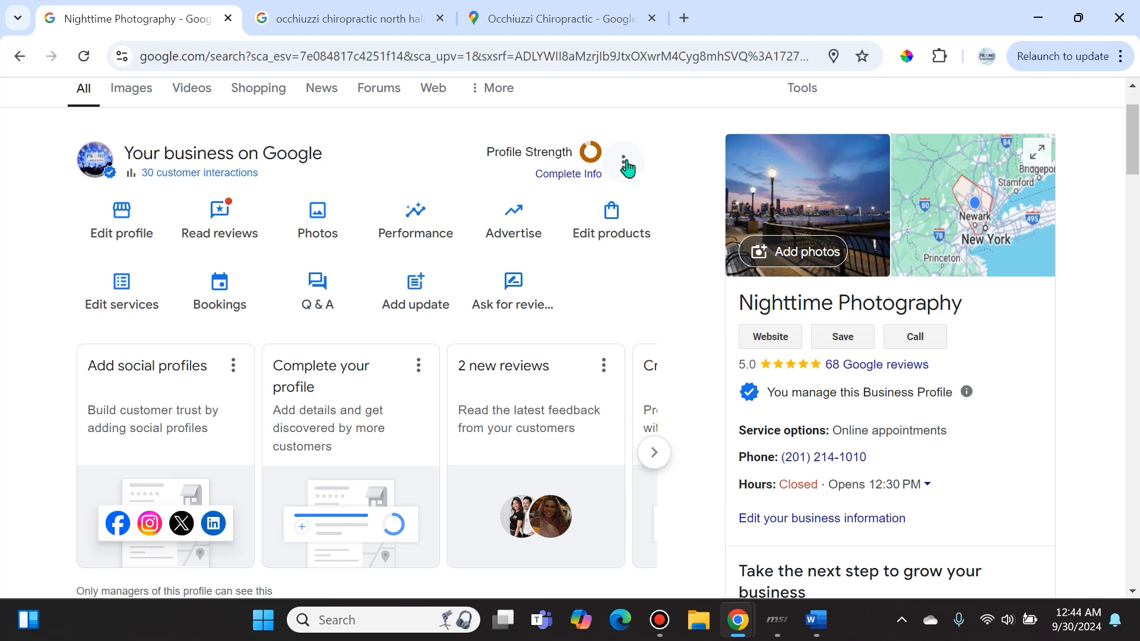
# Open the management options menu for the Nighttime Photography profile
pyautogui.click(622, 162)
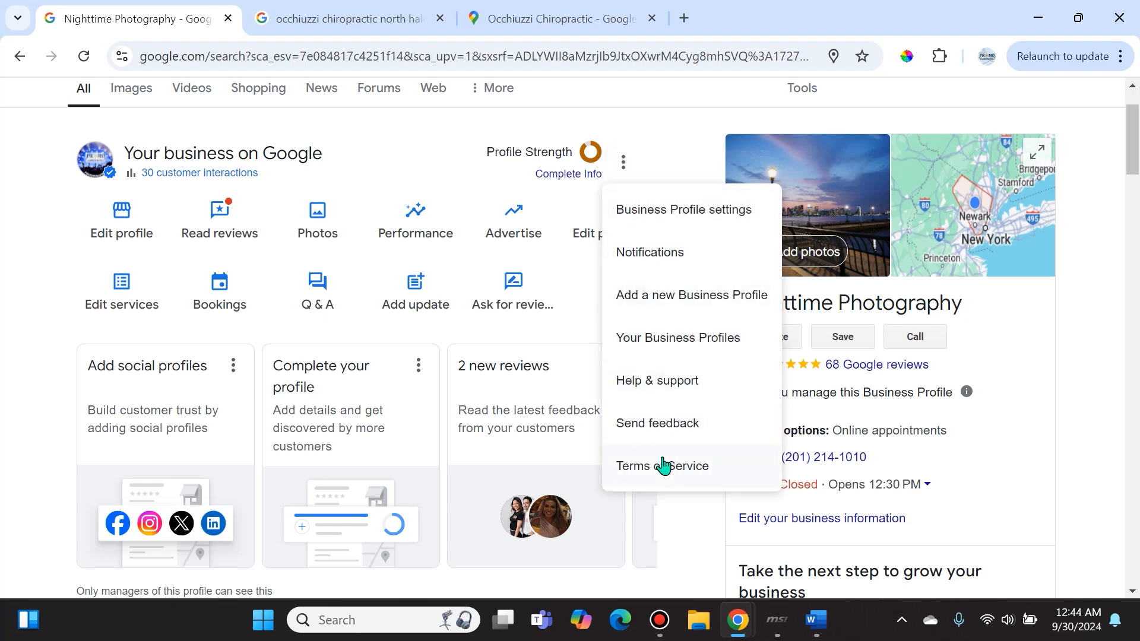
pyautogui.moveTo(676, 216)
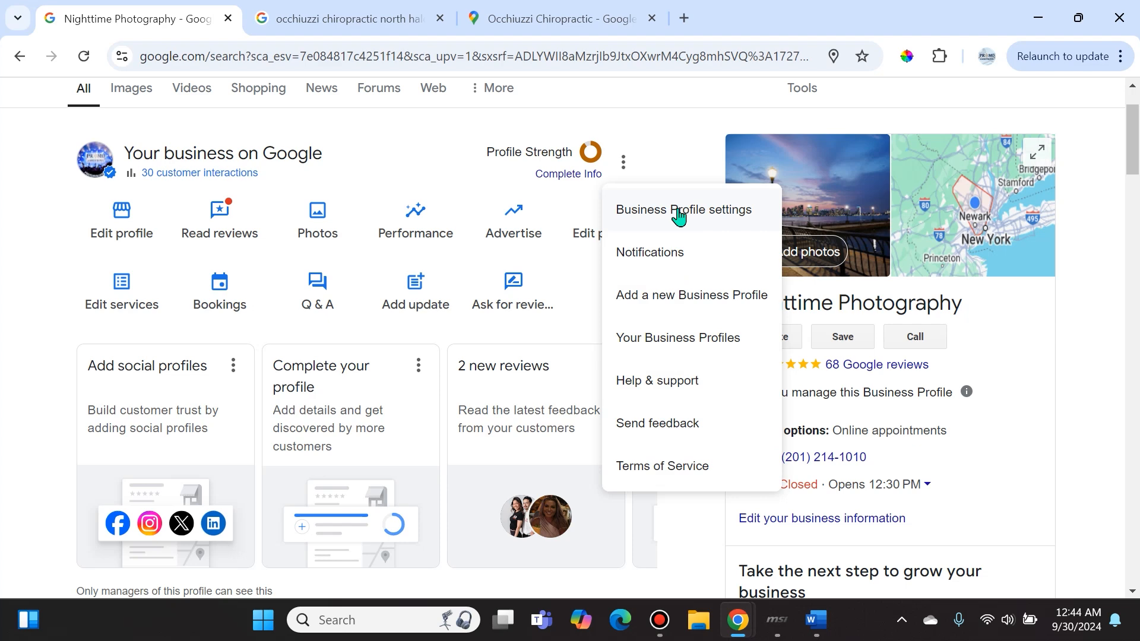
# Open the Business Profile settings panel for Nighttime Photography
pyautogui.click(682, 209)
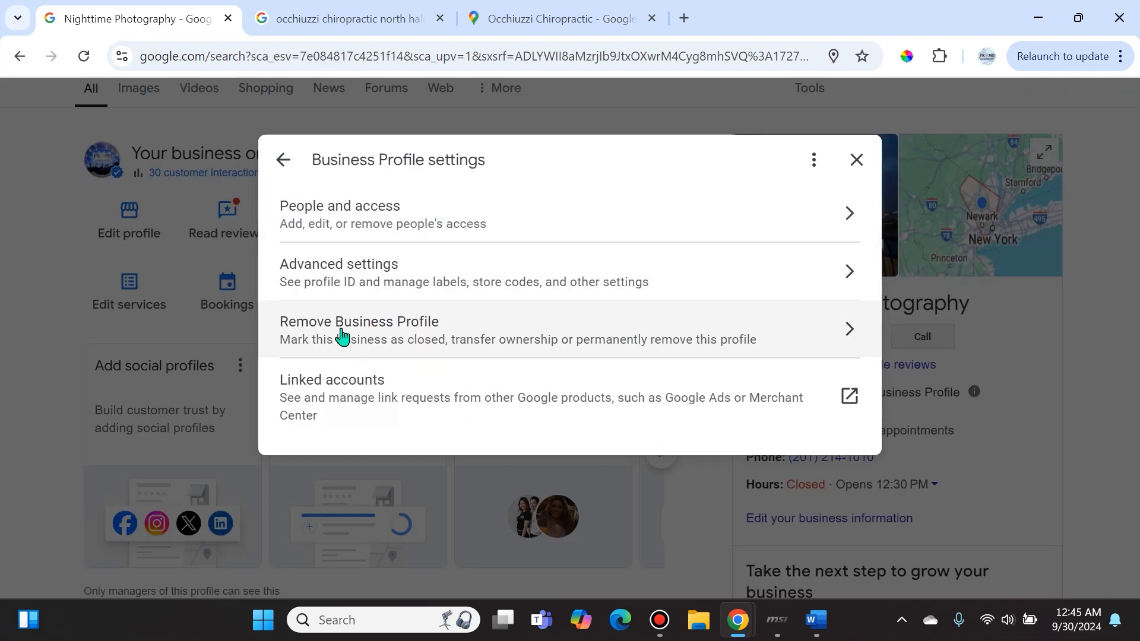
pyautogui.moveTo(436, 333)
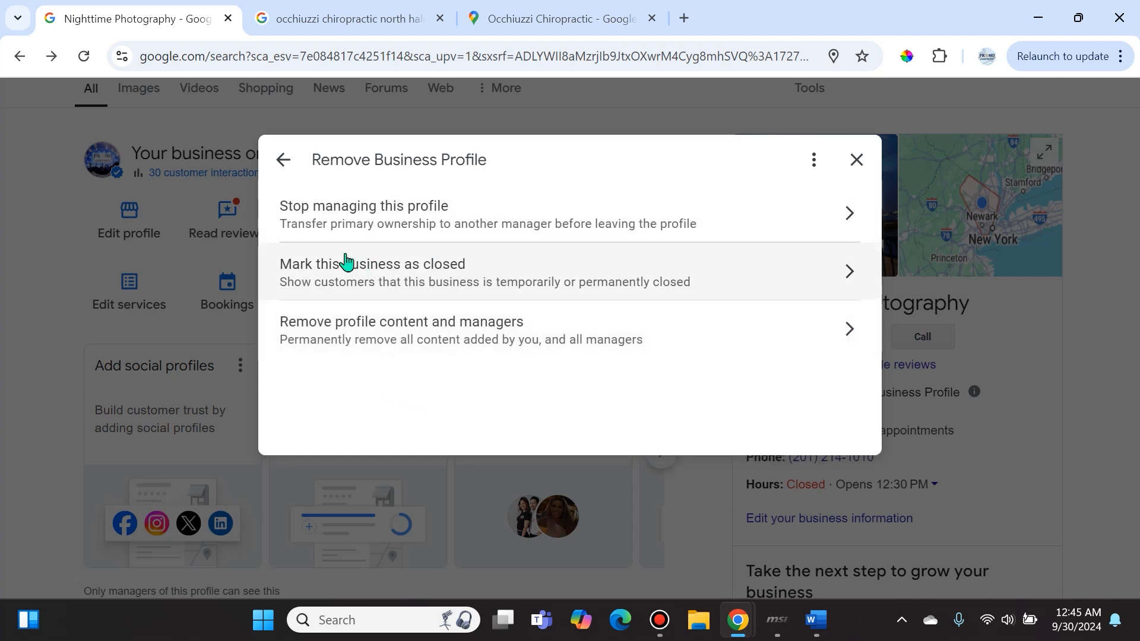
pyautogui.moveTo(381, 213)
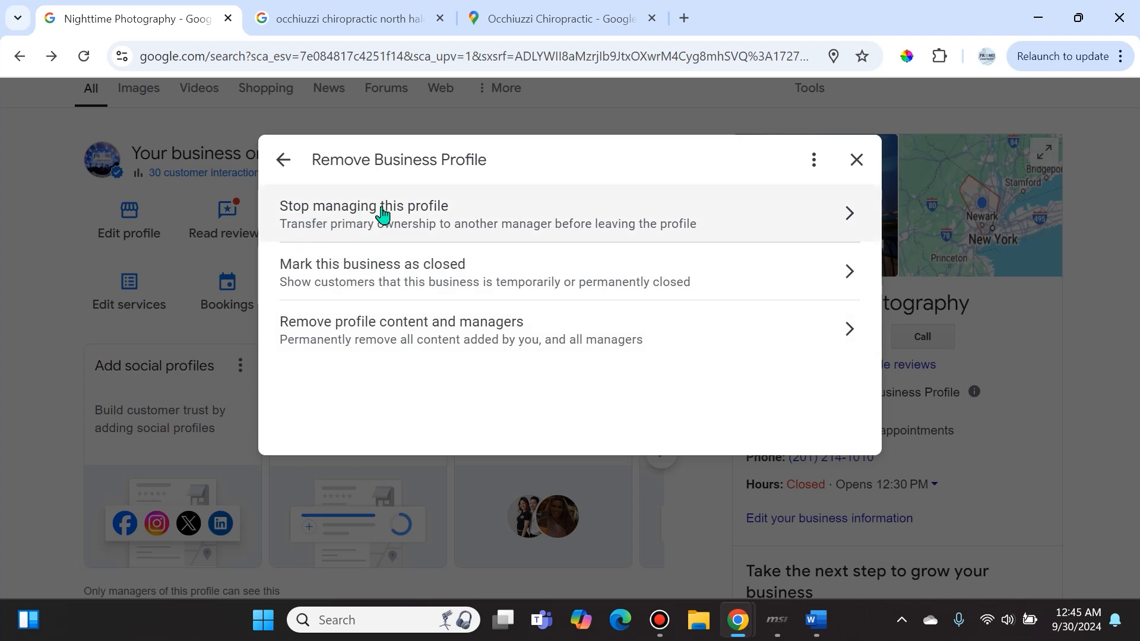
pyautogui.moveTo(394, 242)
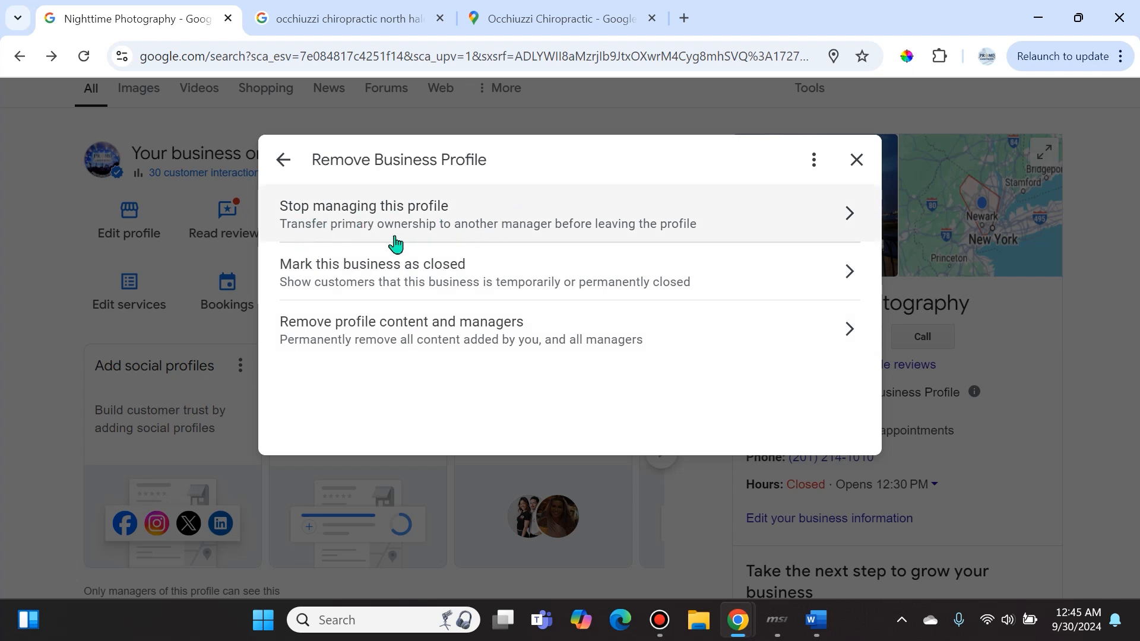
pyautogui.moveTo(672, 232)
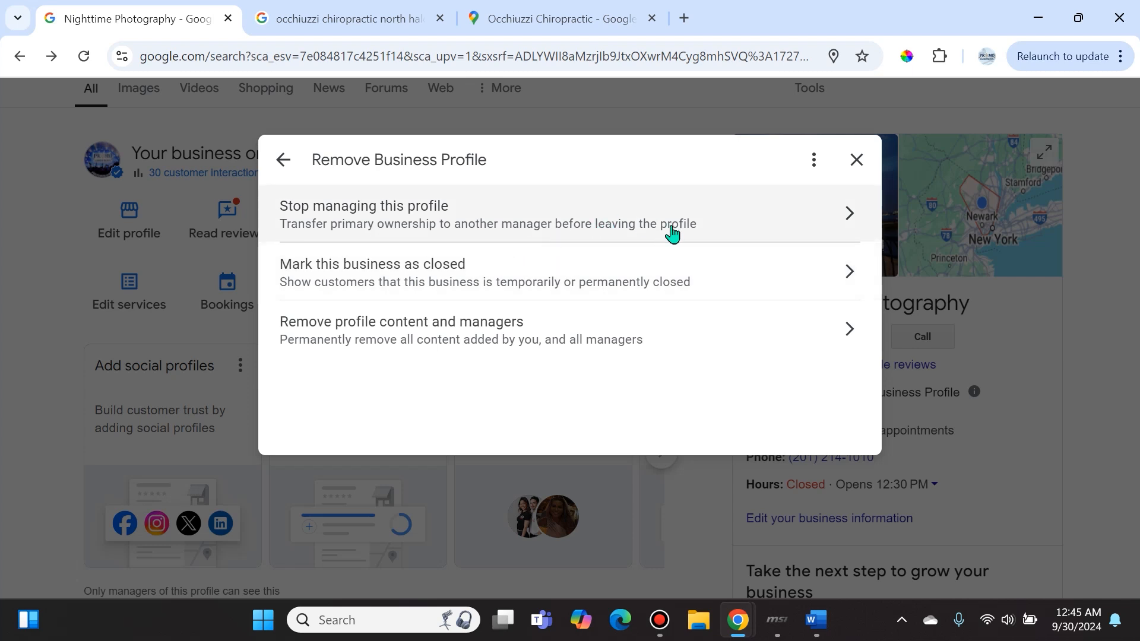
pyautogui.moveTo(664, 255)
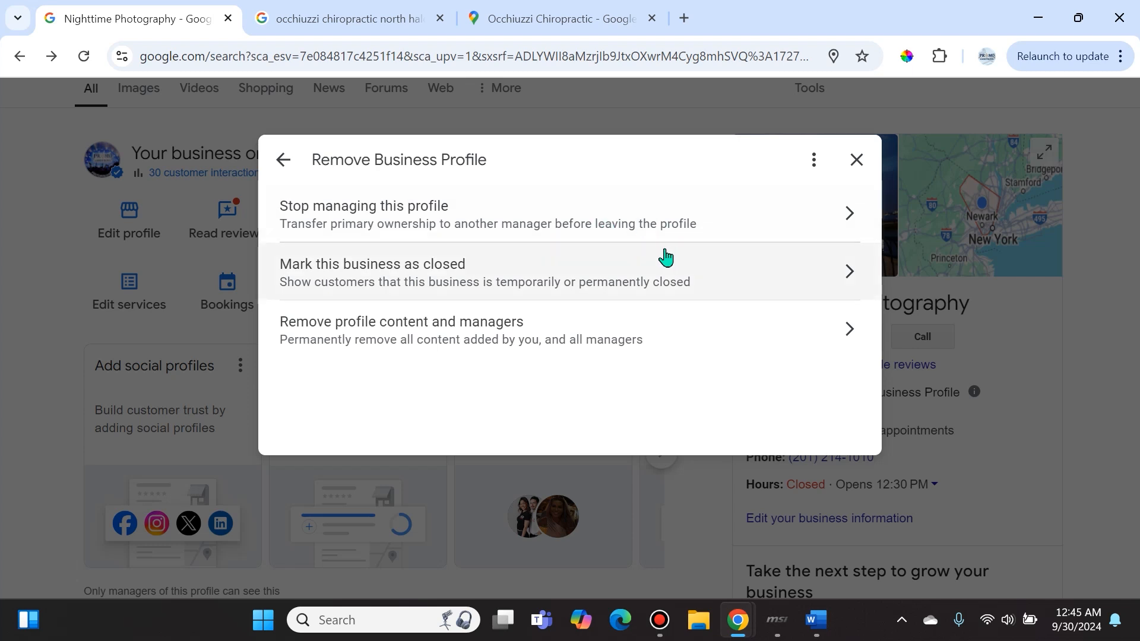
pyautogui.moveTo(568, 233)
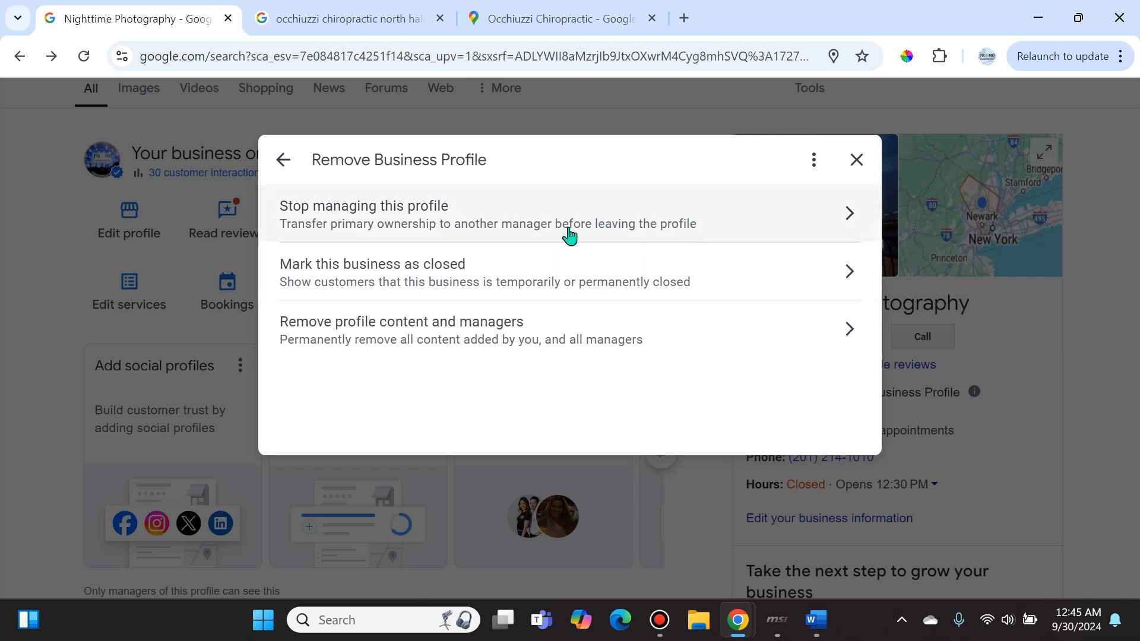
pyautogui.moveTo(587, 222)
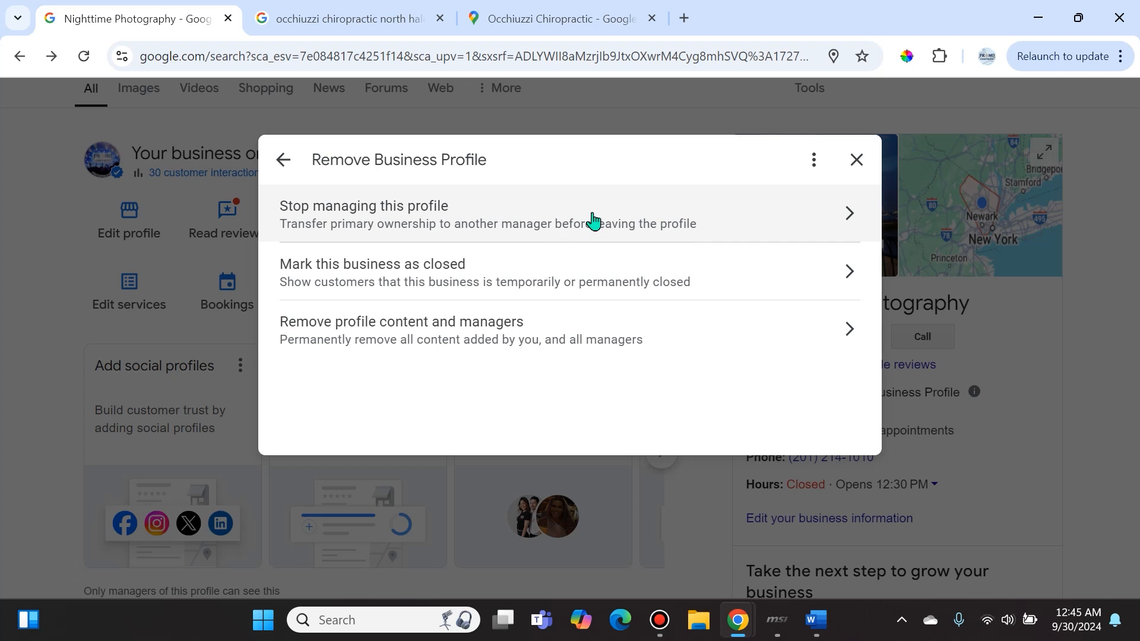
pyautogui.moveTo(576, 250)
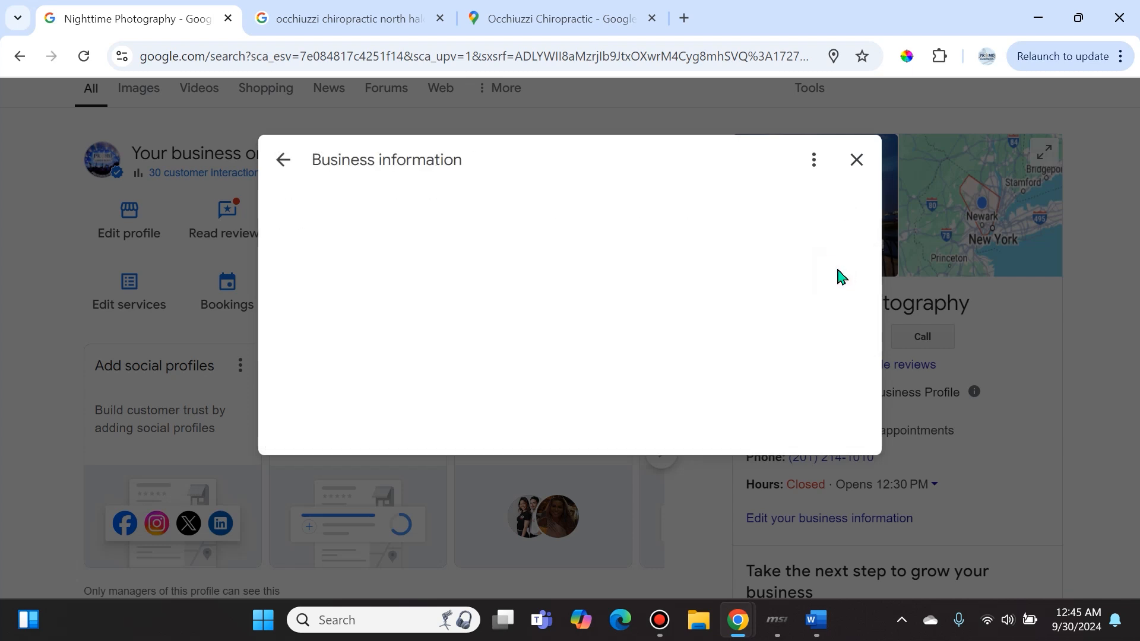
# Review the hours and closure options, then dismiss the business information editor unchanged
pyautogui.click(513, 205)
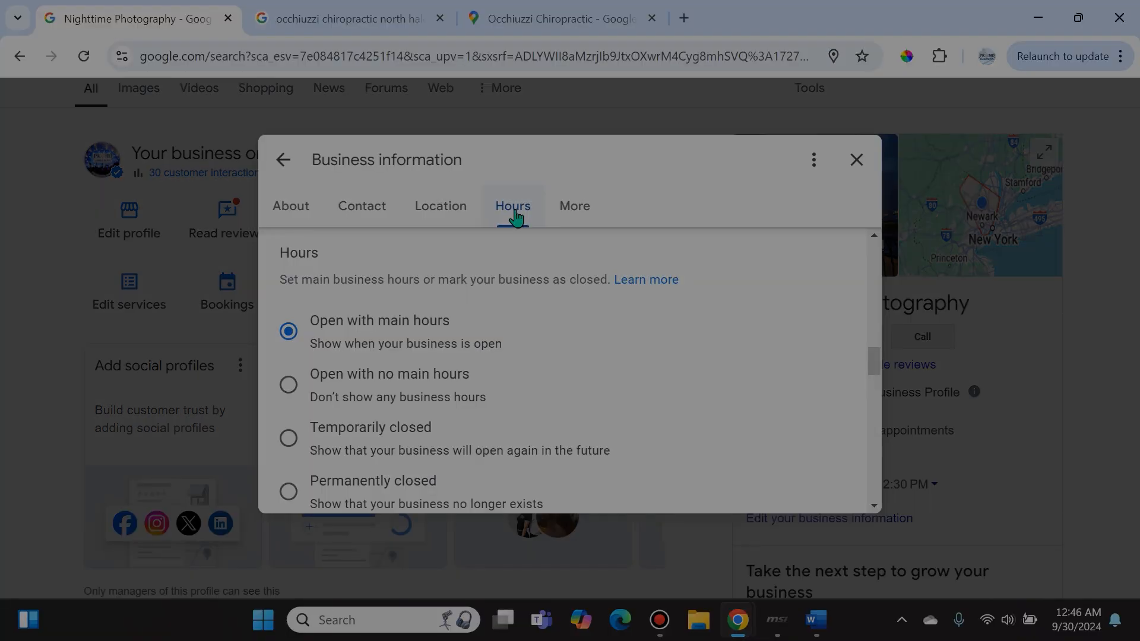
pyautogui.scroll(-3)
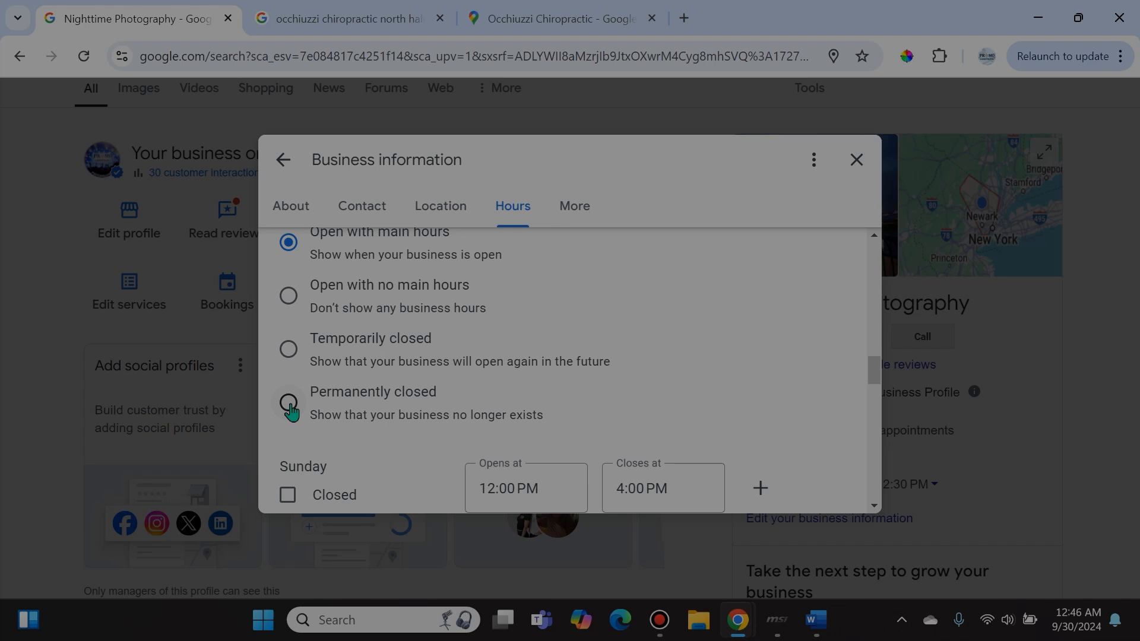
pyautogui.moveTo(546, 416)
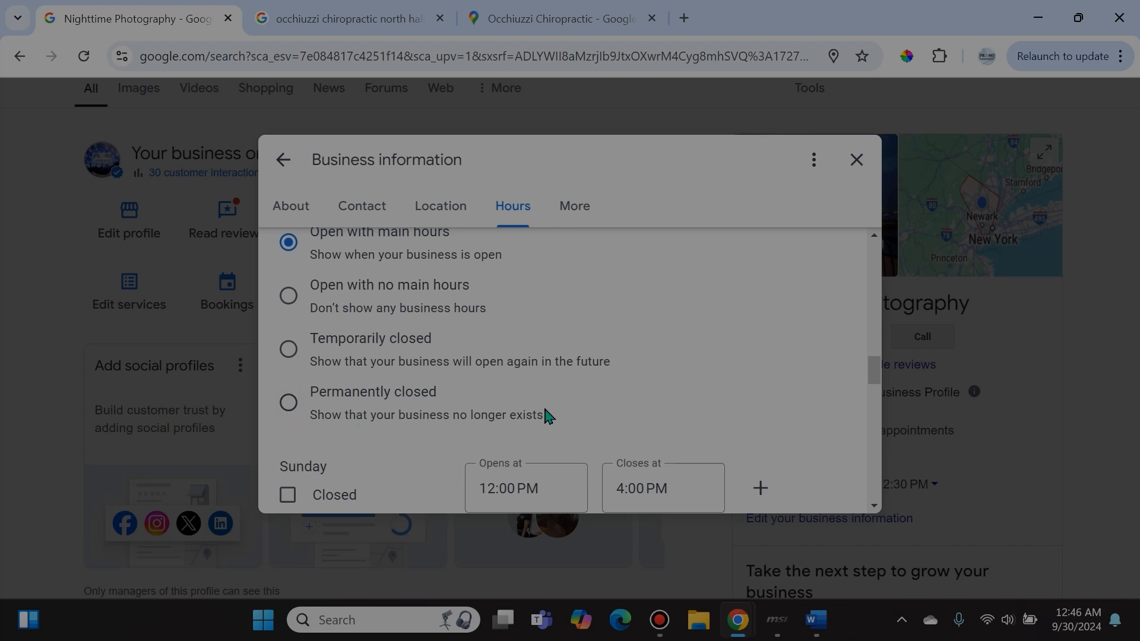
pyautogui.click(857, 159)
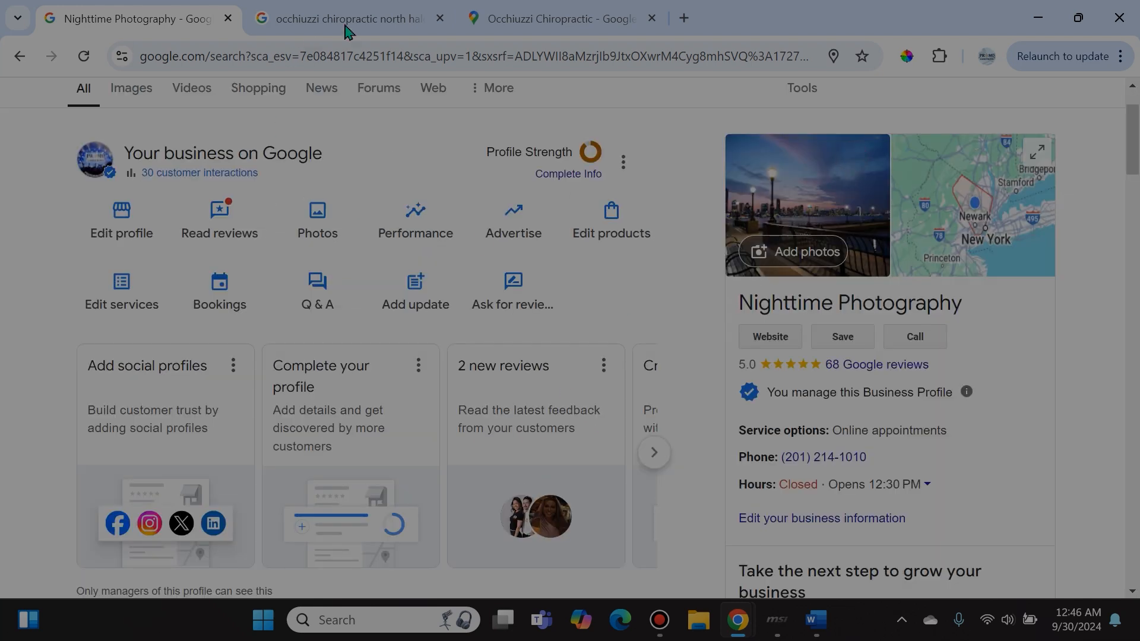
# Check the Occhiuzzi Chiropractic profile and its Google Maps listing marked Permanently closed
pyautogui.click(345, 18)
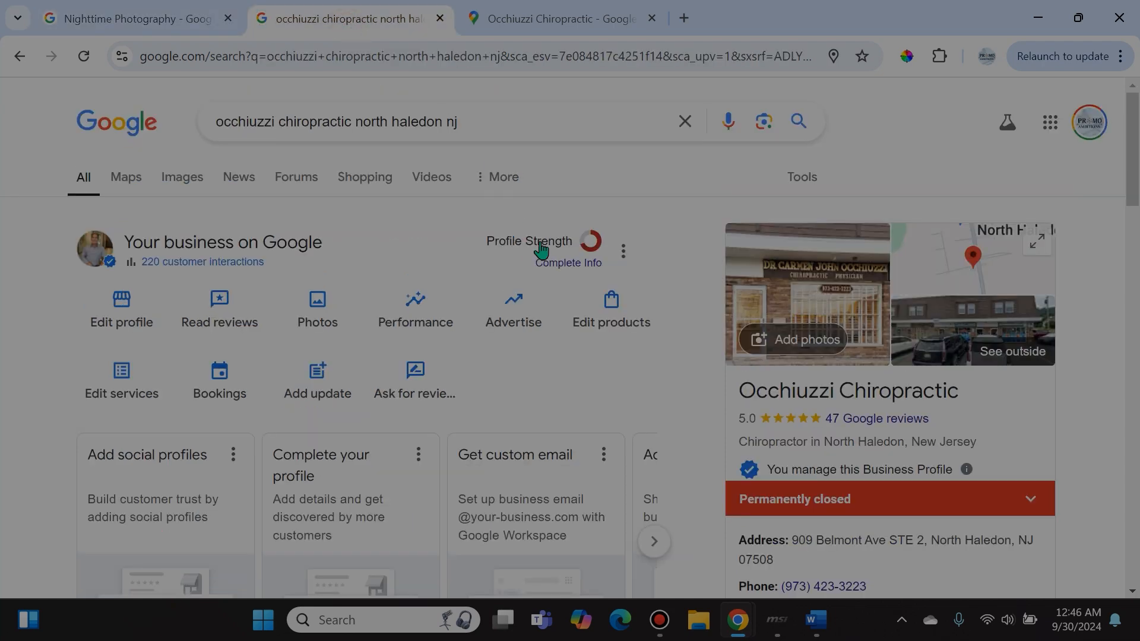
pyautogui.moveTo(119, 546)
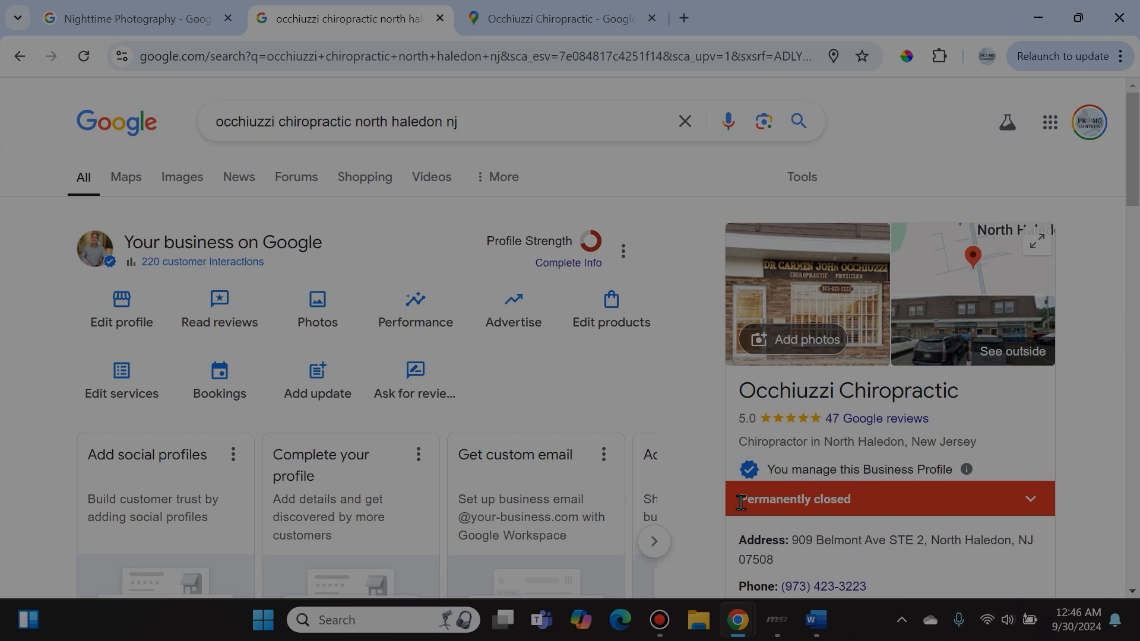
pyautogui.moveTo(755, 536)
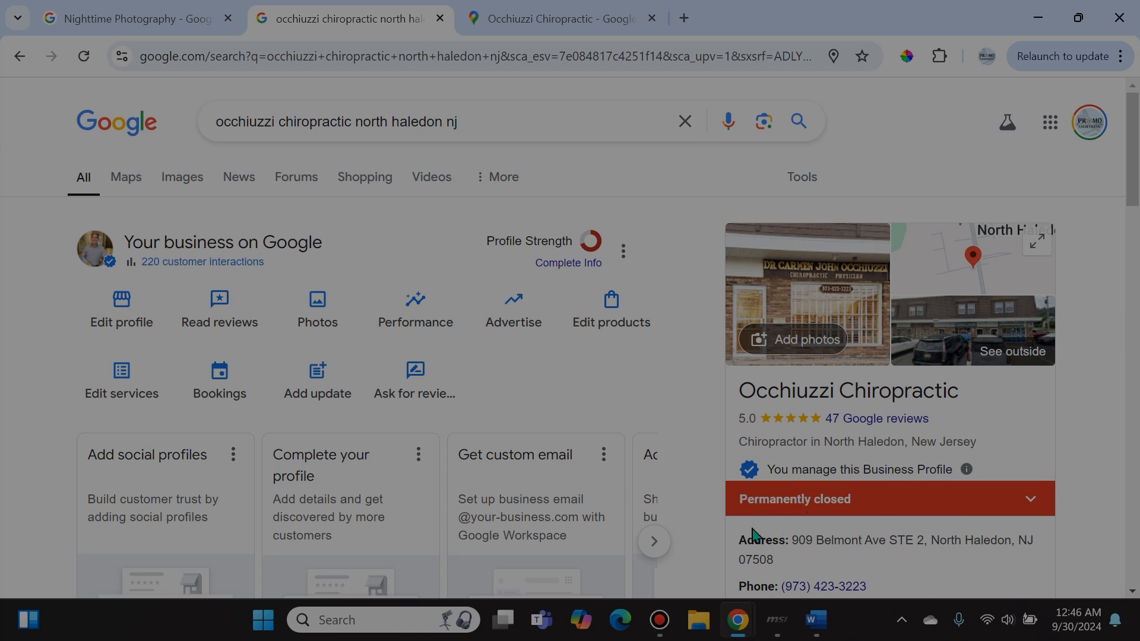
pyautogui.moveTo(95, 374)
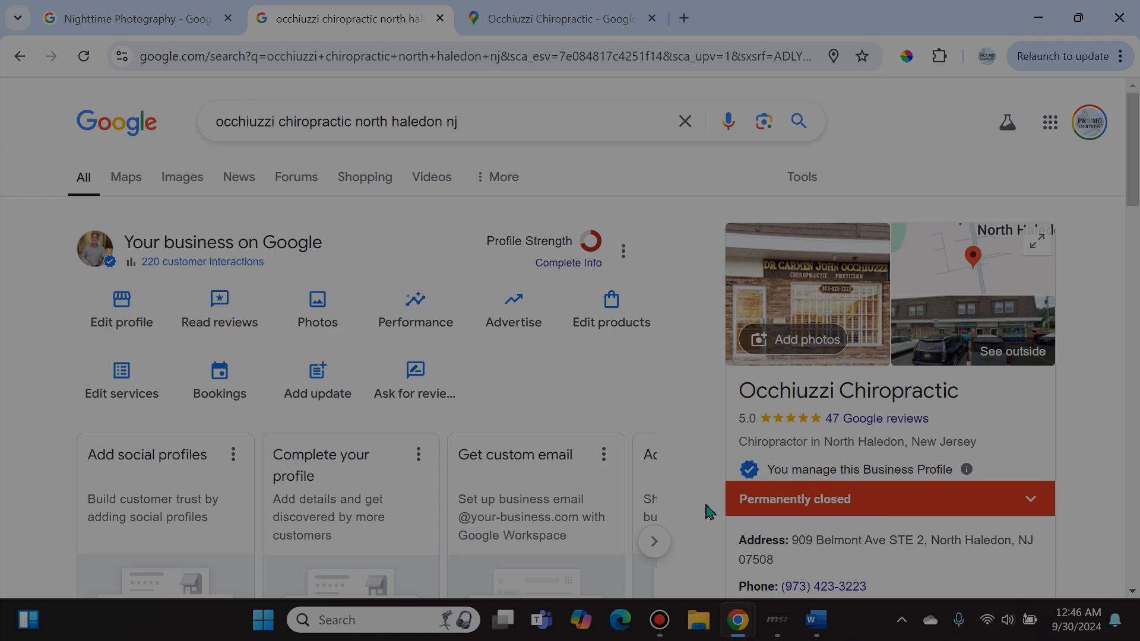
pyautogui.moveTo(1079, 510)
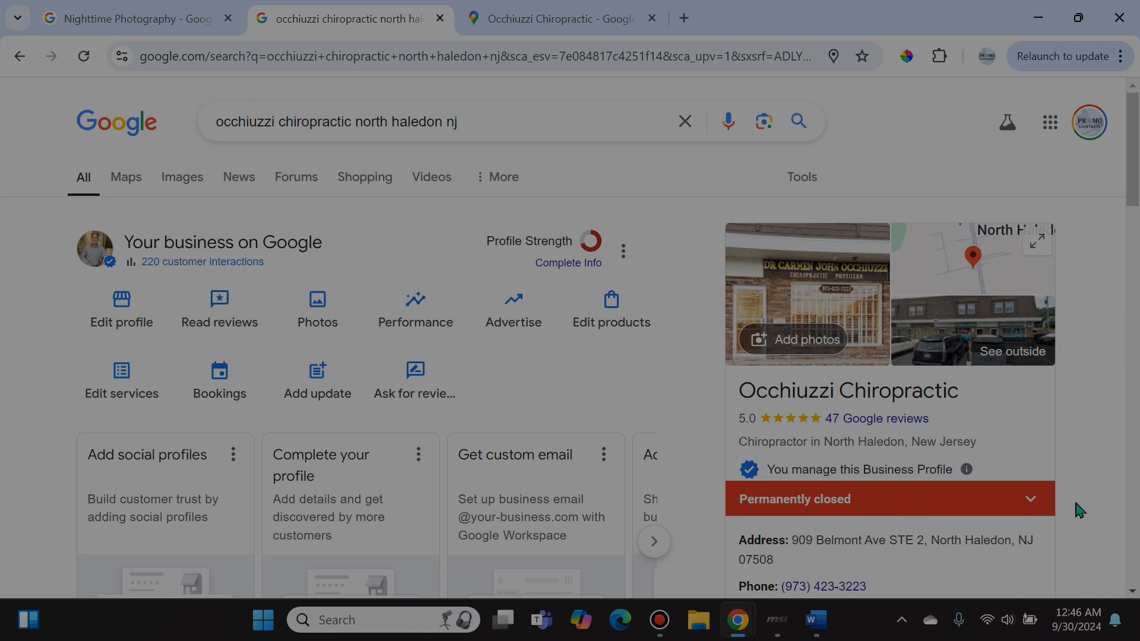
pyautogui.click(560, 17)
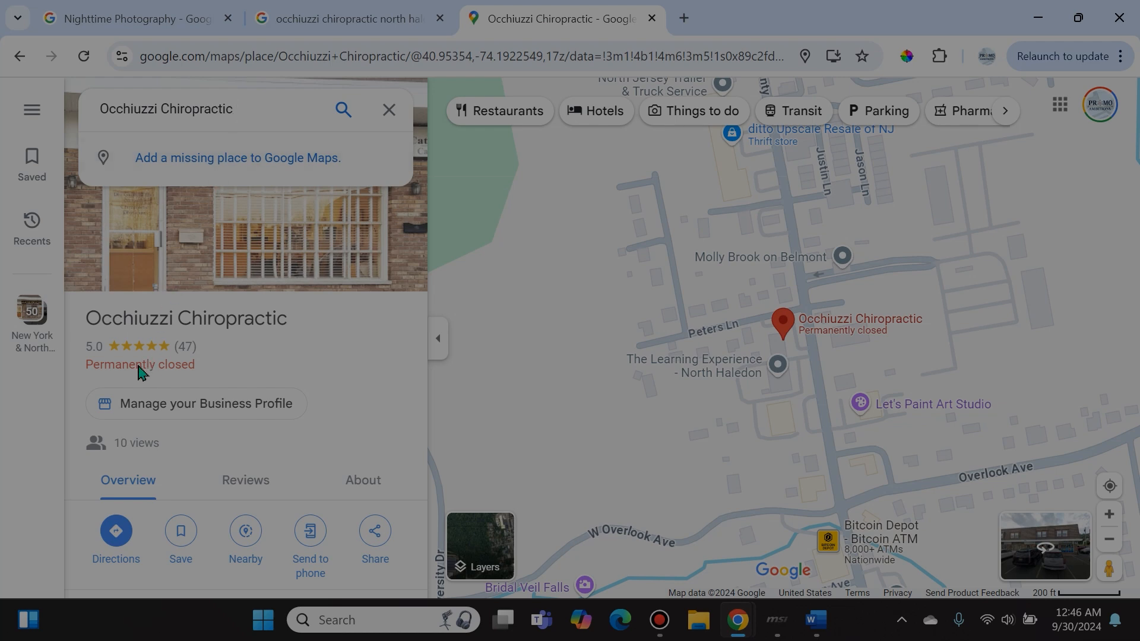
pyautogui.moveTo(216, 367)
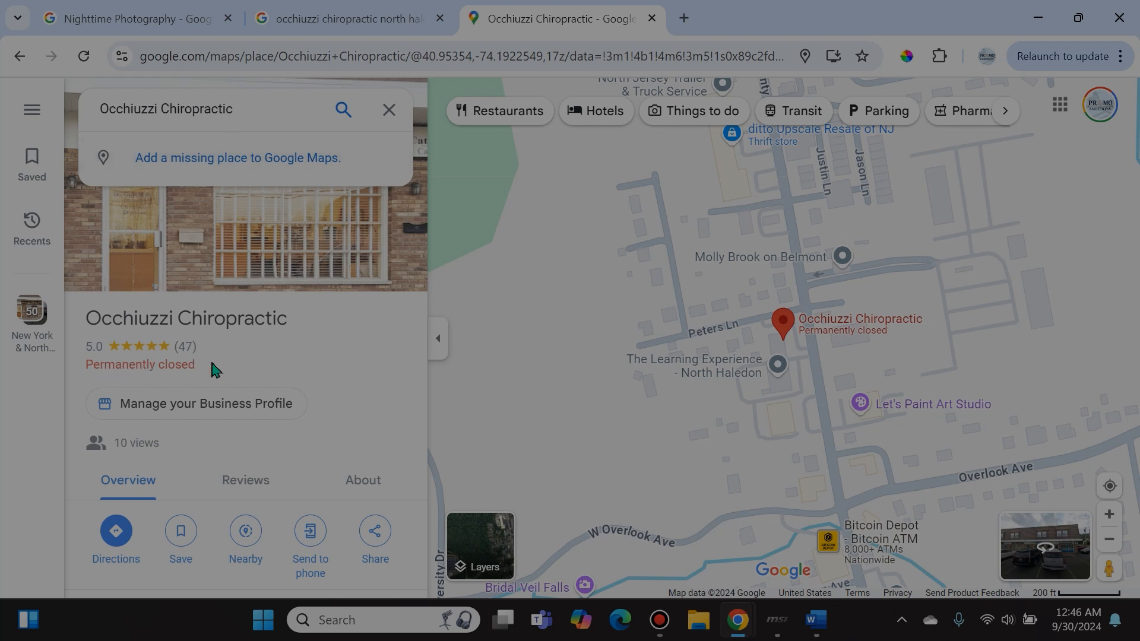
# Search Google Maps for 'chiropractor in north haledon' and scan the listed local practices
pyautogui.tripleClick(167, 109)
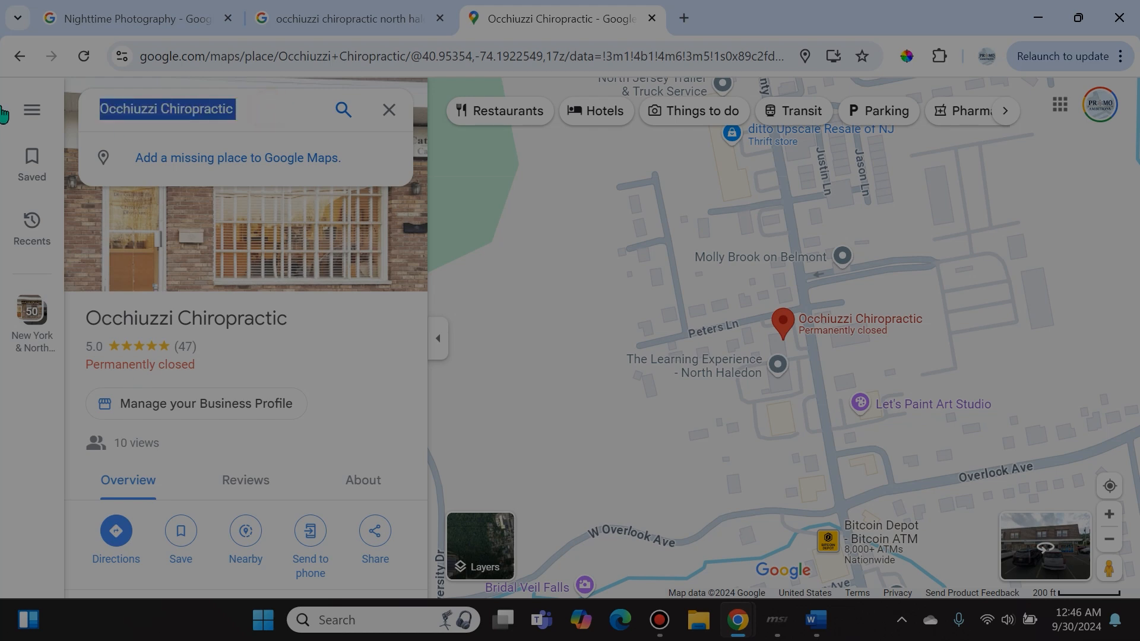
pyautogui.write('chiropractor')
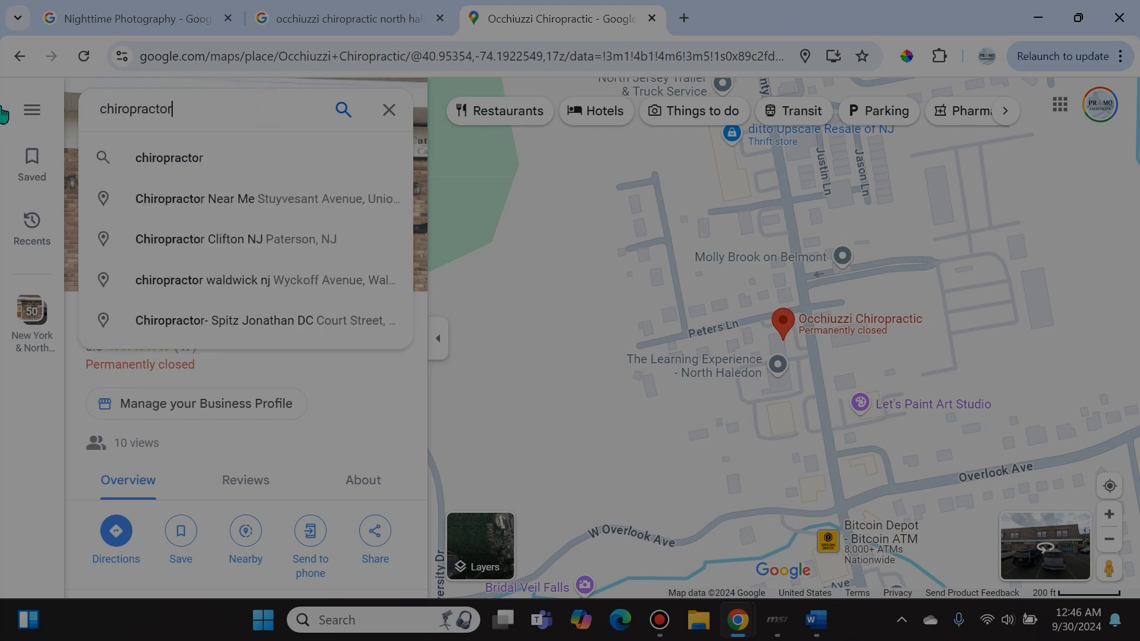
pyautogui.write('in north haledon')
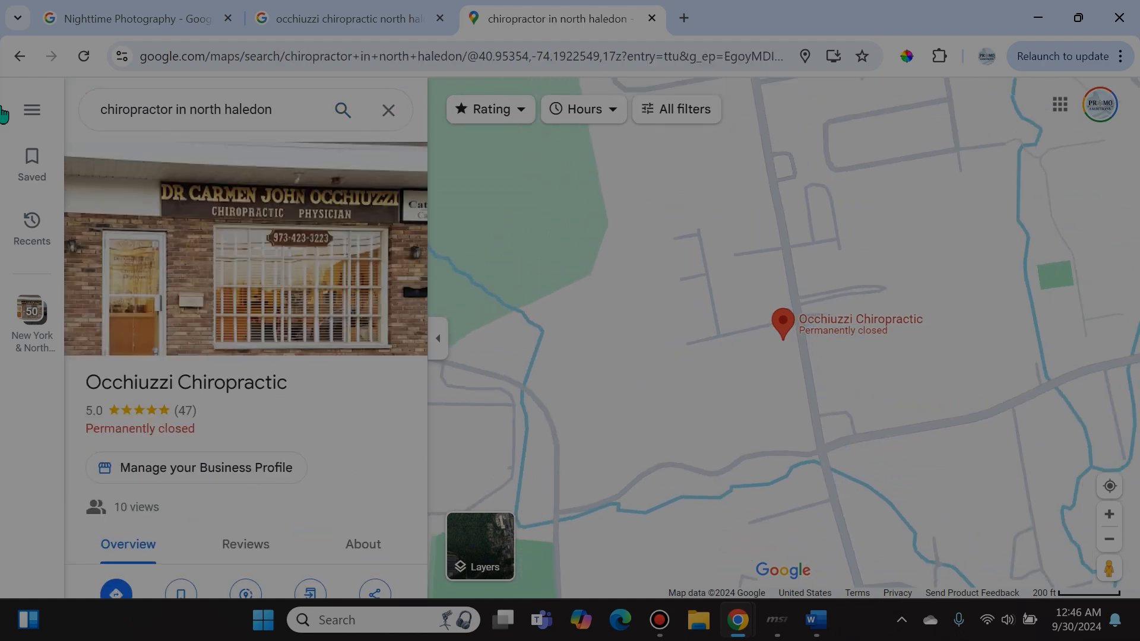
pyautogui.click(18, 56)
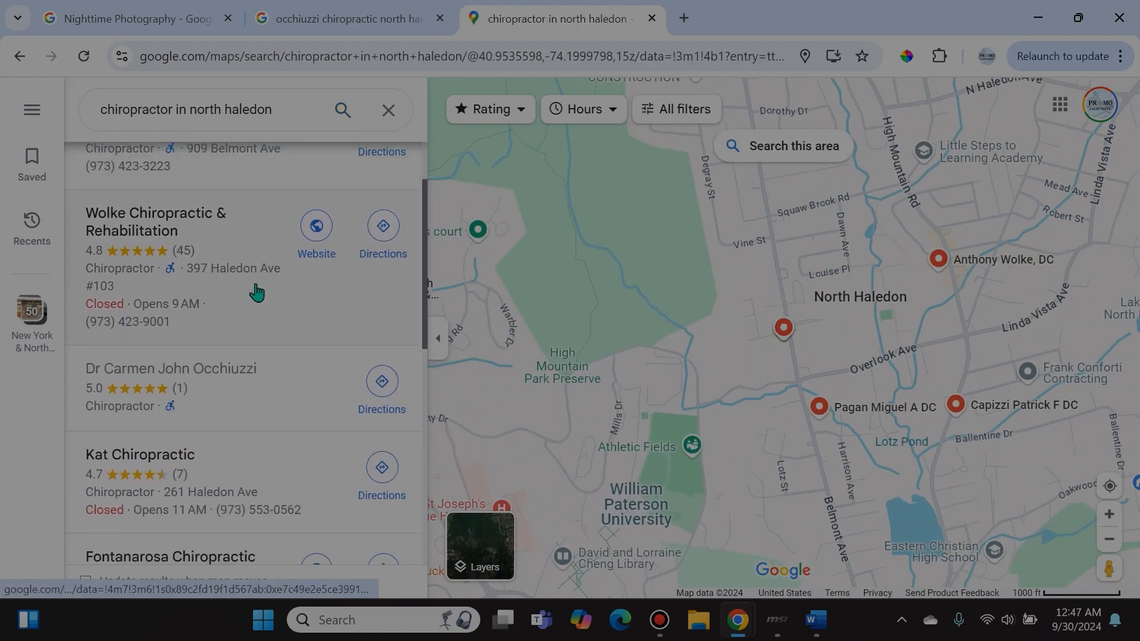
pyautogui.scroll(-3)
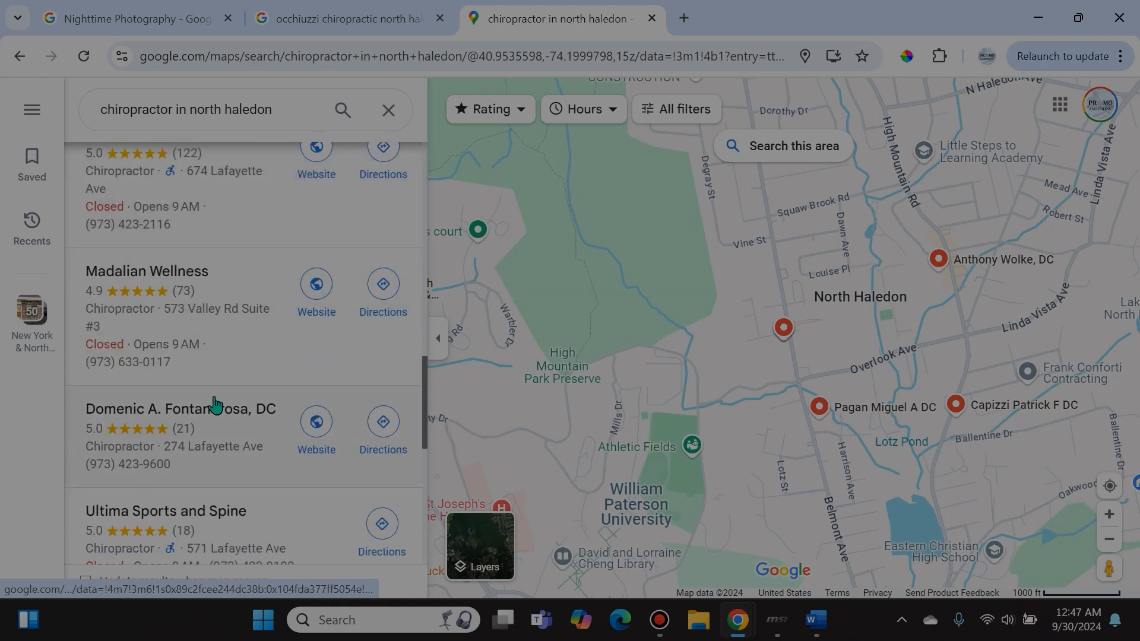
pyautogui.scroll(-3)
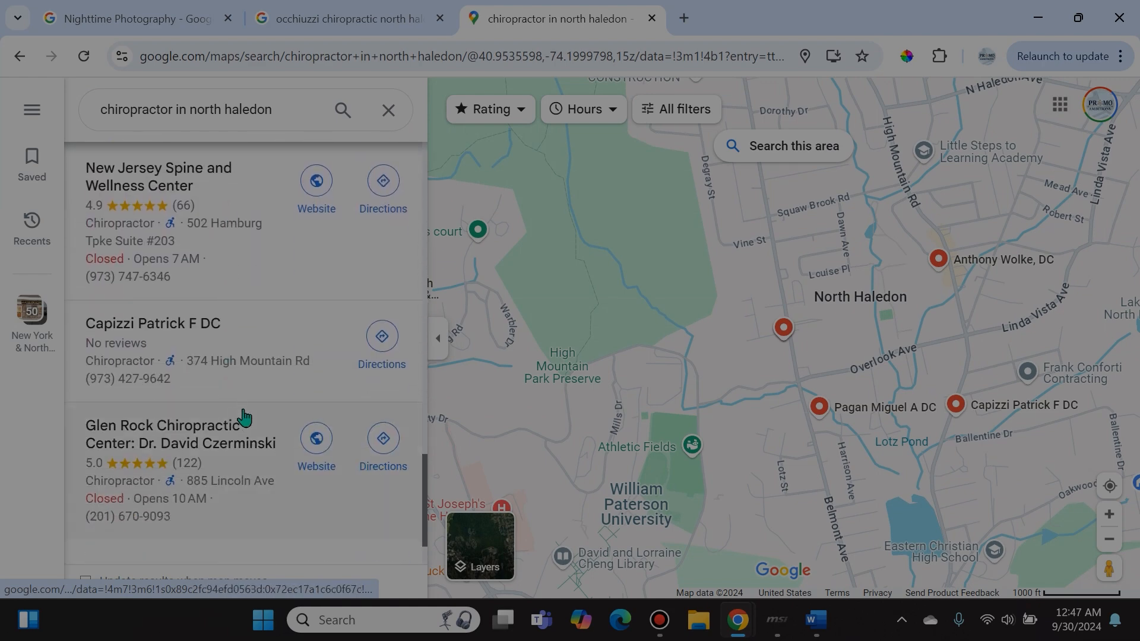
pyautogui.scroll(-3)
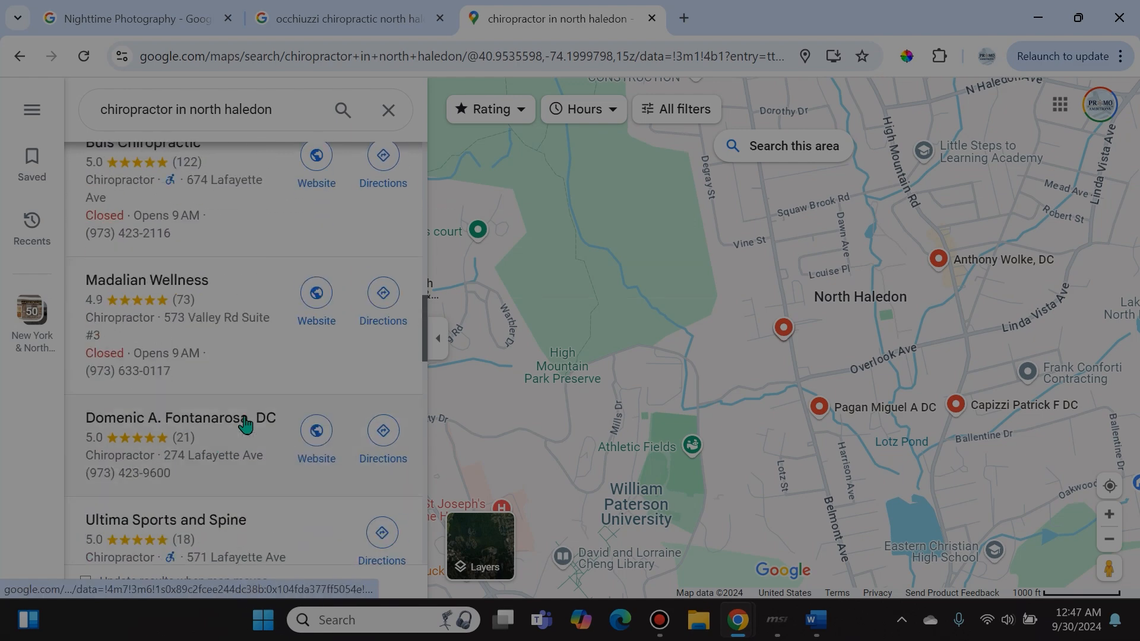
pyautogui.scroll(3)
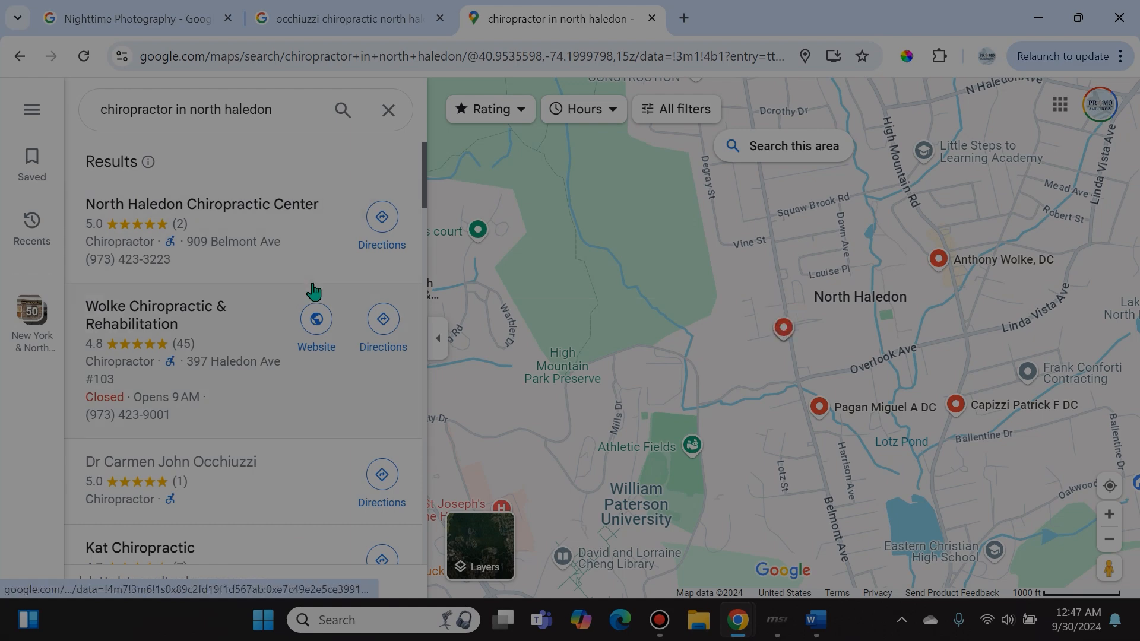
# Return to the Nighttime Photography profile and bring up its options menu
pyautogui.click(342, 18)
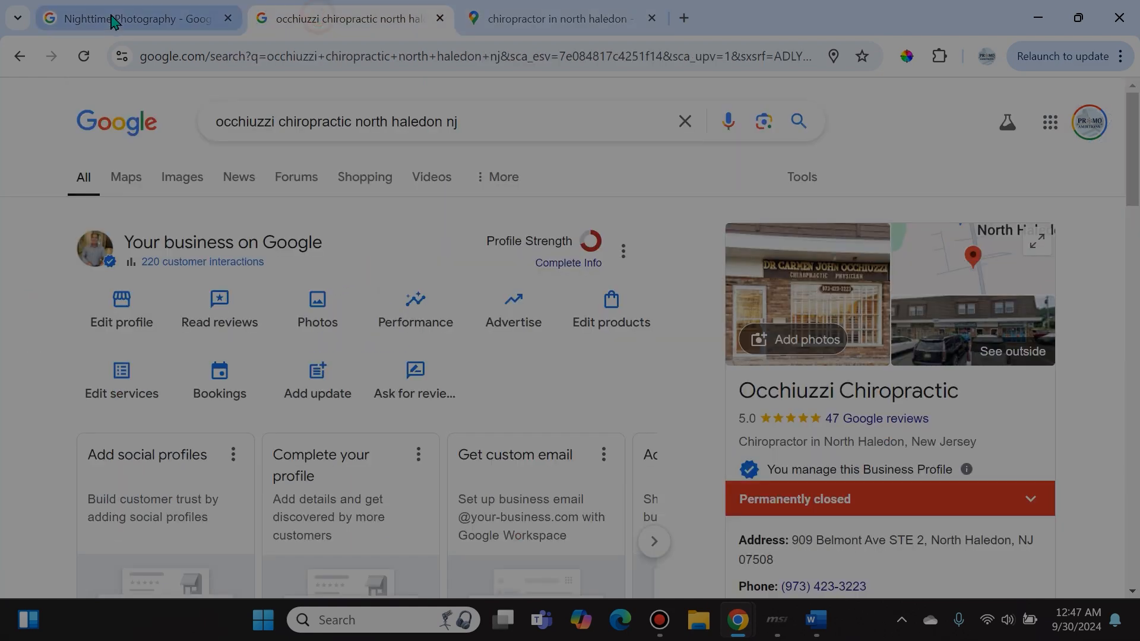
pyautogui.click(113, 19)
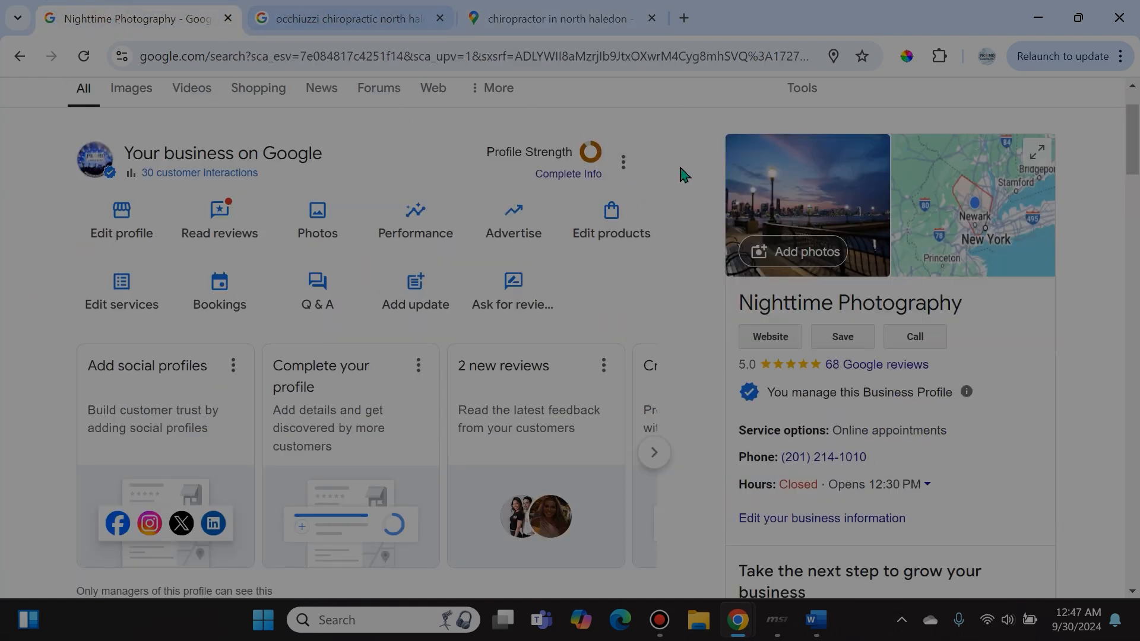
pyautogui.click(623, 162)
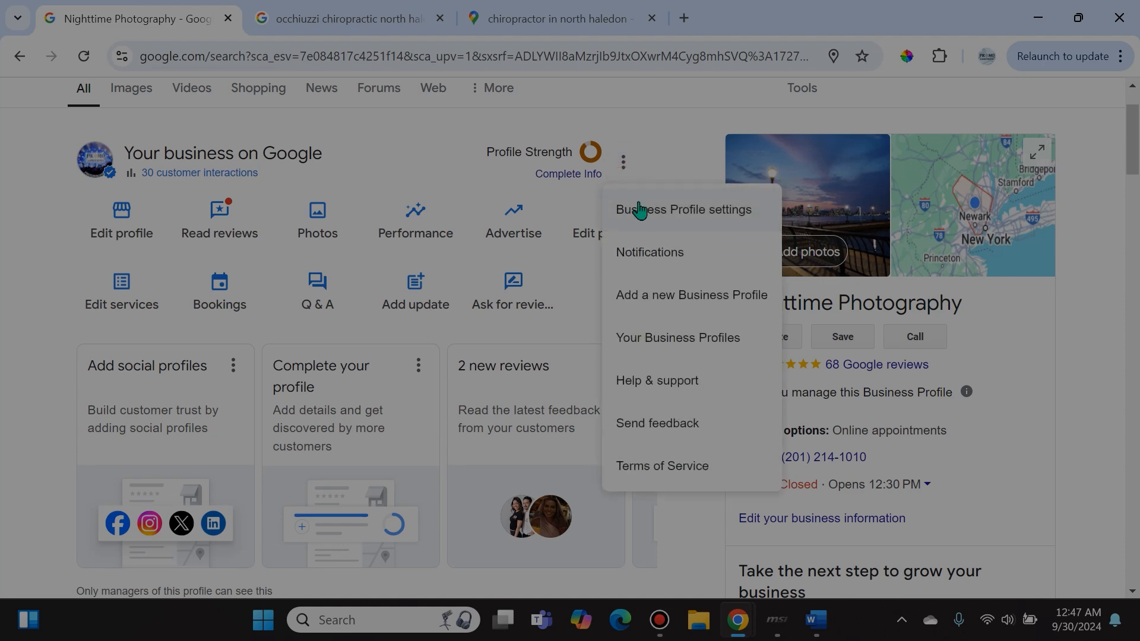
pyautogui.click(346, 18)
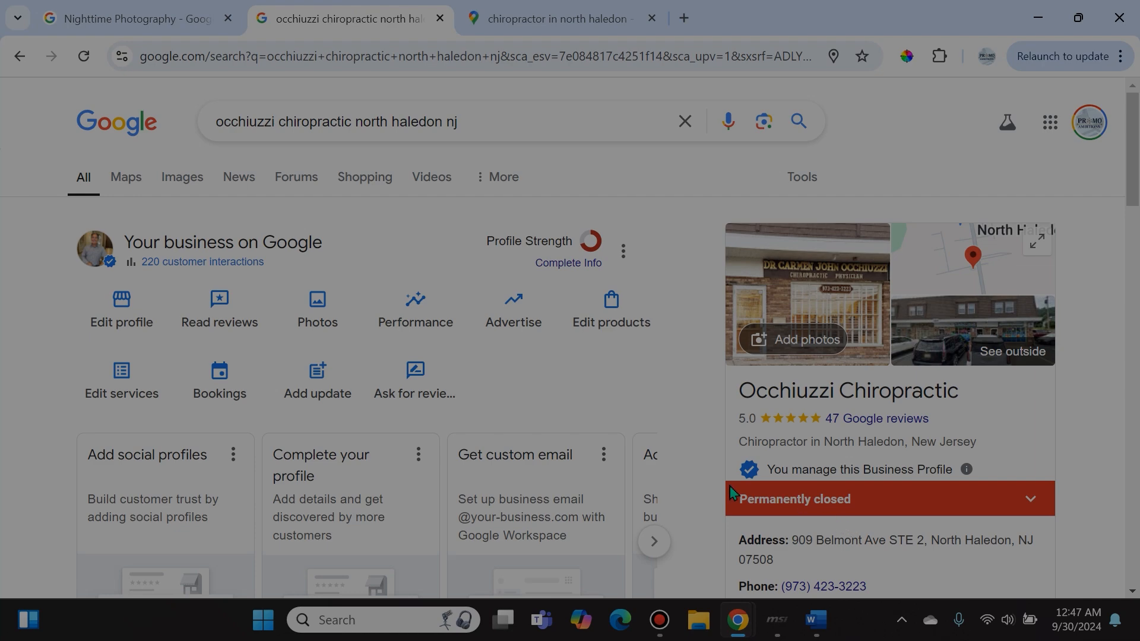
pyautogui.moveTo(796, 494)
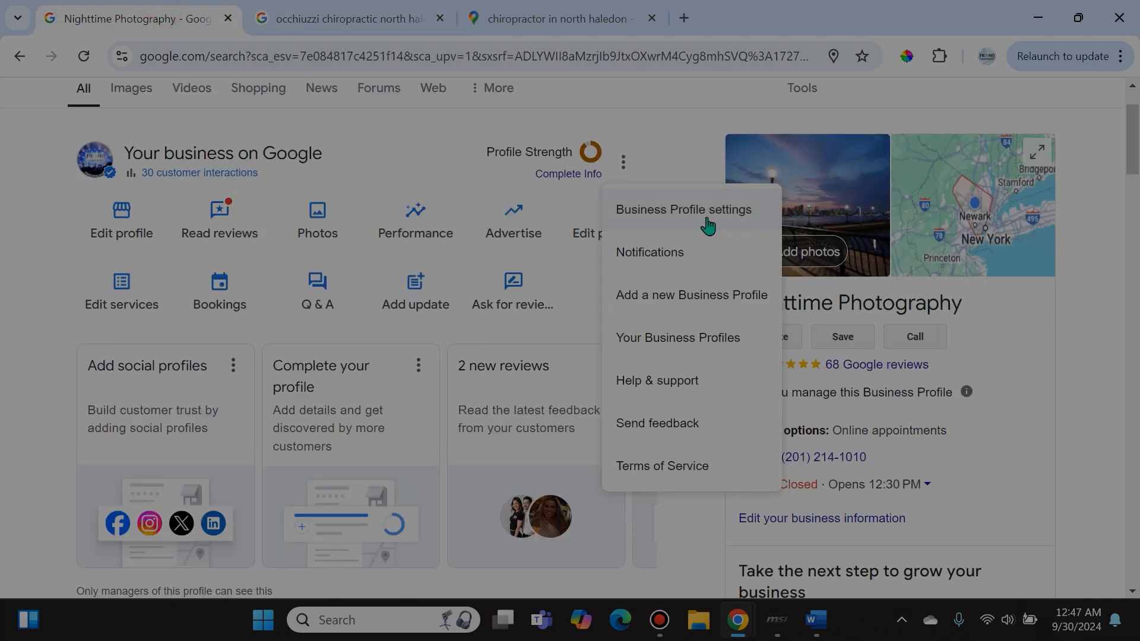
# View and dismiss the Business Profile settings, then reopen the options menu
pyautogui.click(682, 209)
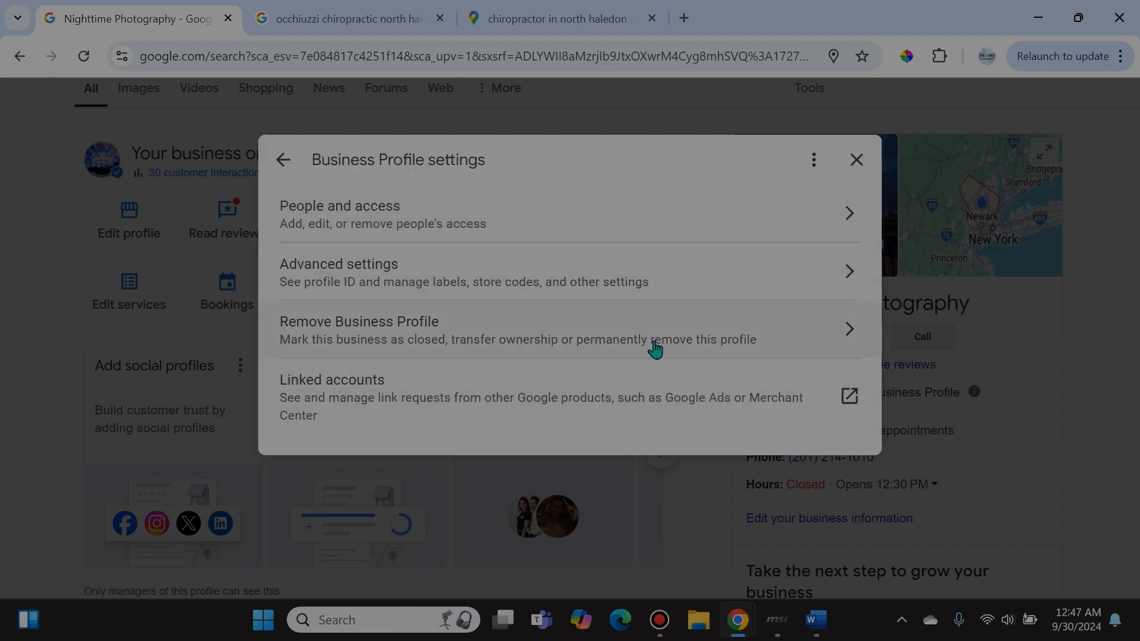
pyautogui.moveTo(452, 360)
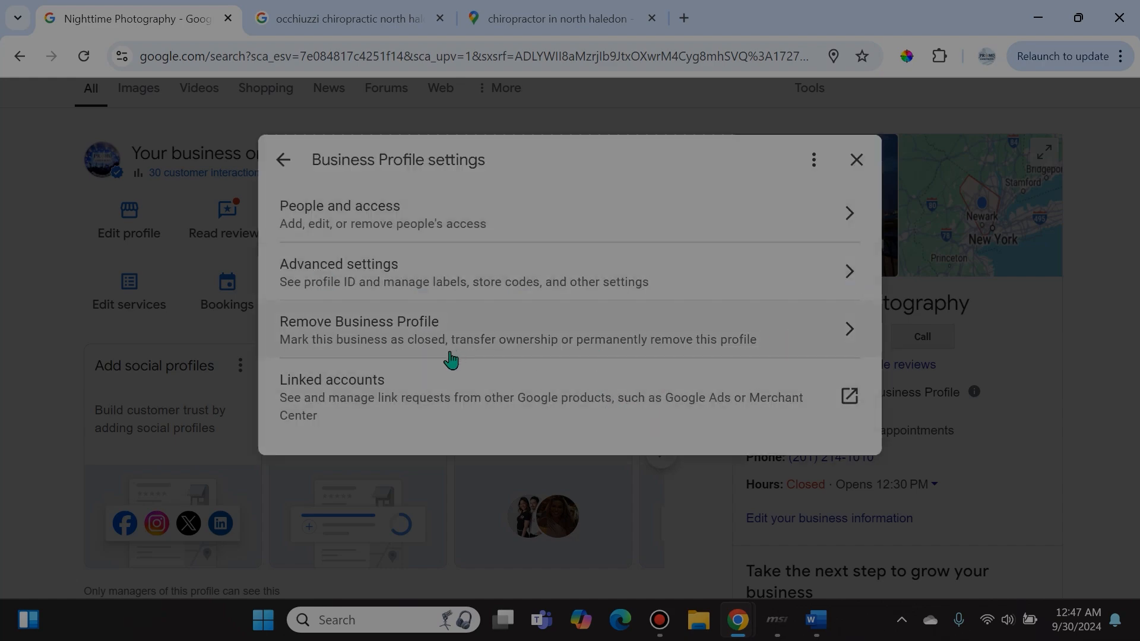
pyautogui.click(856, 160)
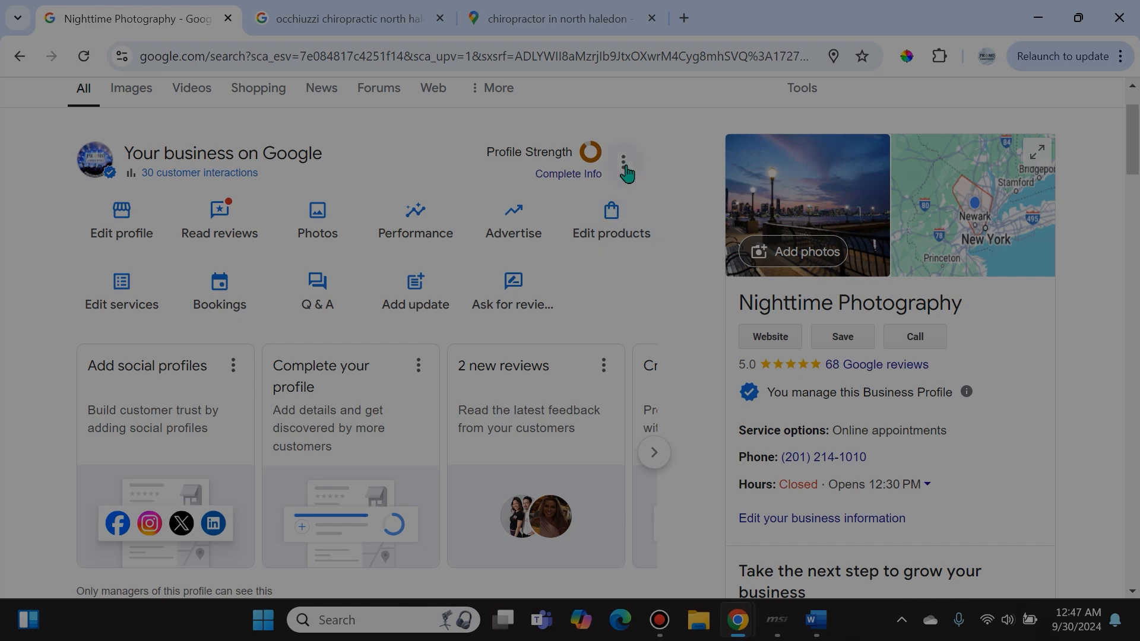
pyautogui.click(623, 162)
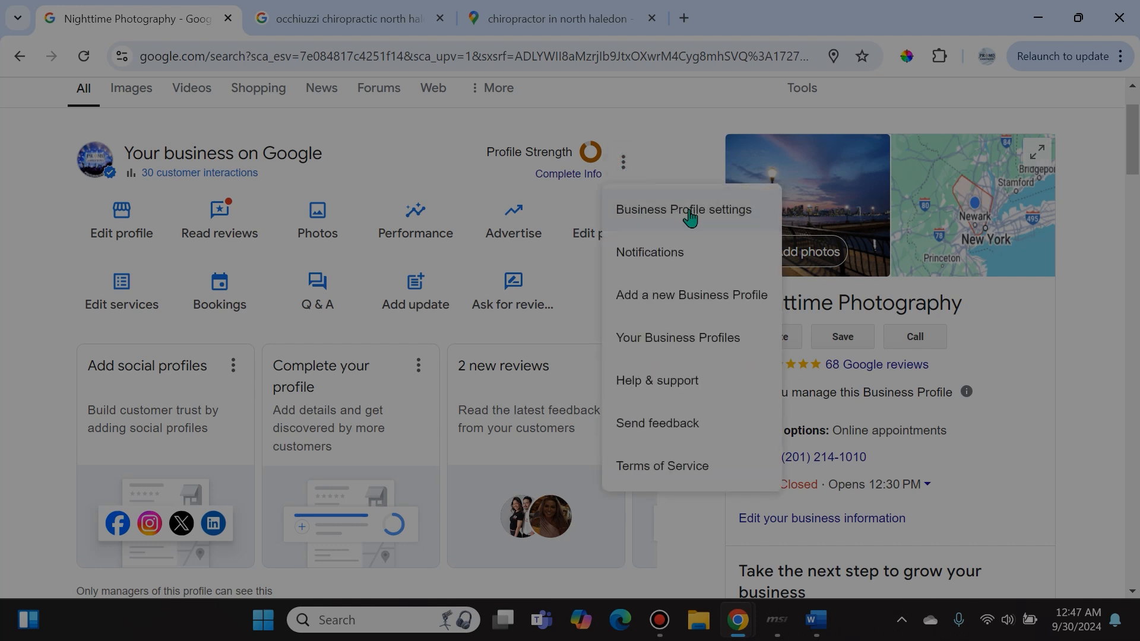
# Open the Business Profile settings panel again for Nighttime Photography
pyautogui.click(681, 209)
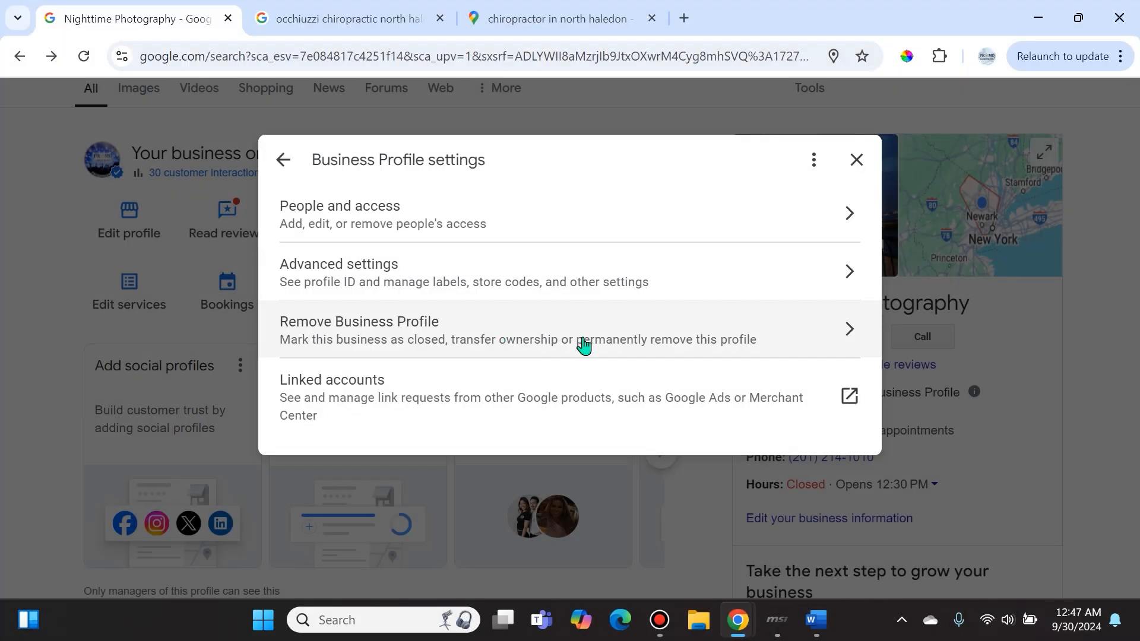
pyautogui.moveTo(856, 337)
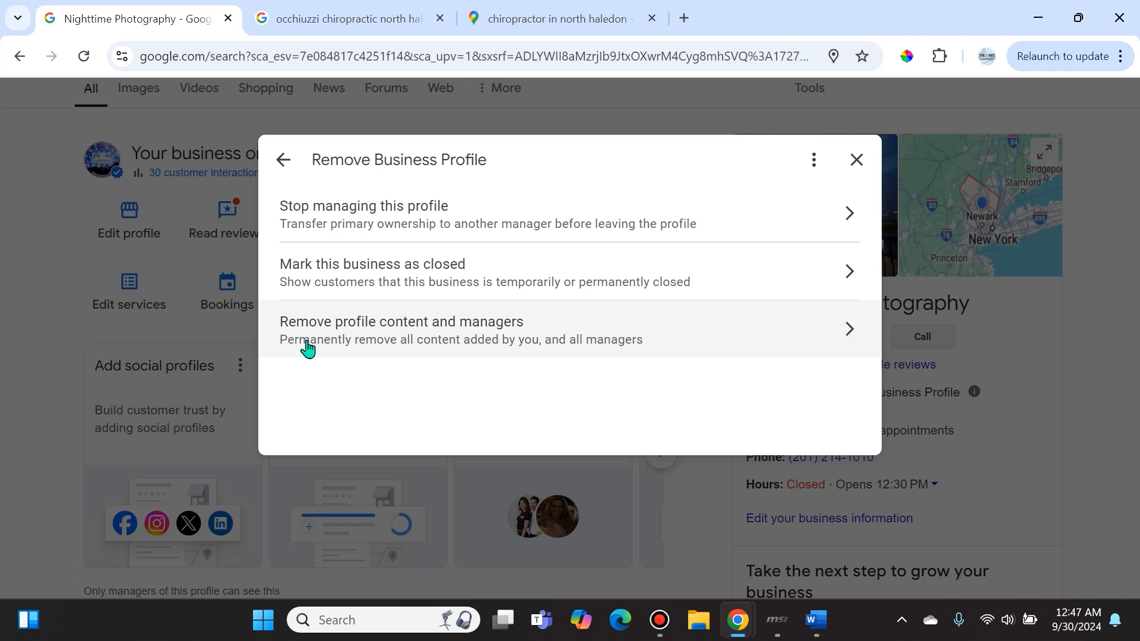
pyautogui.moveTo(357, 338)
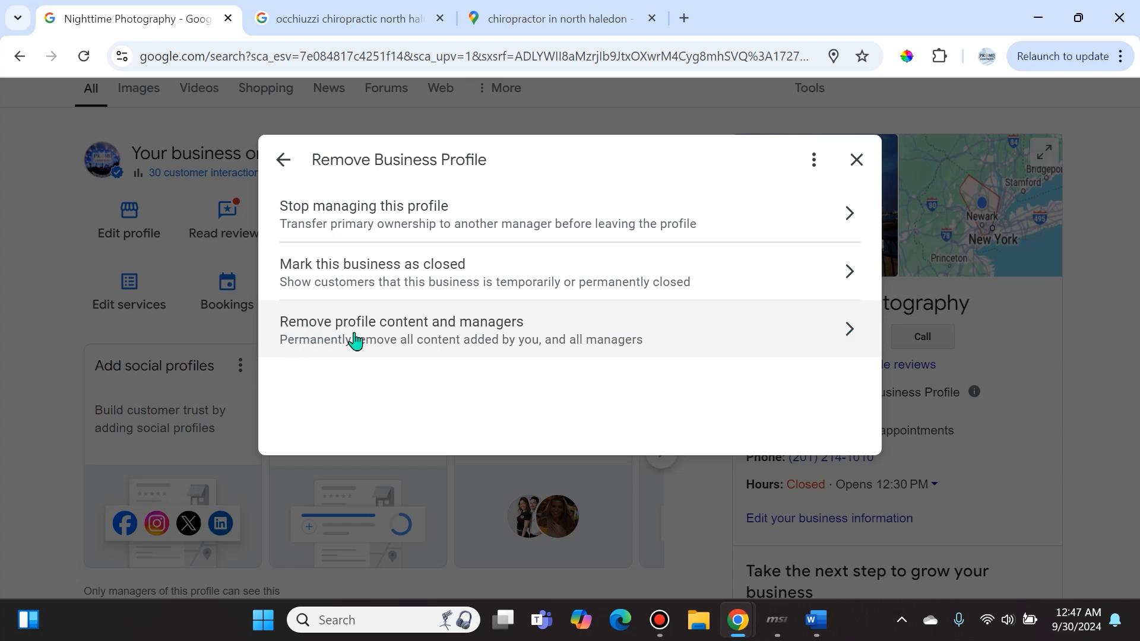
pyautogui.moveTo(531, 342)
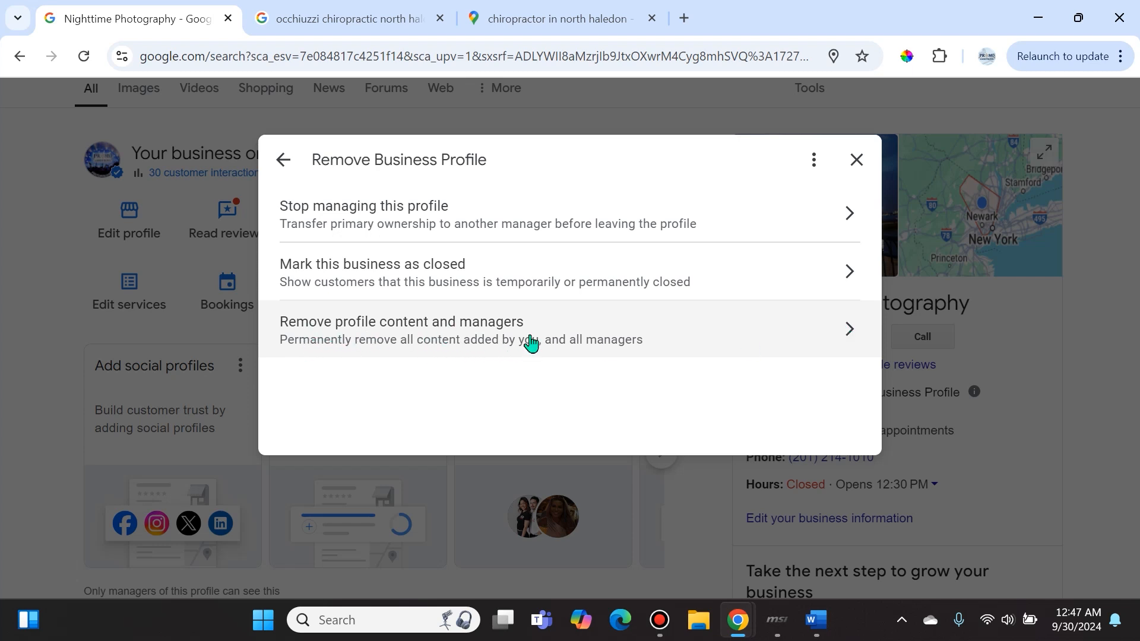
pyautogui.moveTo(305, 356)
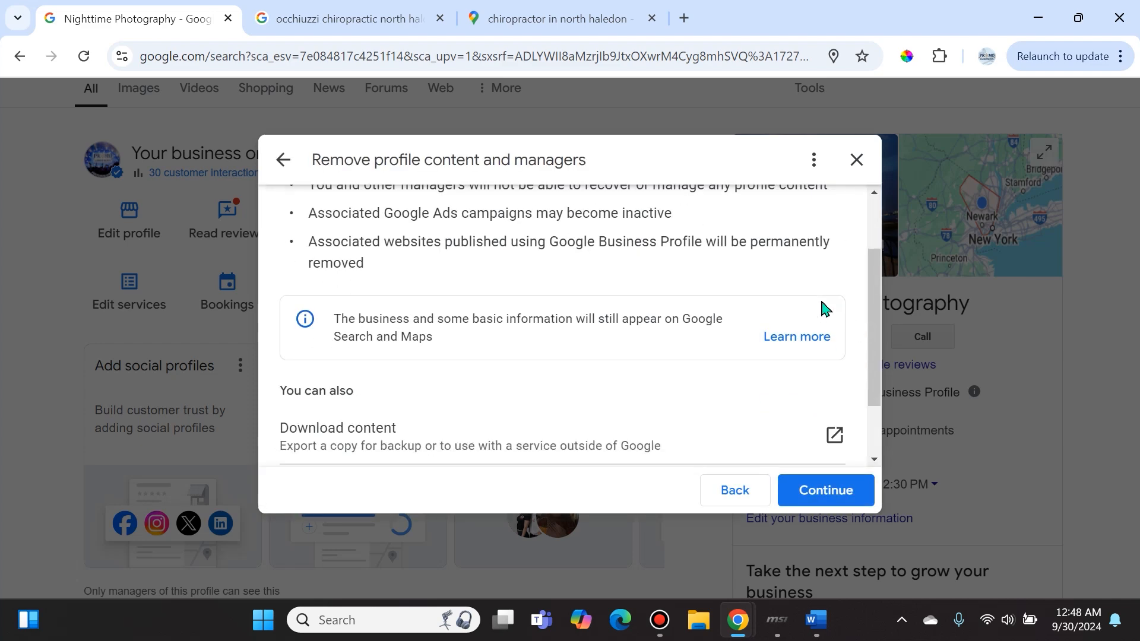
# Review the removal warnings, close the Google Maps tab and dismiss the removal dialog
pyautogui.scroll(3)
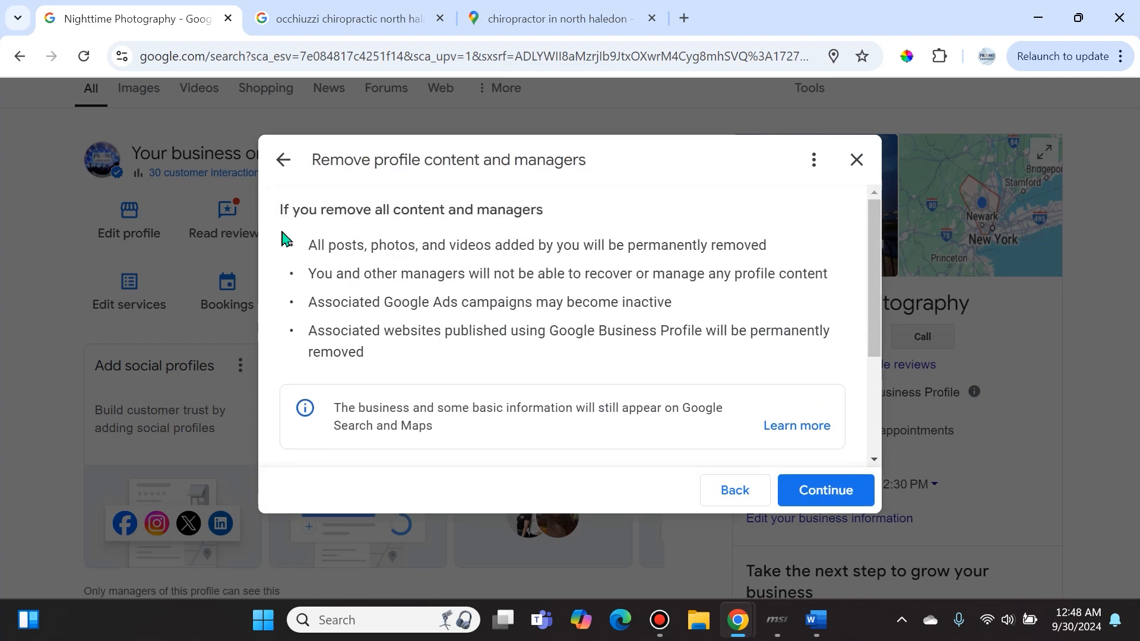
pyautogui.moveTo(327, 249)
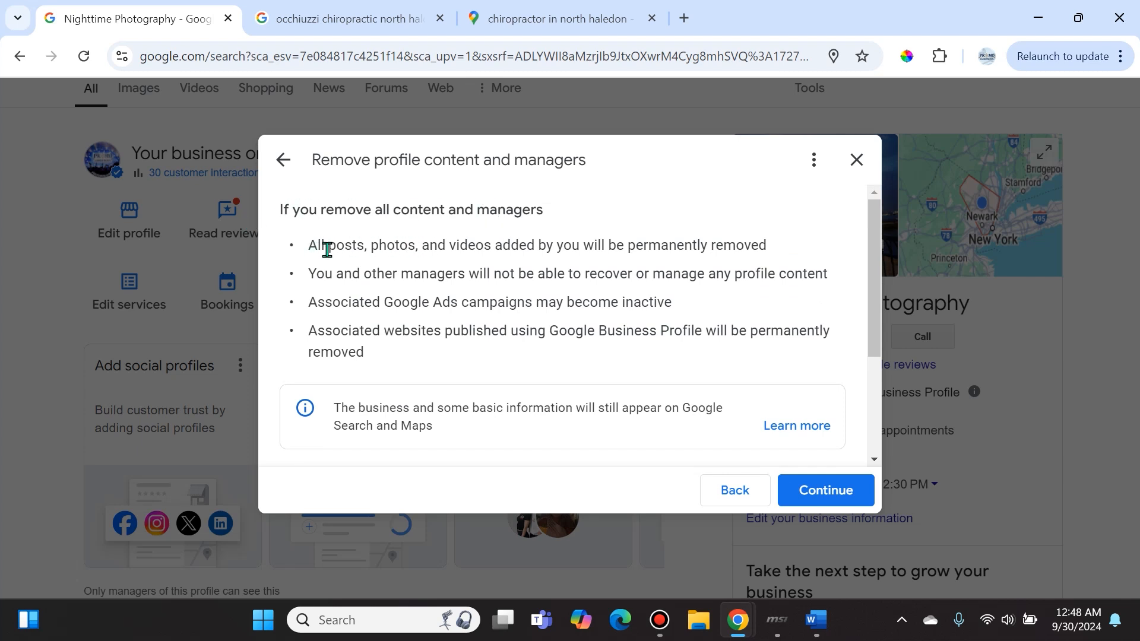
pyautogui.moveTo(351, 294)
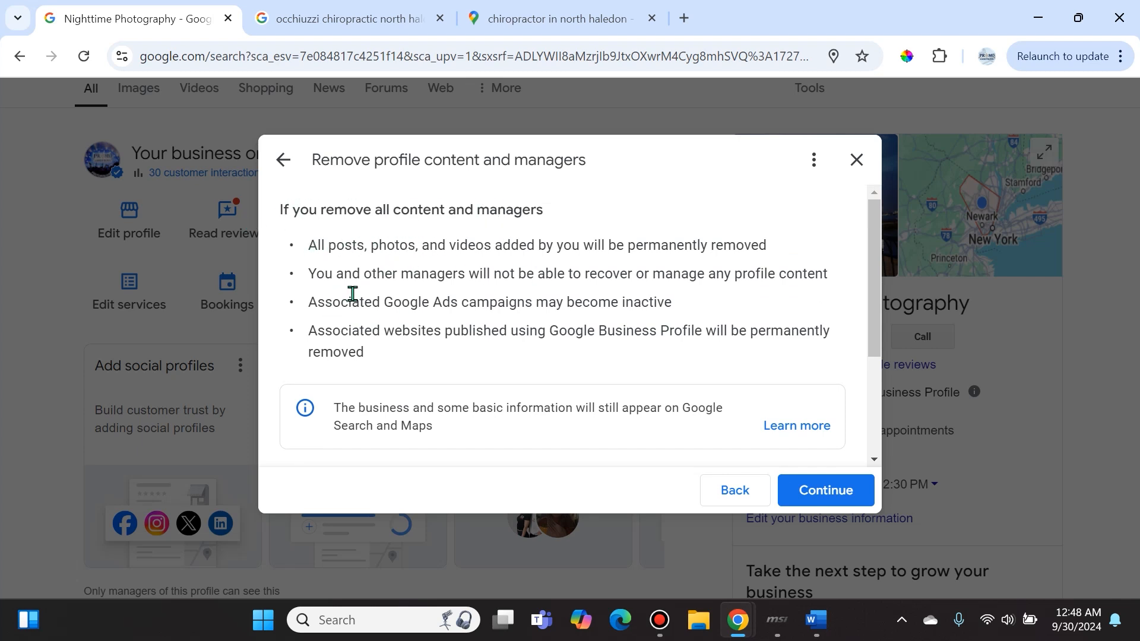
pyautogui.moveTo(812, 298)
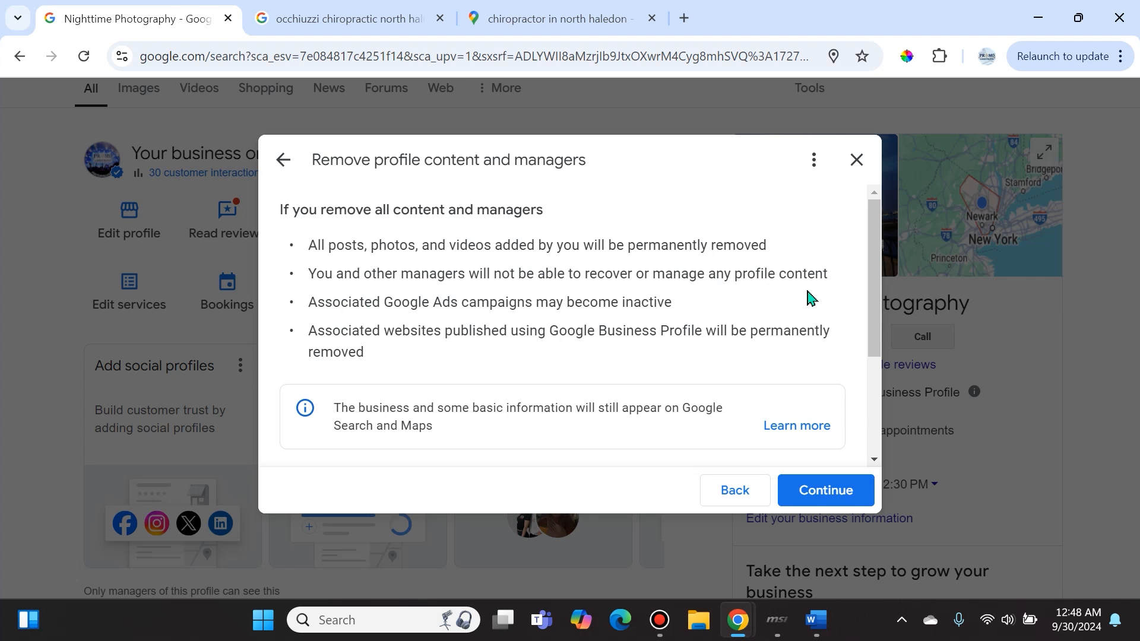
pyautogui.moveTo(418, 357)
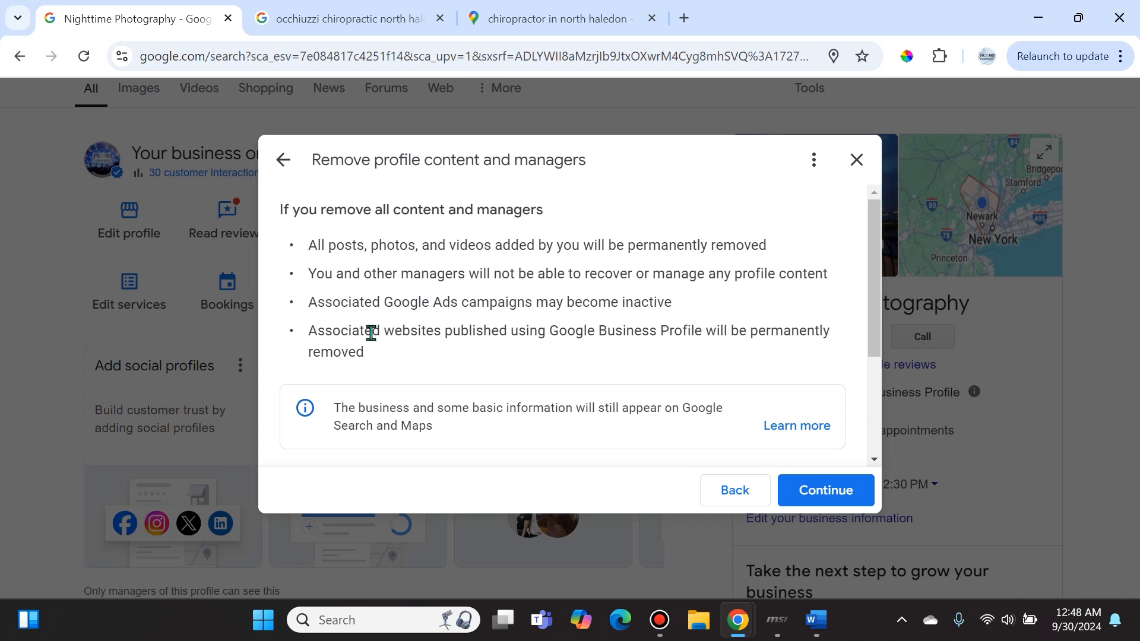
pyautogui.moveTo(603, 338)
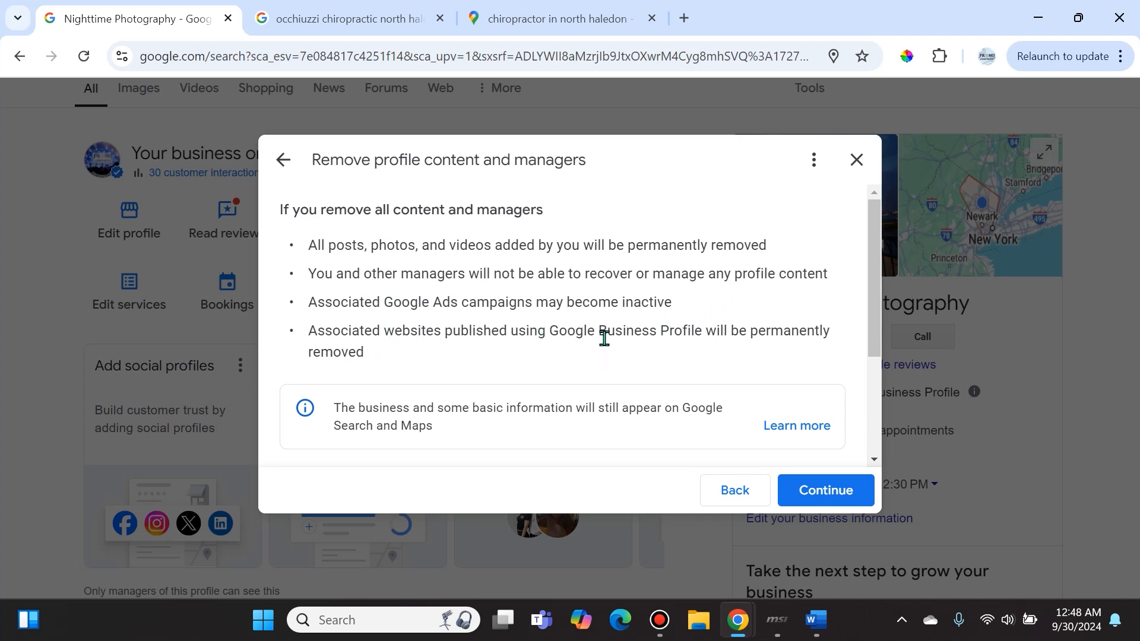
pyautogui.moveTo(757, 329)
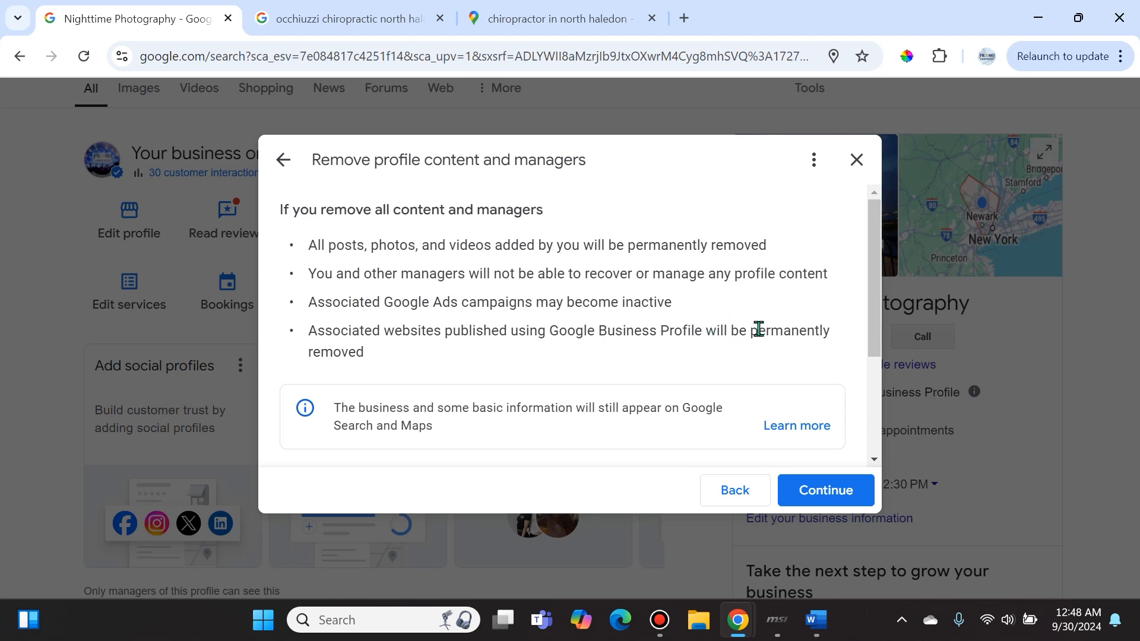
pyautogui.moveTo(346, 358)
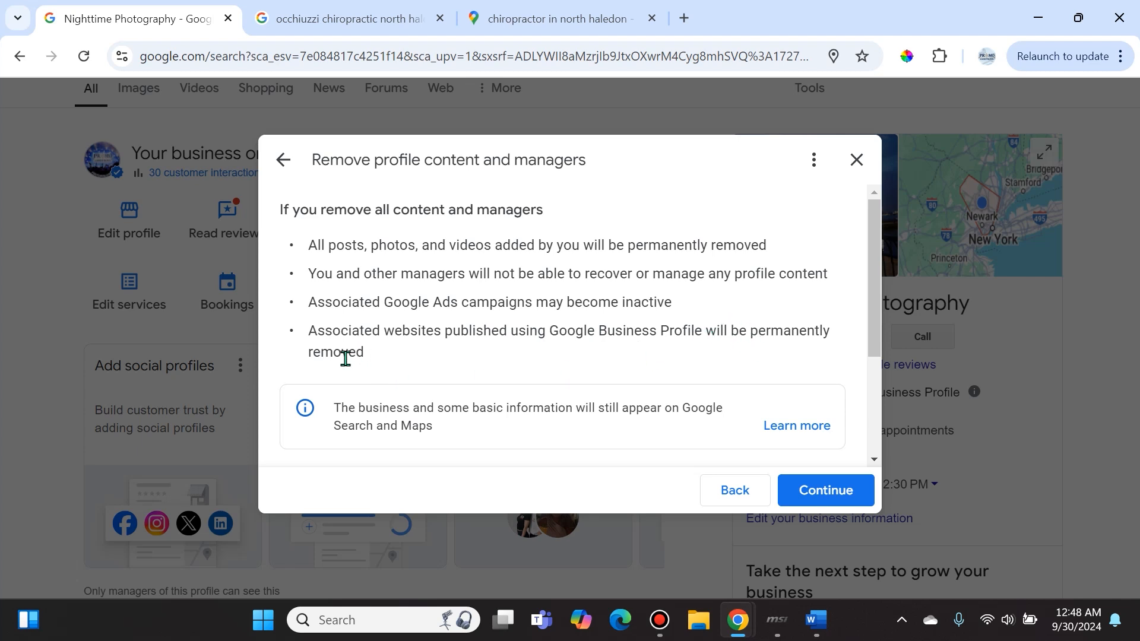
pyautogui.moveTo(419, 327)
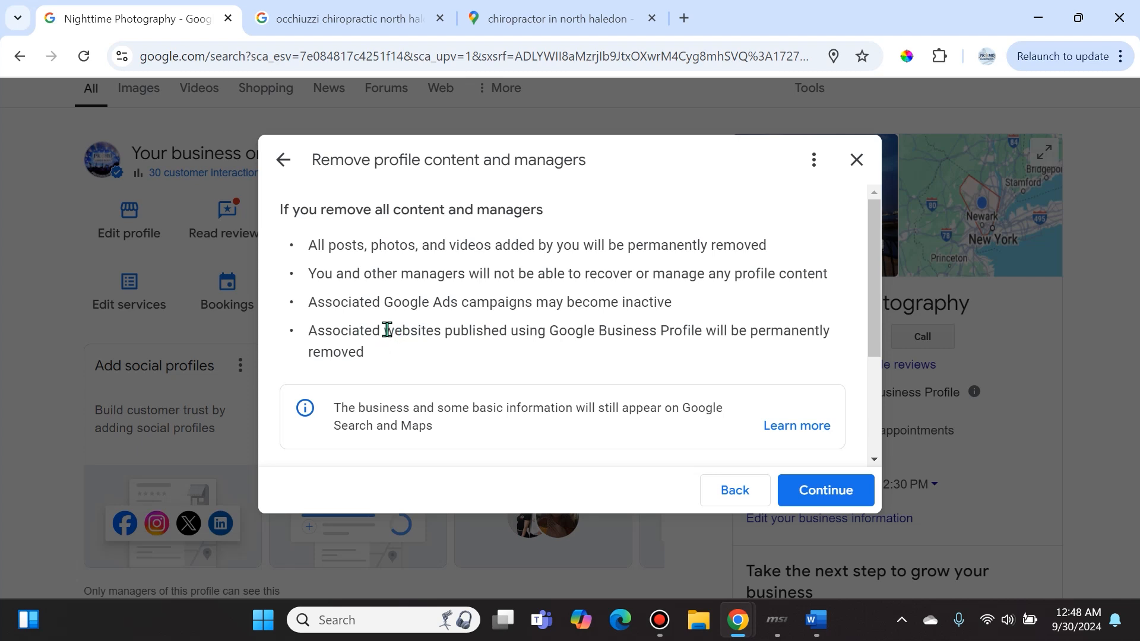
pyautogui.moveTo(402, 331)
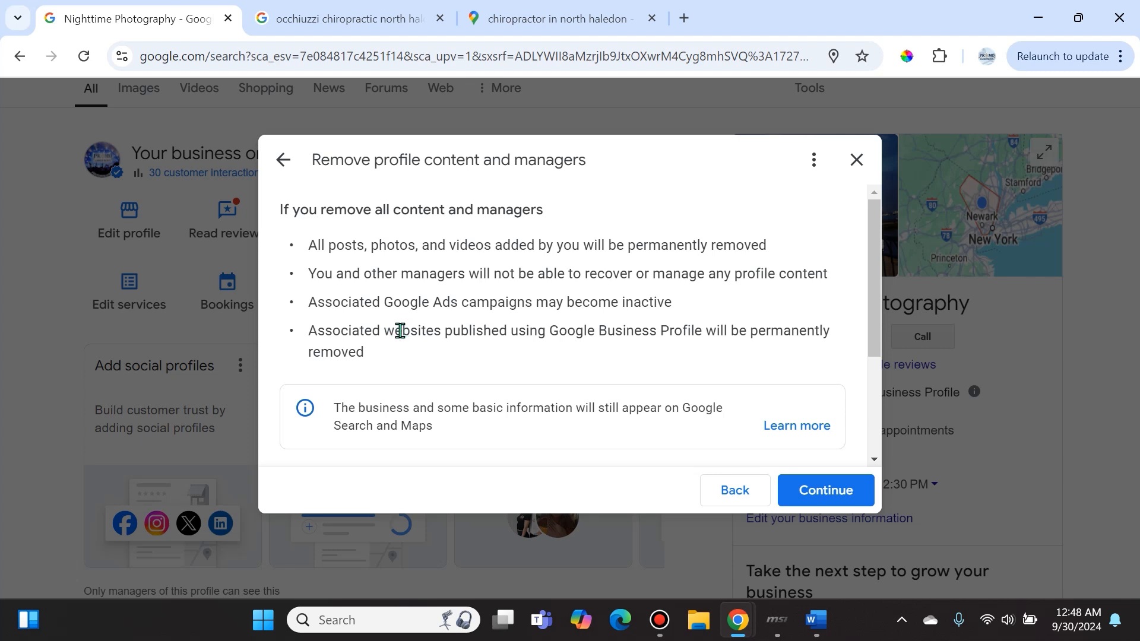
pyautogui.moveTo(429, 330)
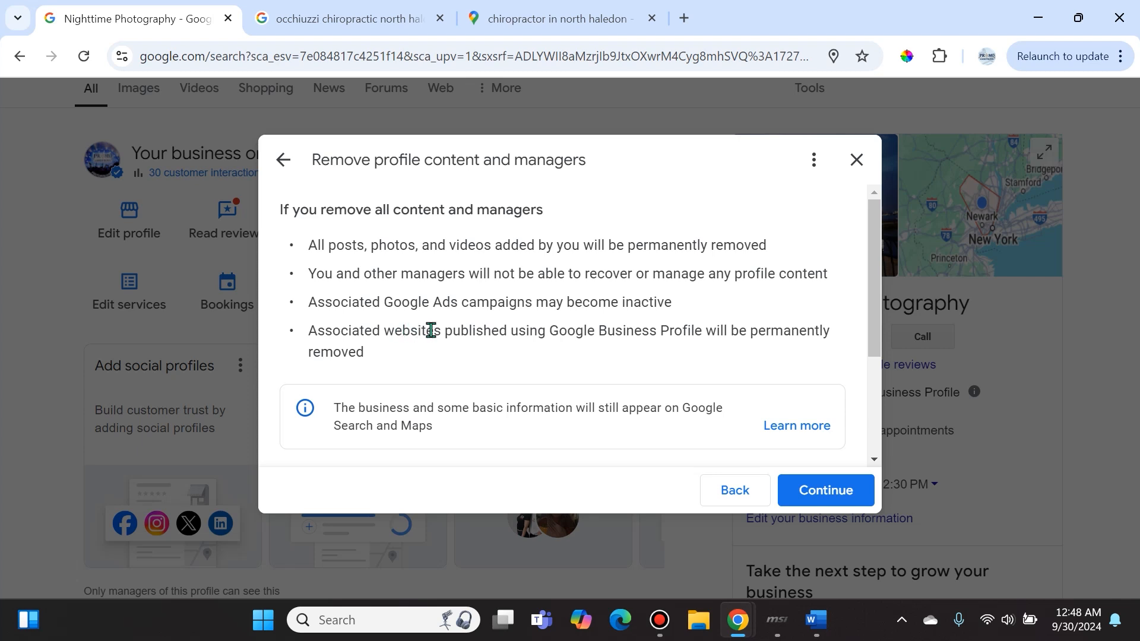
pyautogui.moveTo(509, 326)
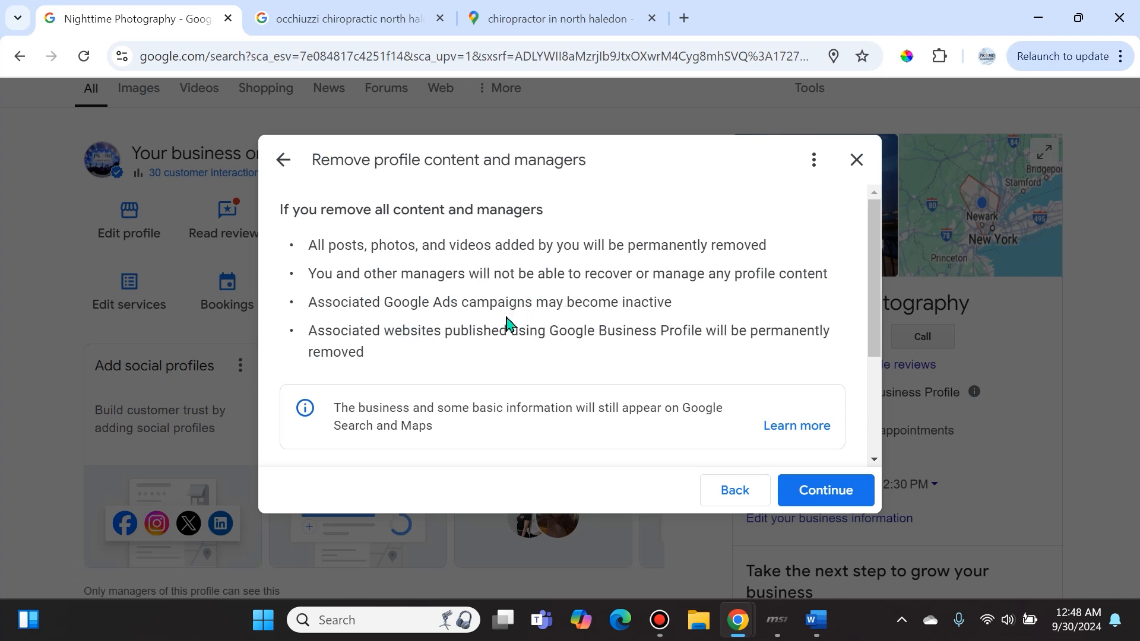
pyautogui.moveTo(456, 371)
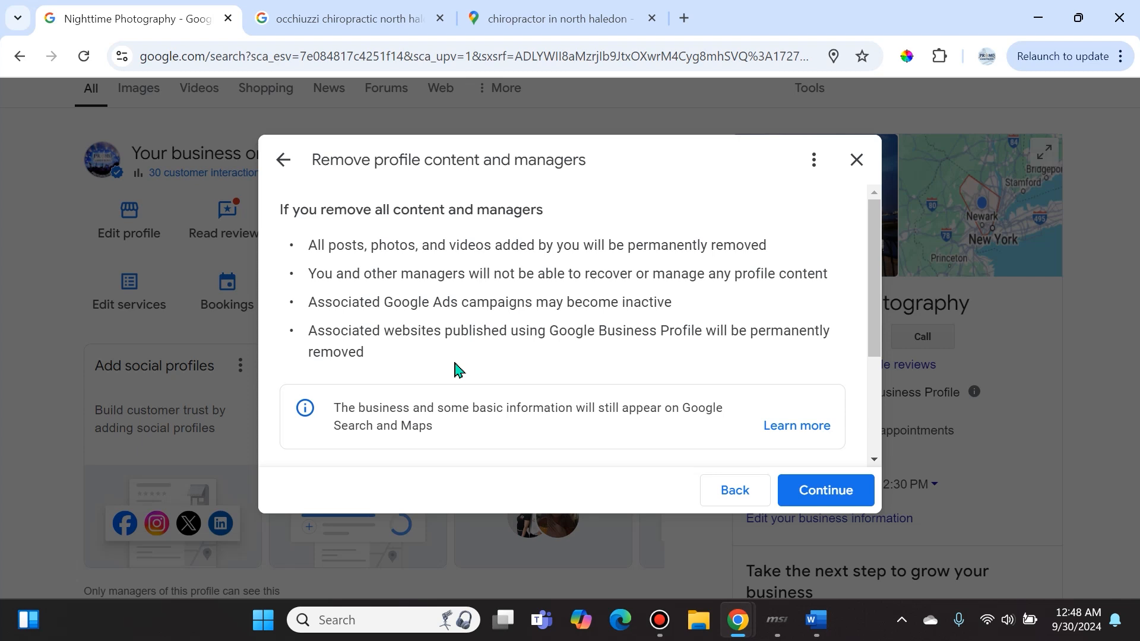
pyautogui.click(650, 17)
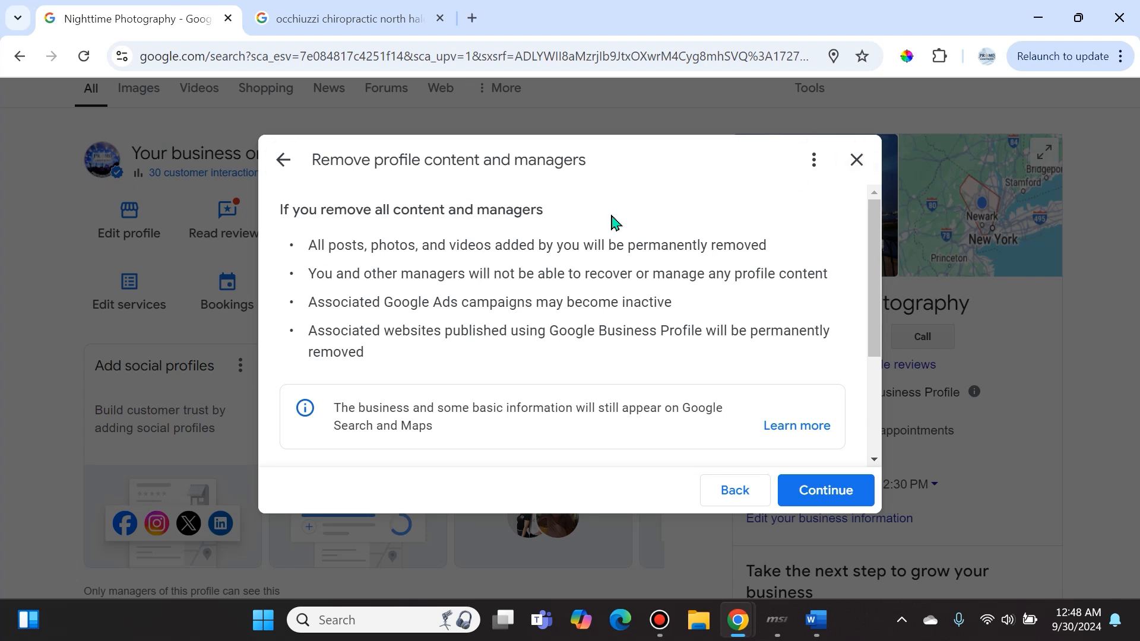
pyautogui.moveTo(944, 307)
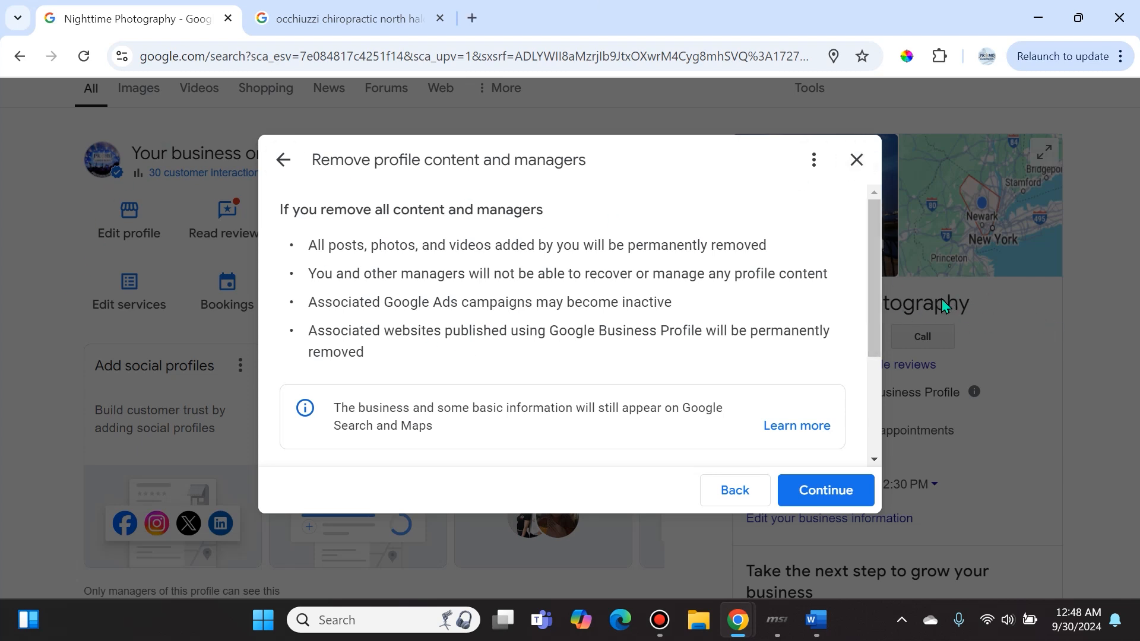
pyautogui.click(856, 160)
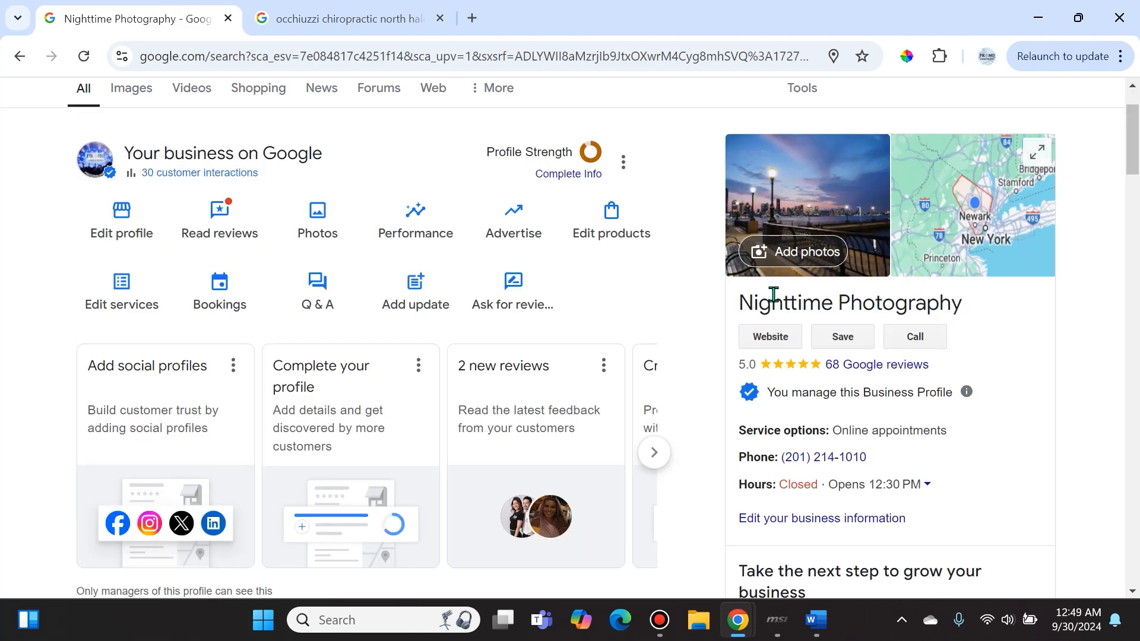
pyautogui.click(769, 336)
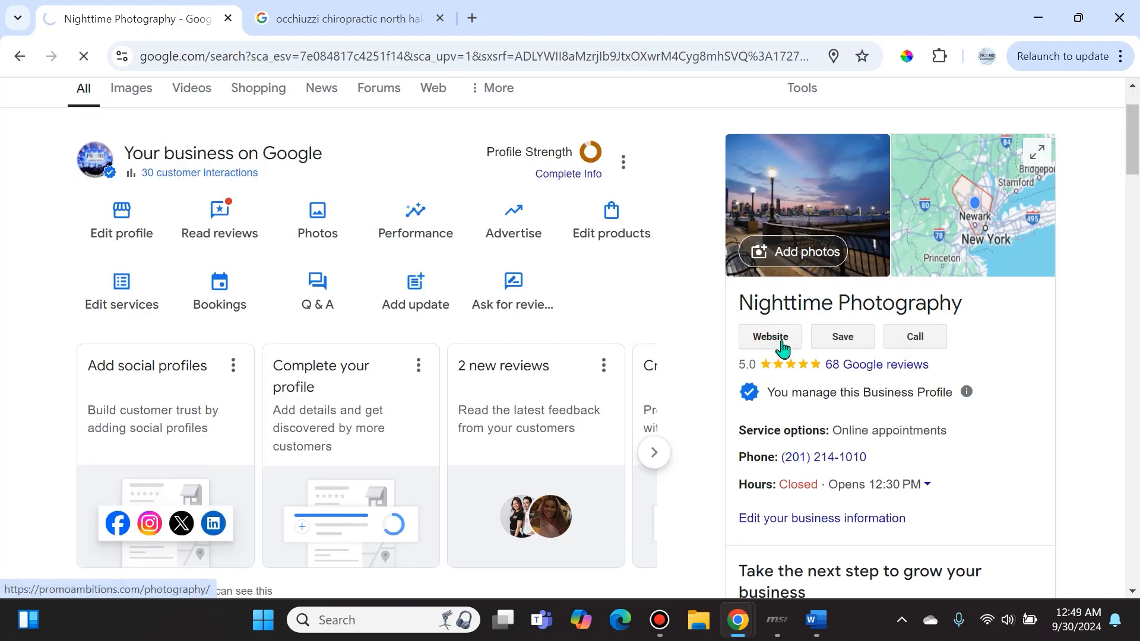
pyautogui.click(769, 337)
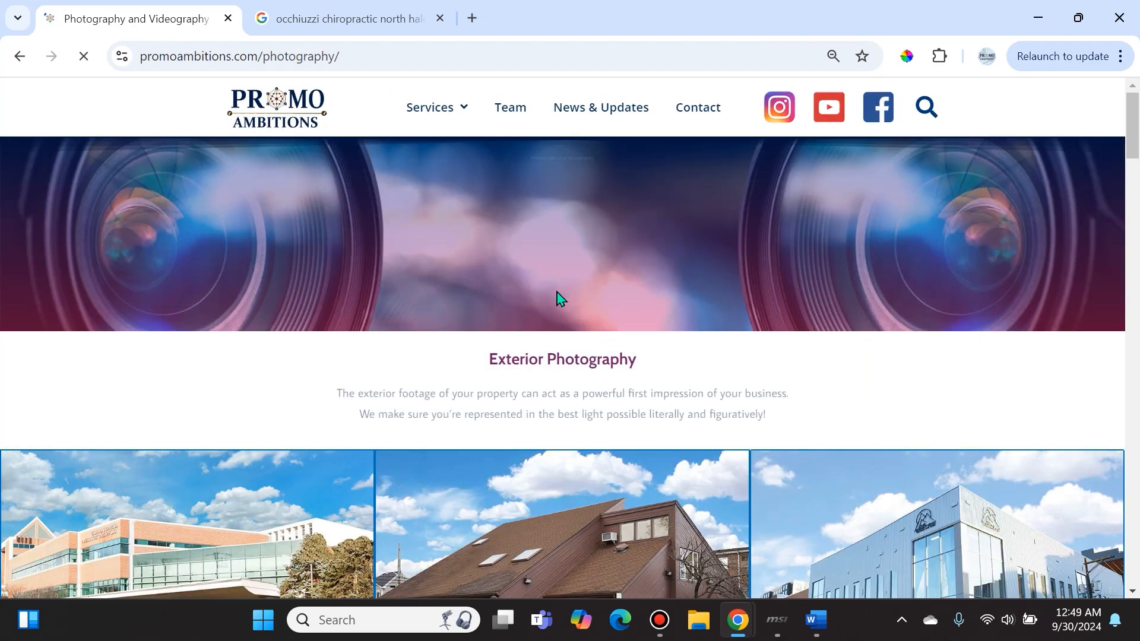
pyautogui.scroll(-3)
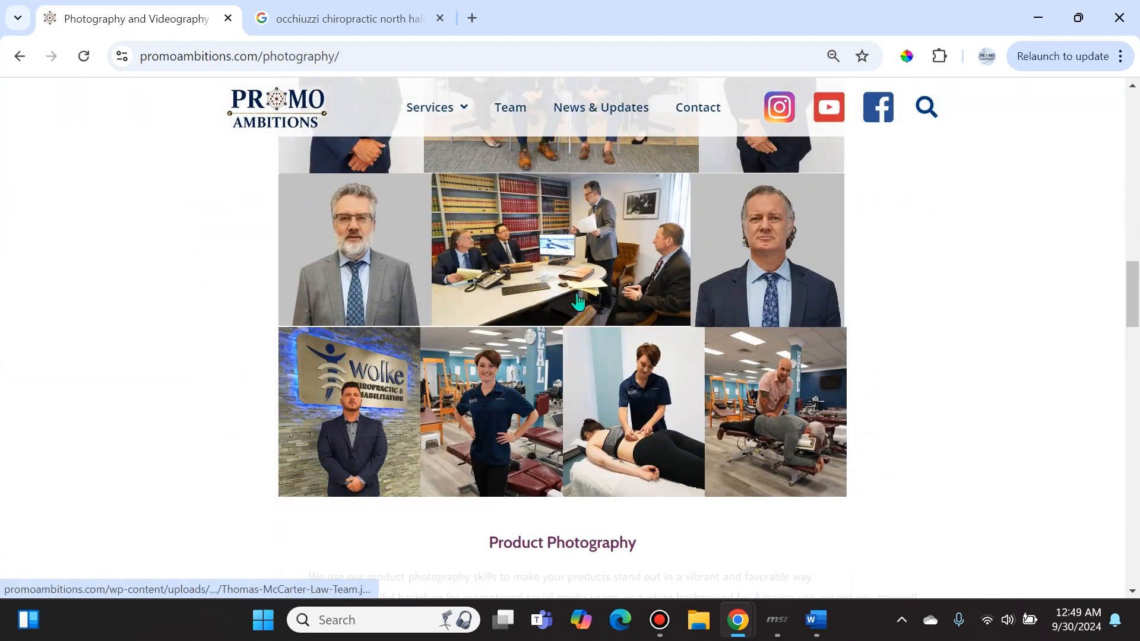
pyautogui.scroll(-3)
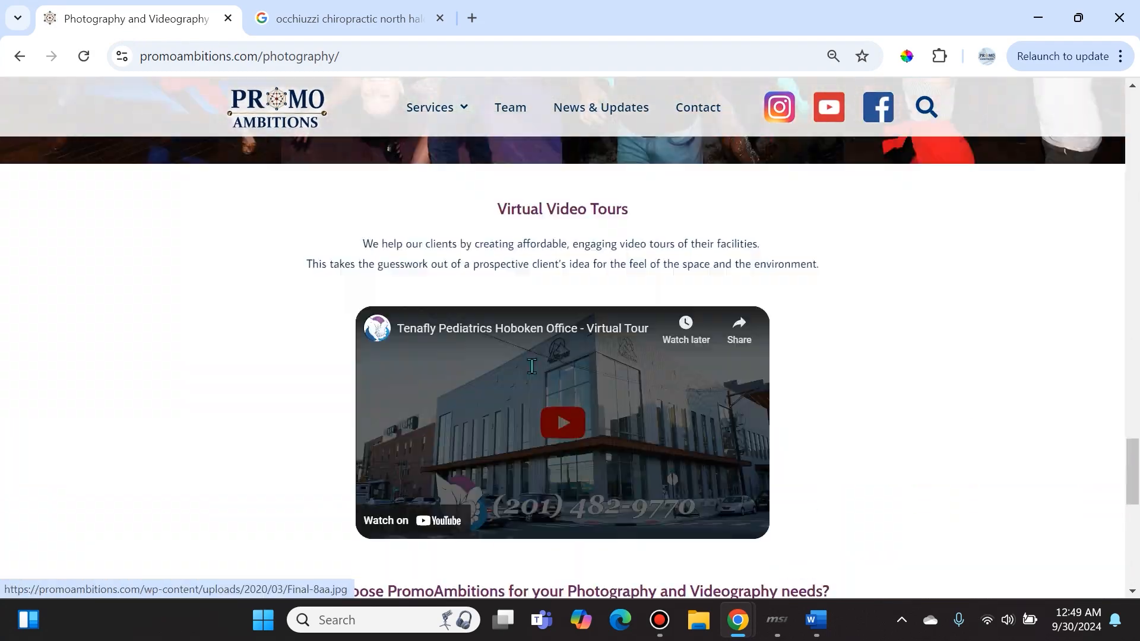
pyautogui.scroll(3)
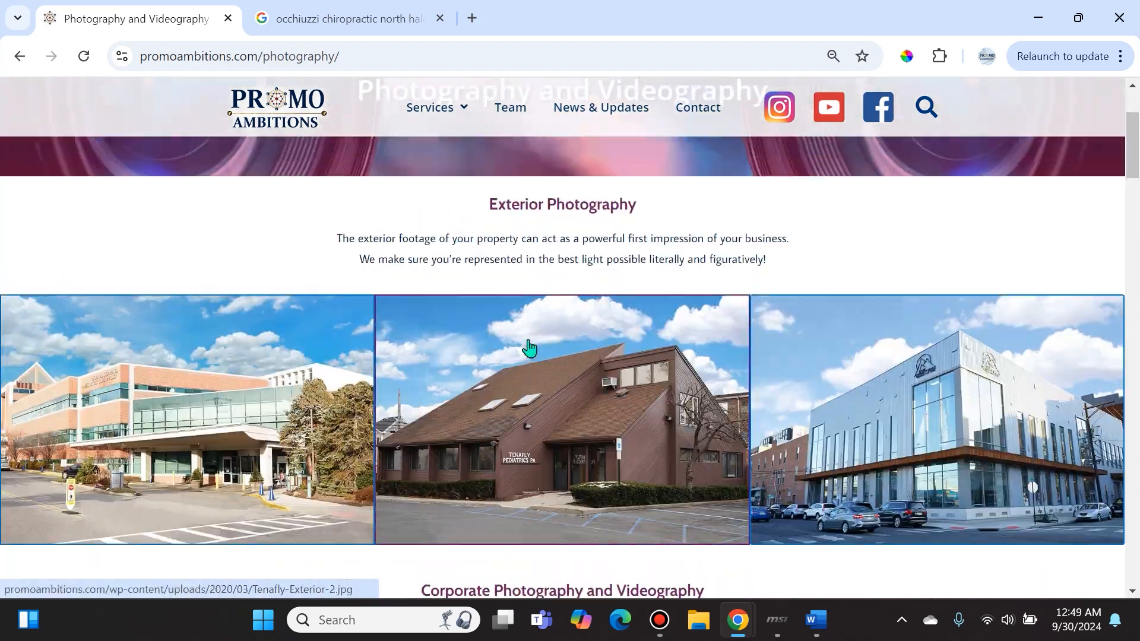
pyautogui.scroll(-3)
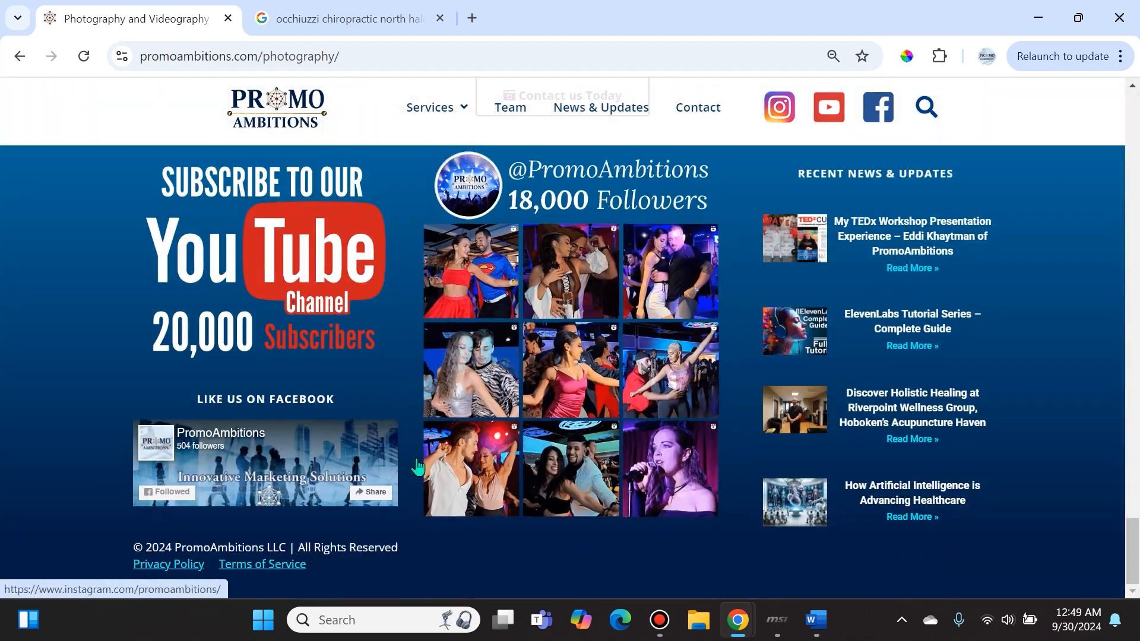
pyautogui.scroll(3)
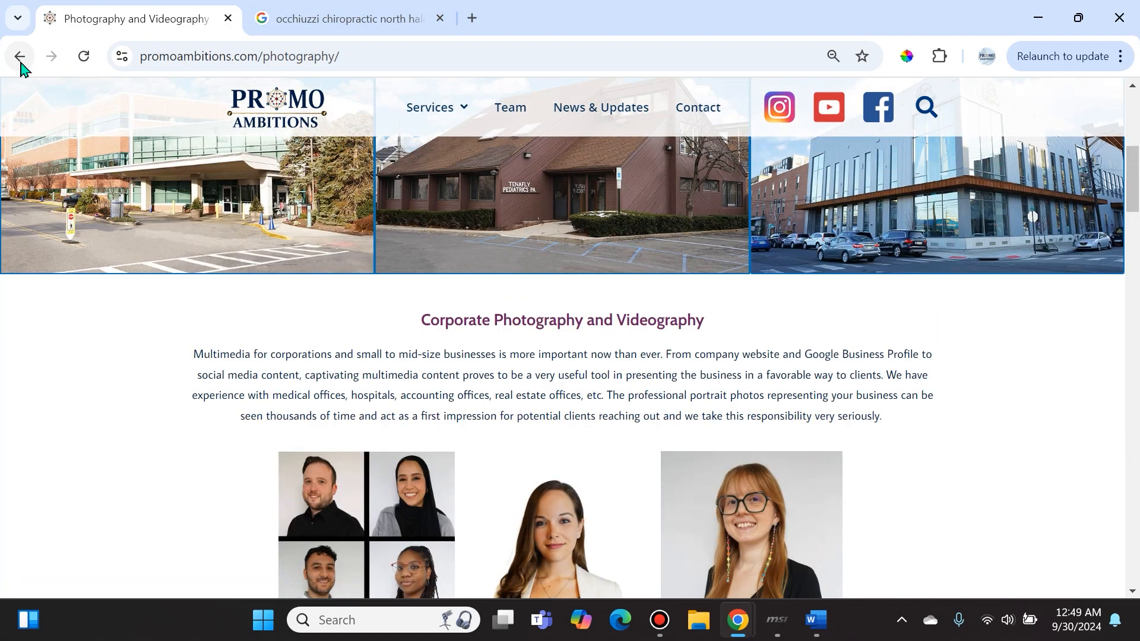
pyautogui.click(19, 55)
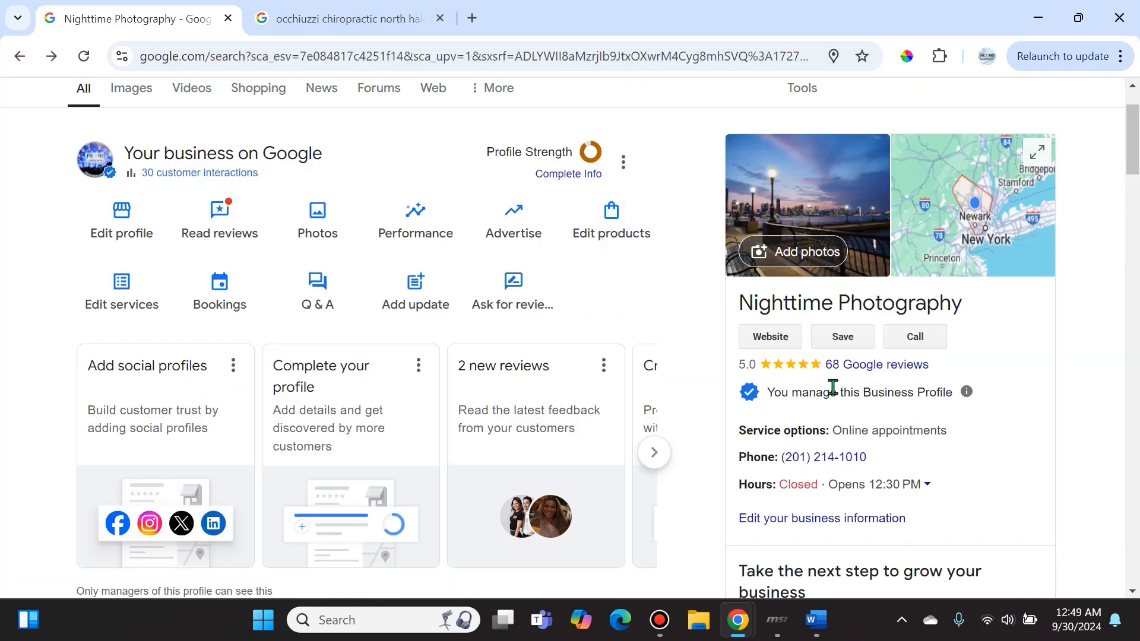
pyautogui.moveTo(737, 439)
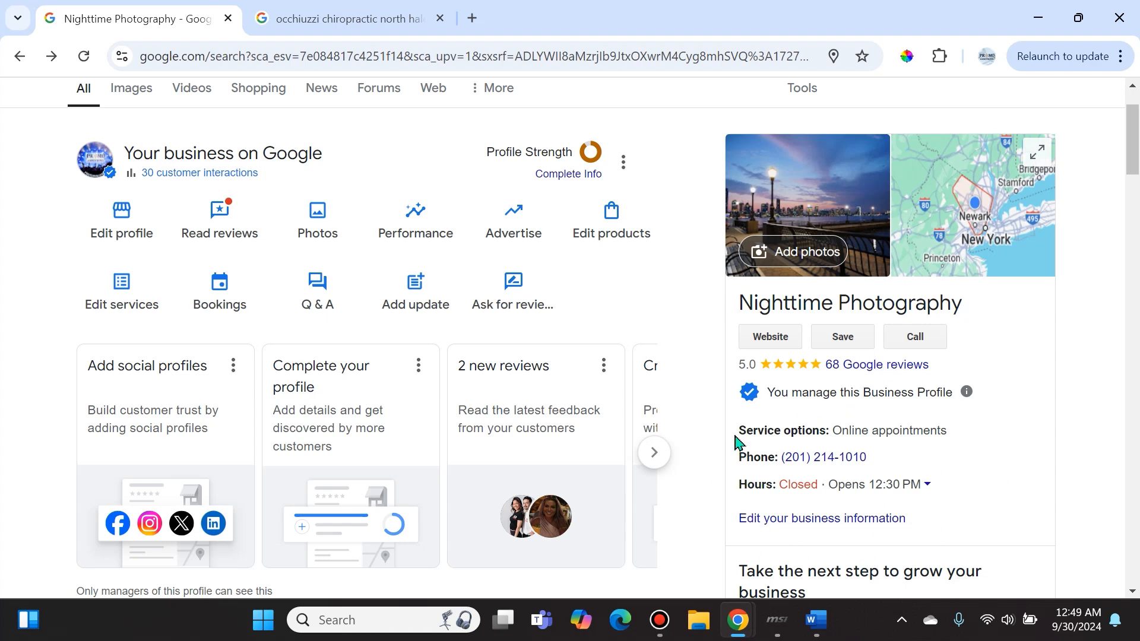
pyautogui.moveTo(591, 151)
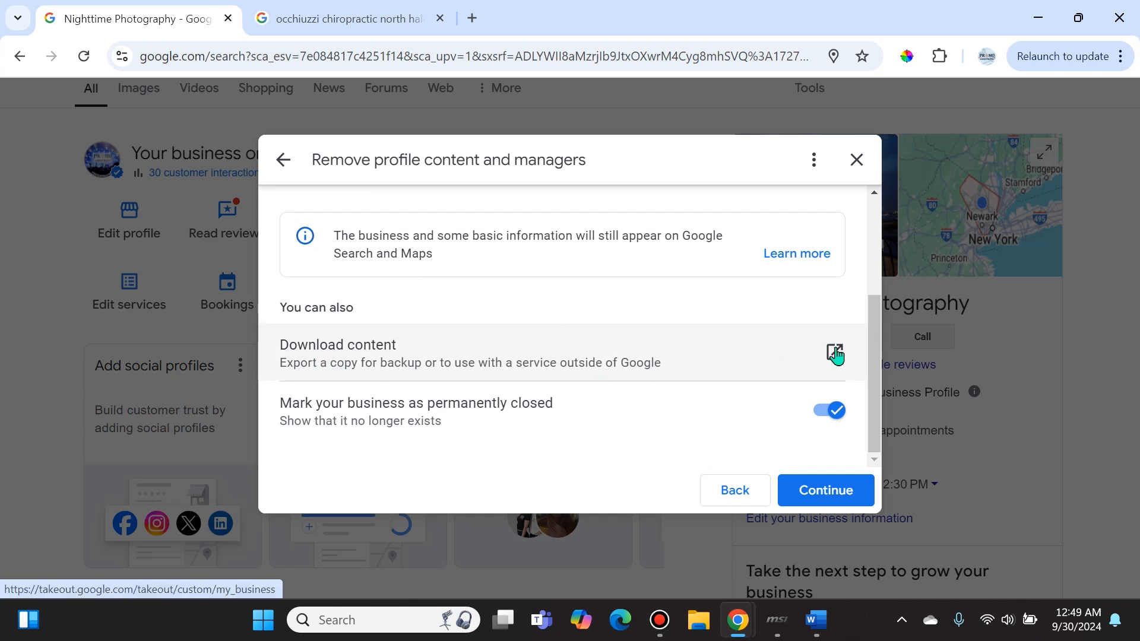
pyautogui.moveTo(320, 360)
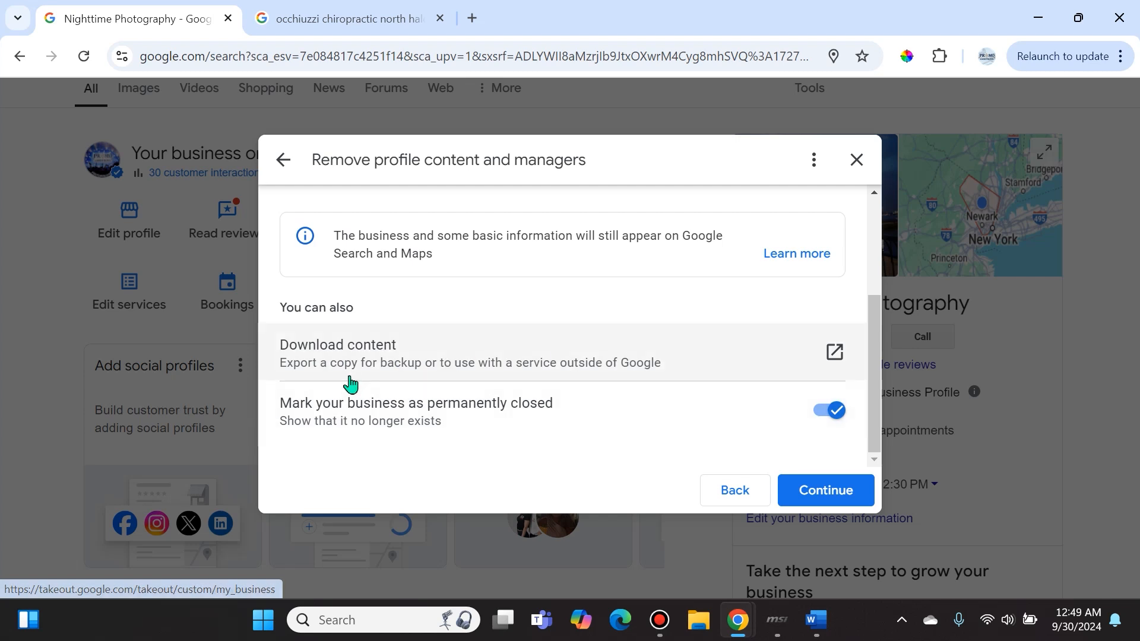
pyautogui.moveTo(314, 364)
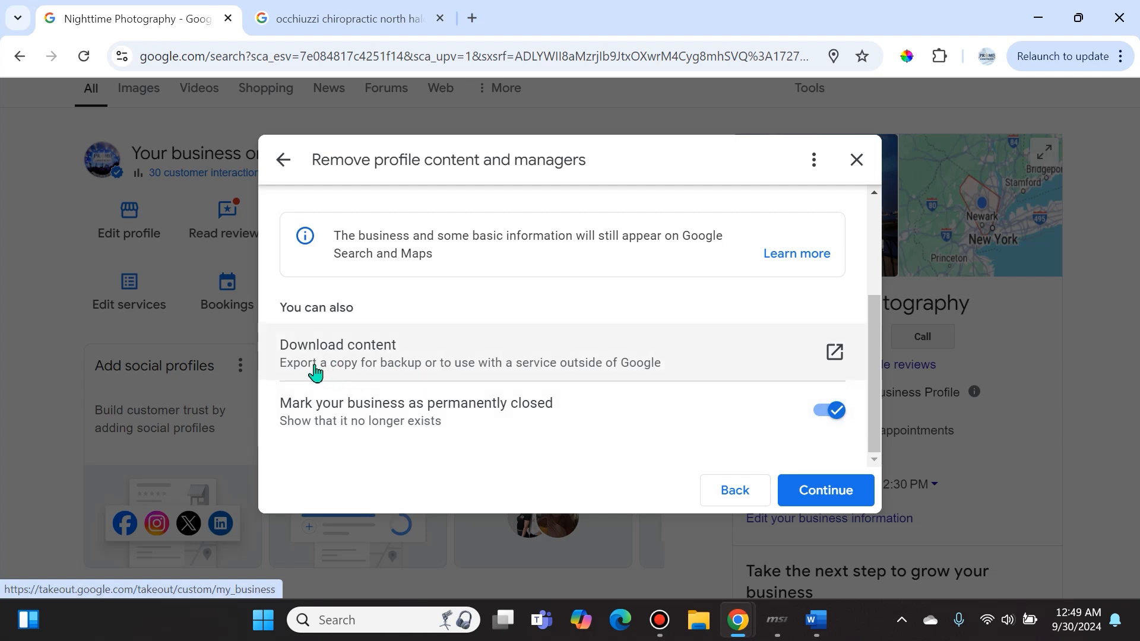
pyautogui.moveTo(500, 377)
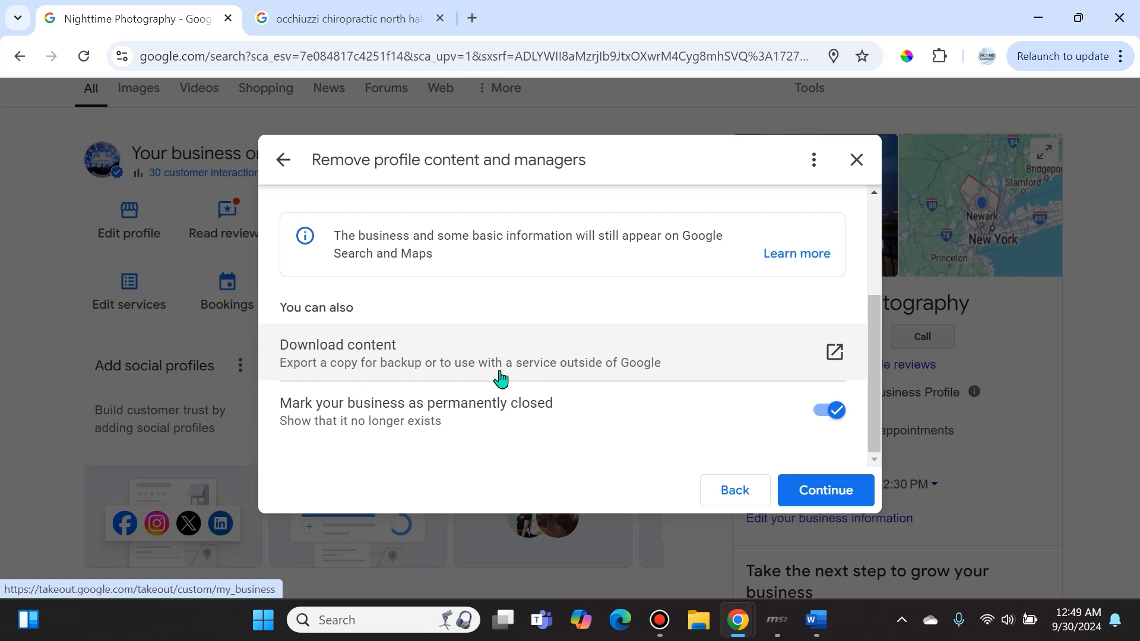
pyautogui.moveTo(676, 376)
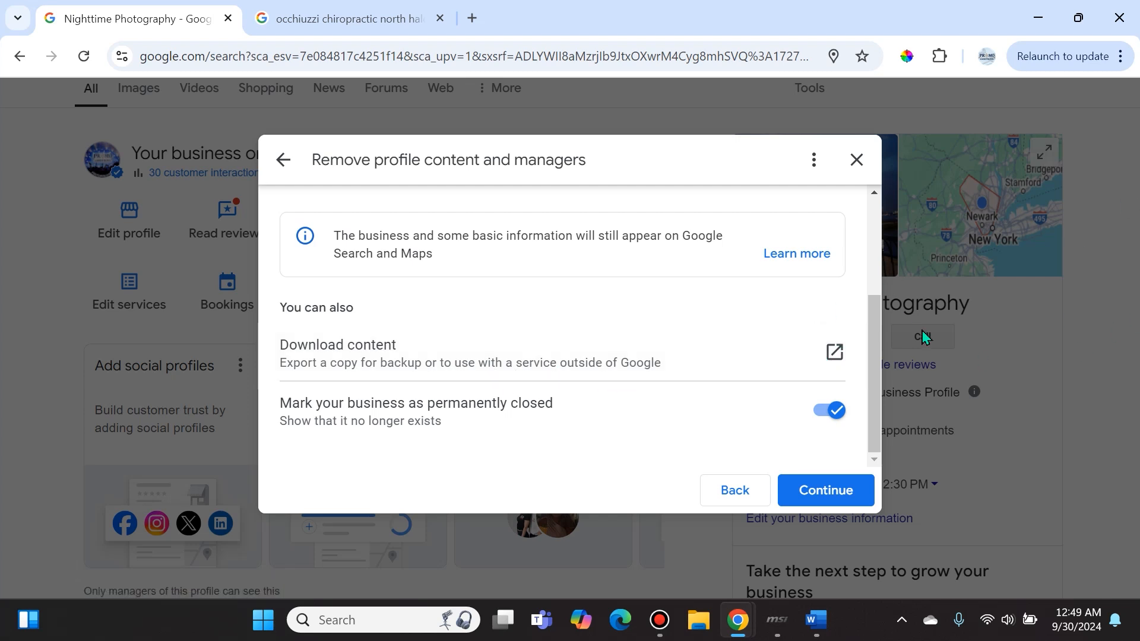
pyautogui.moveTo(1081, 449)
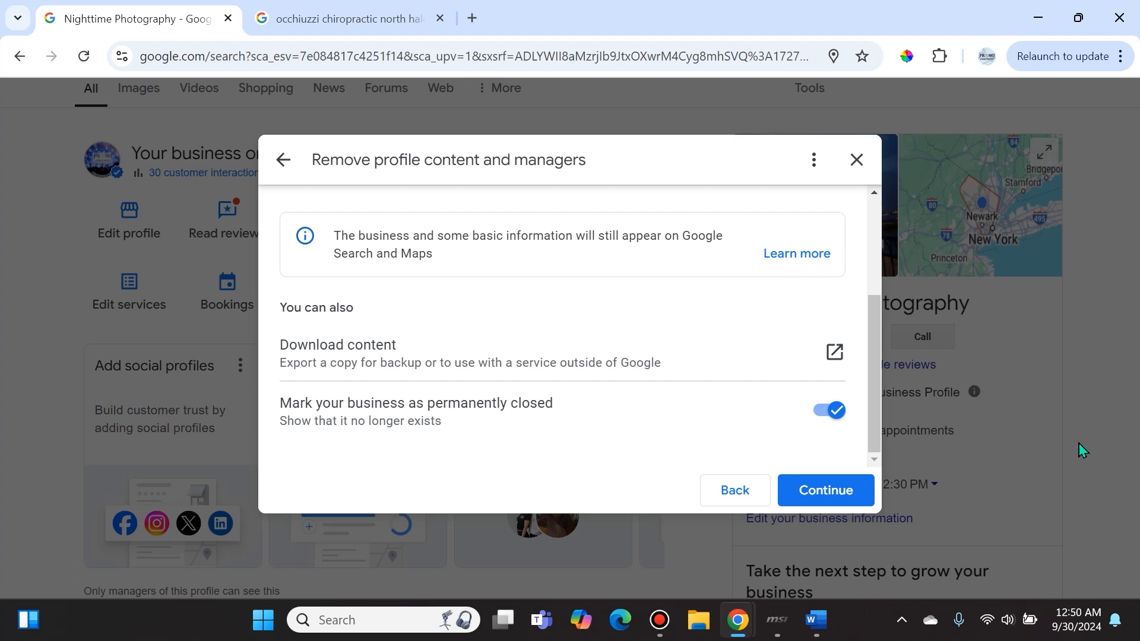
pyautogui.moveTo(1027, 366)
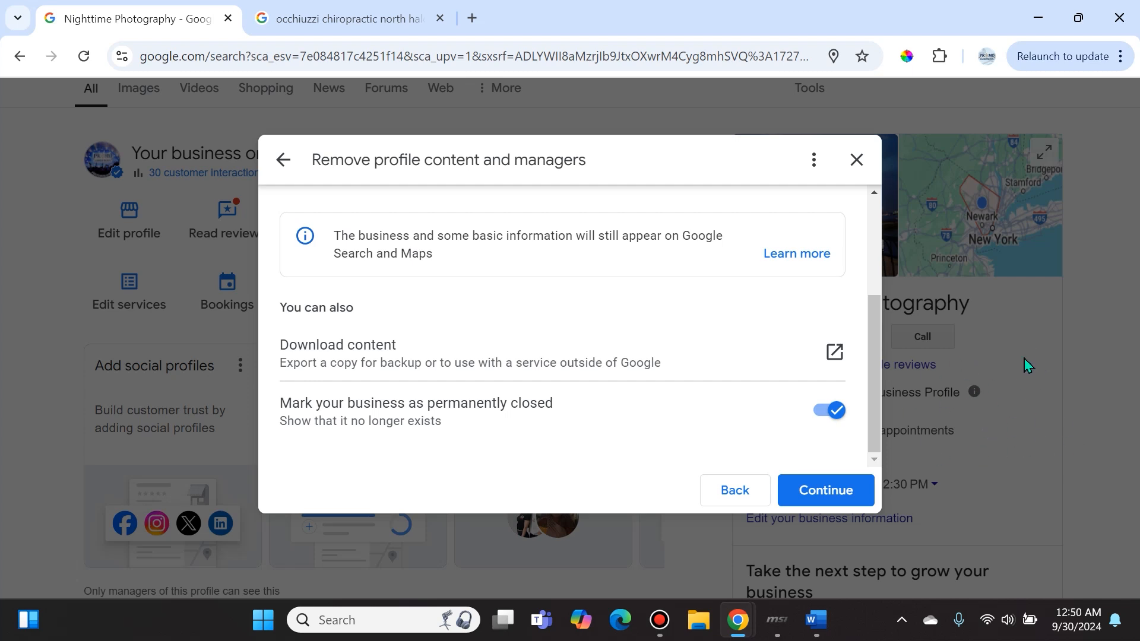
pyautogui.moveTo(448, 507)
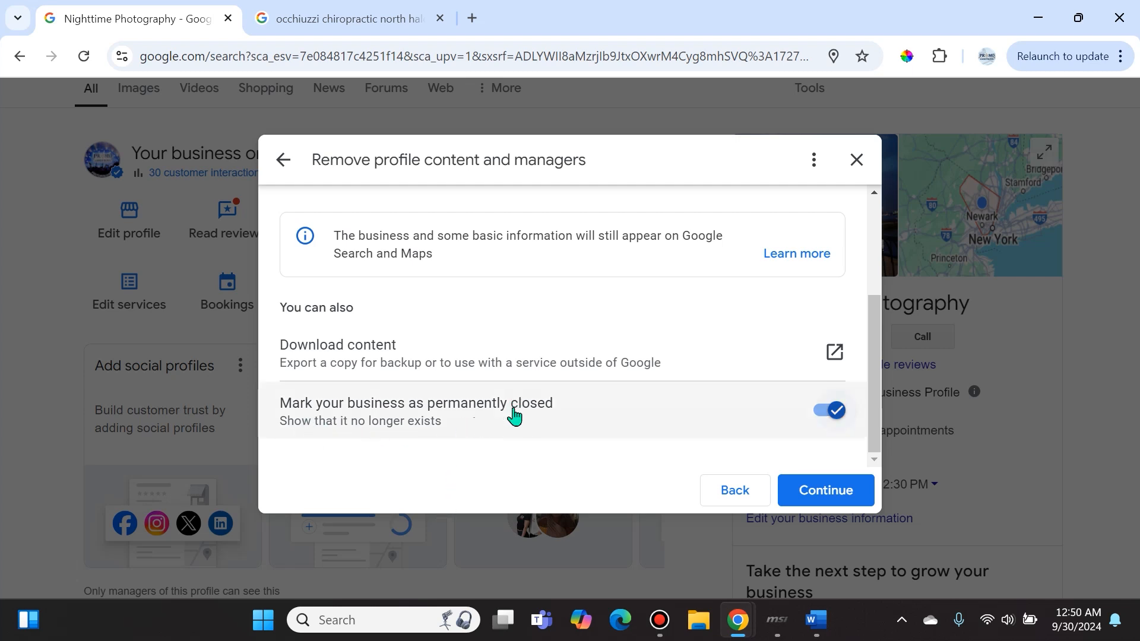
pyautogui.moveTo(466, 460)
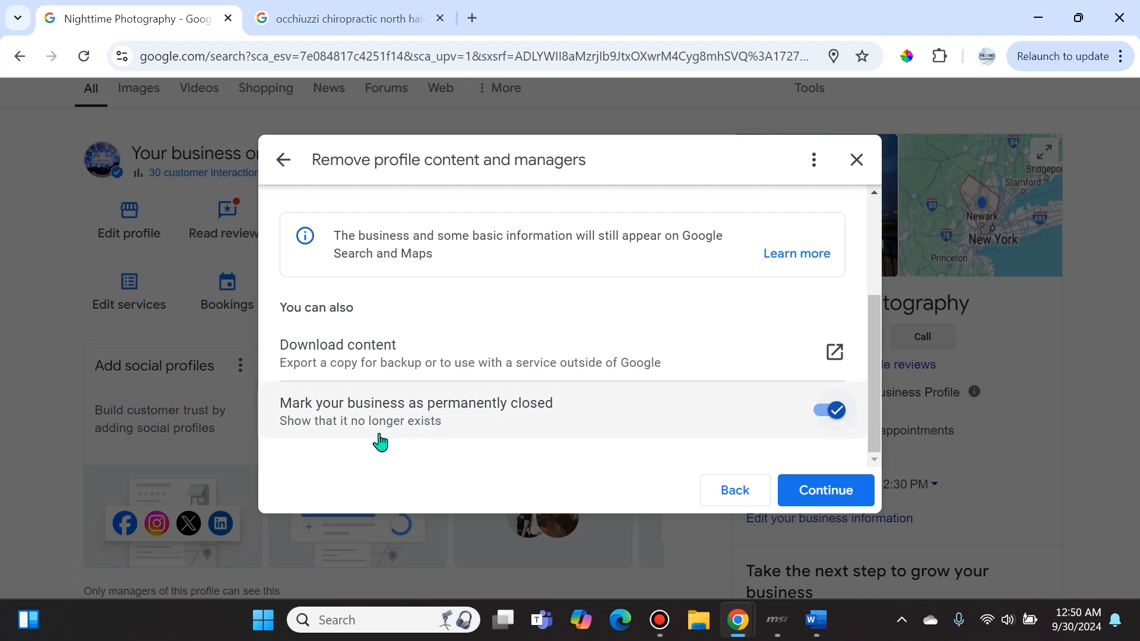
pyautogui.moveTo(318, 425)
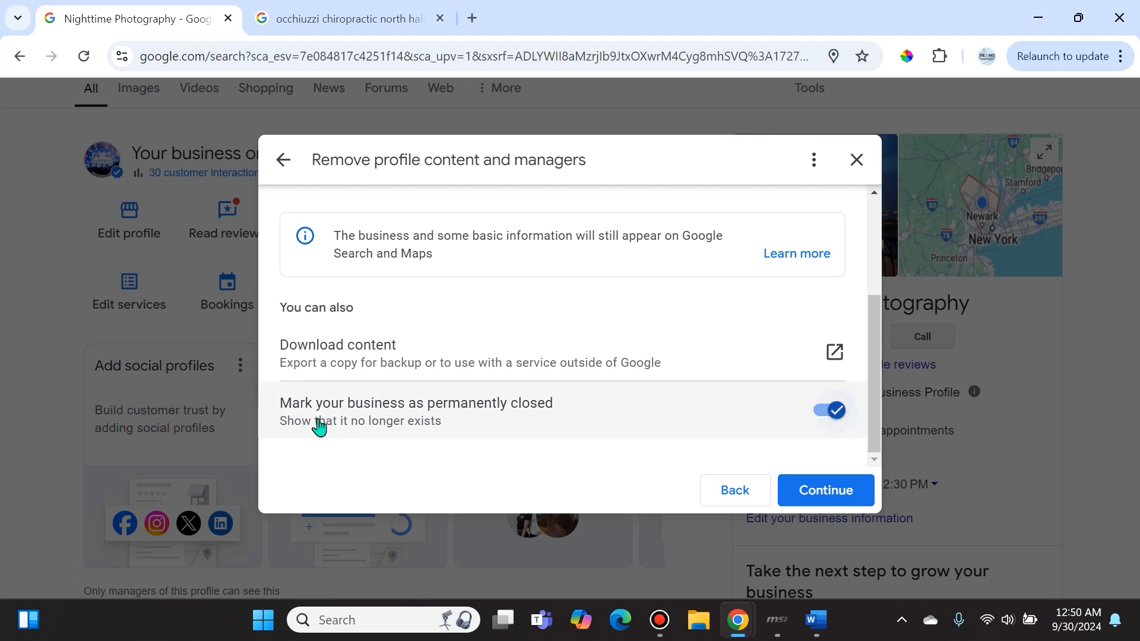
pyautogui.moveTo(768, 408)
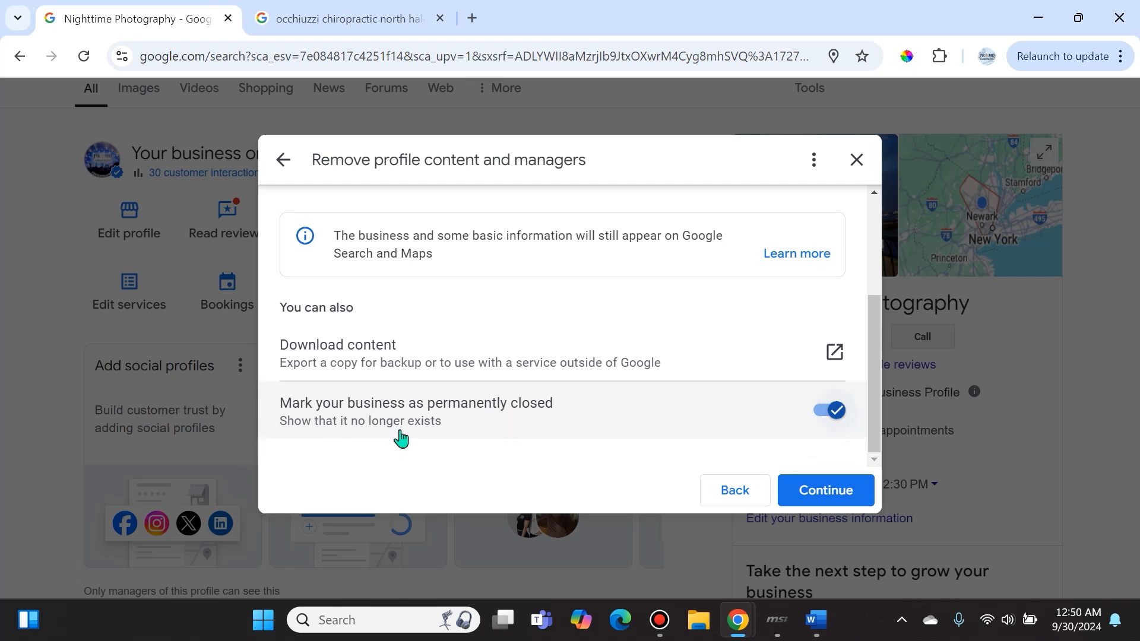
pyautogui.moveTo(434, 428)
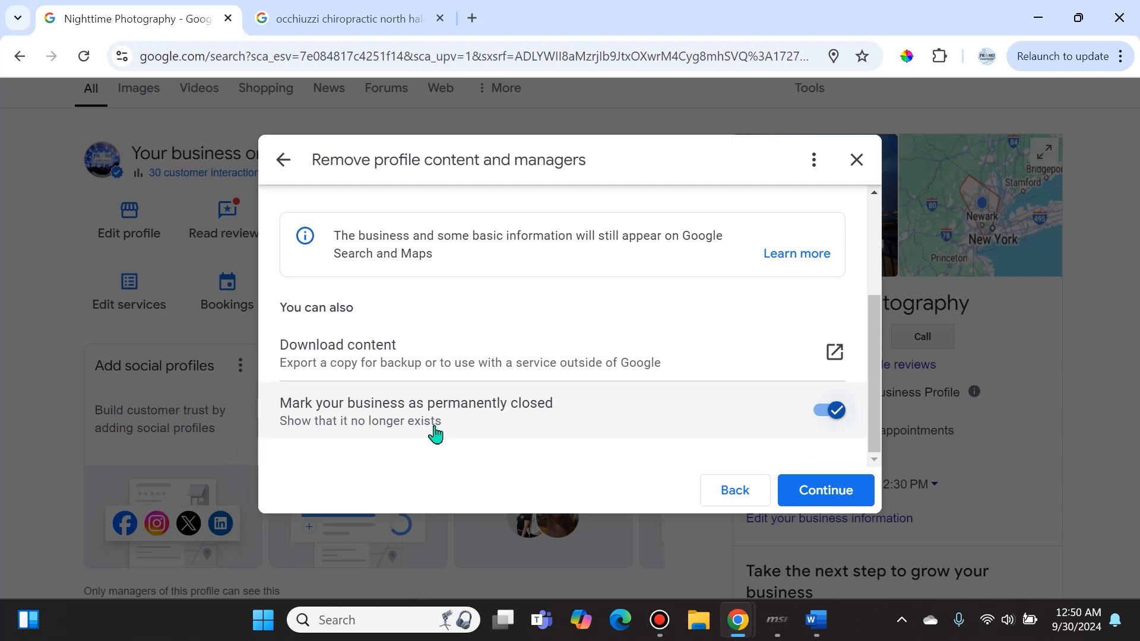
pyautogui.moveTo(428, 429)
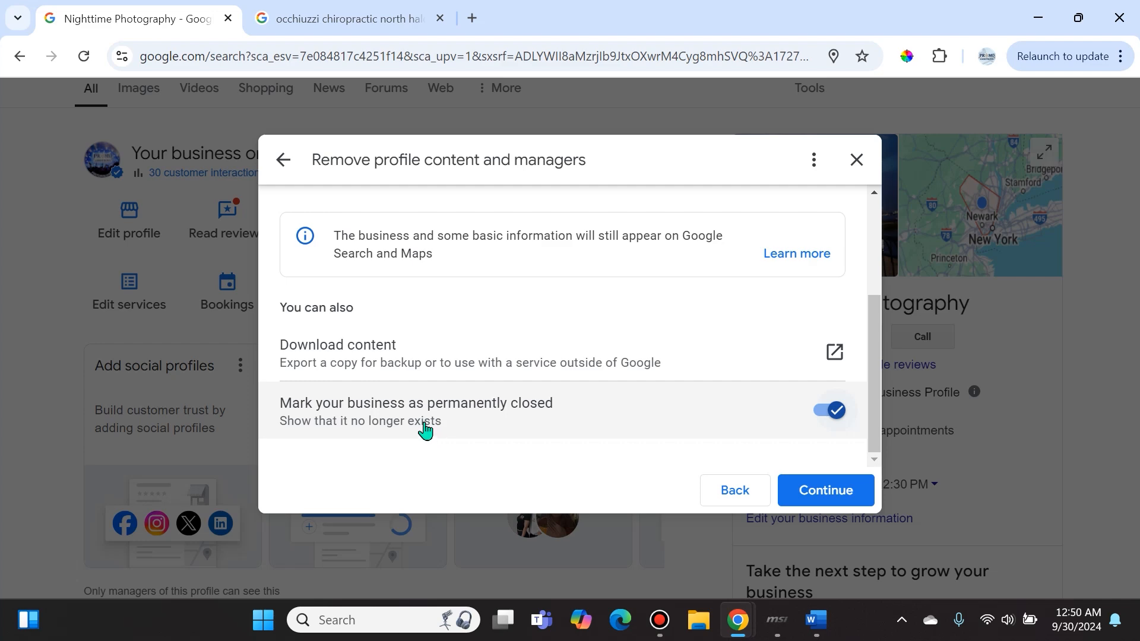
pyautogui.moveTo(825, 490)
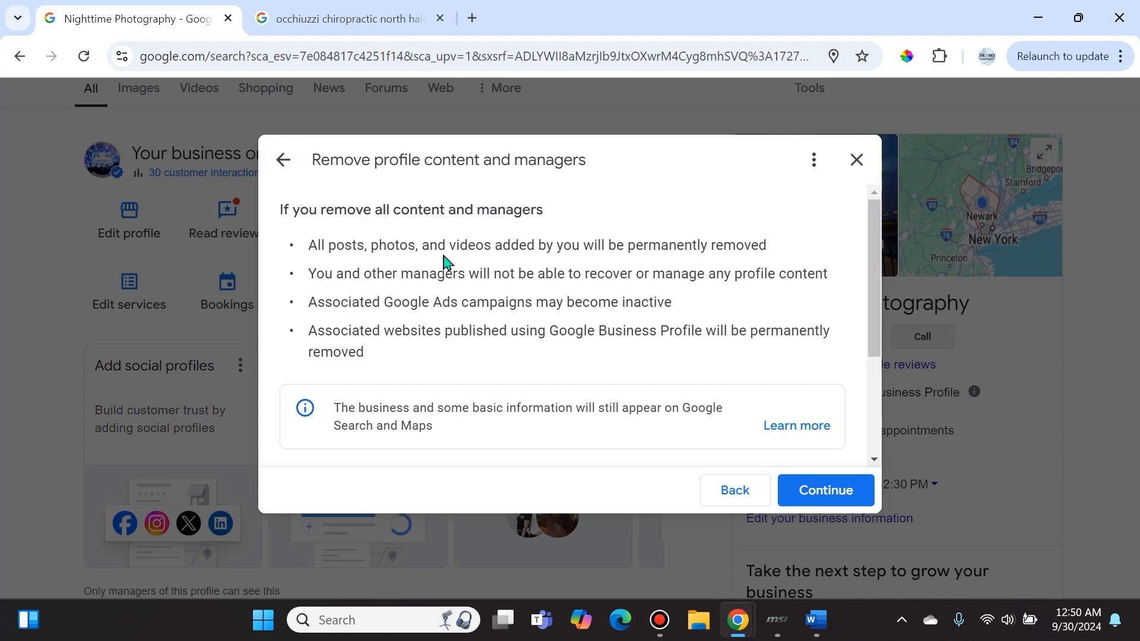
pyautogui.moveTo(622, 264)
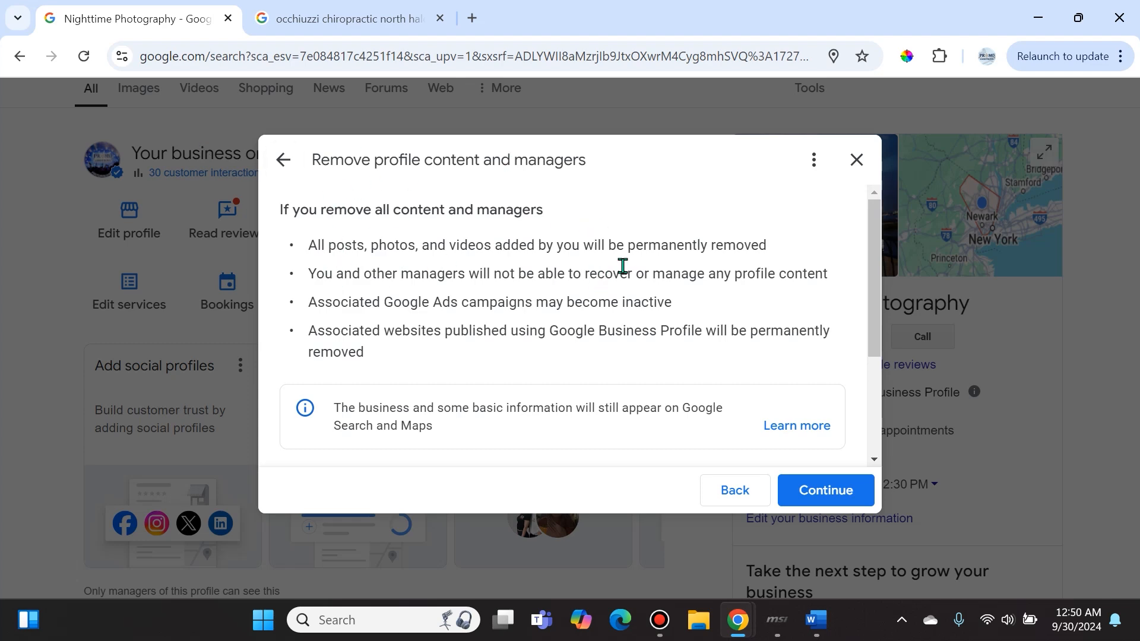
pyautogui.scroll(-3)
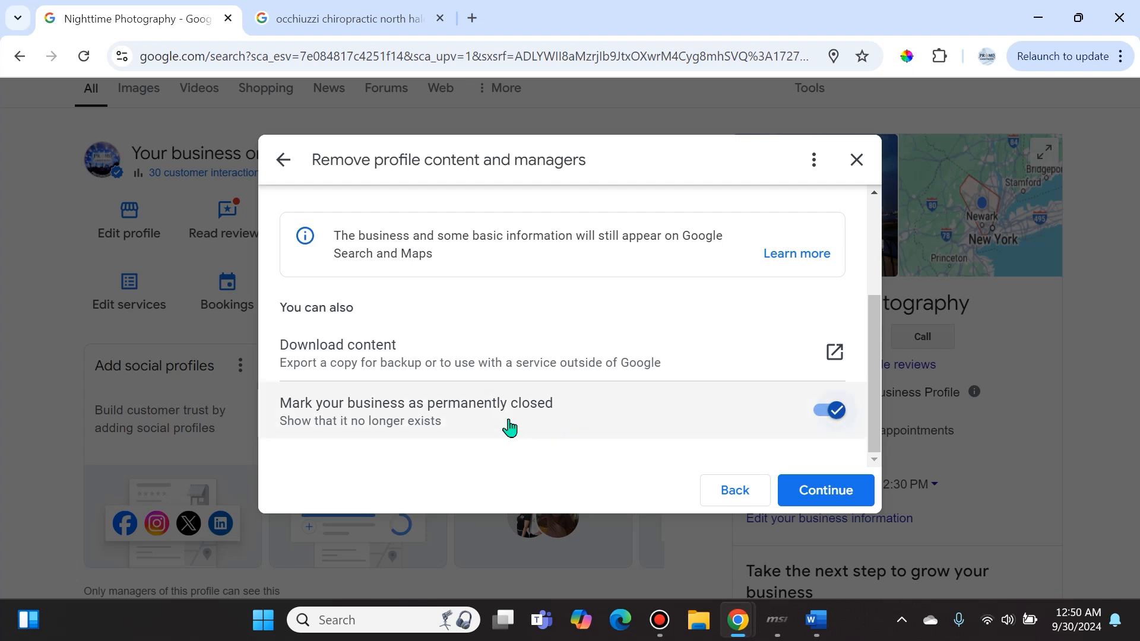
pyautogui.moveTo(829, 421)
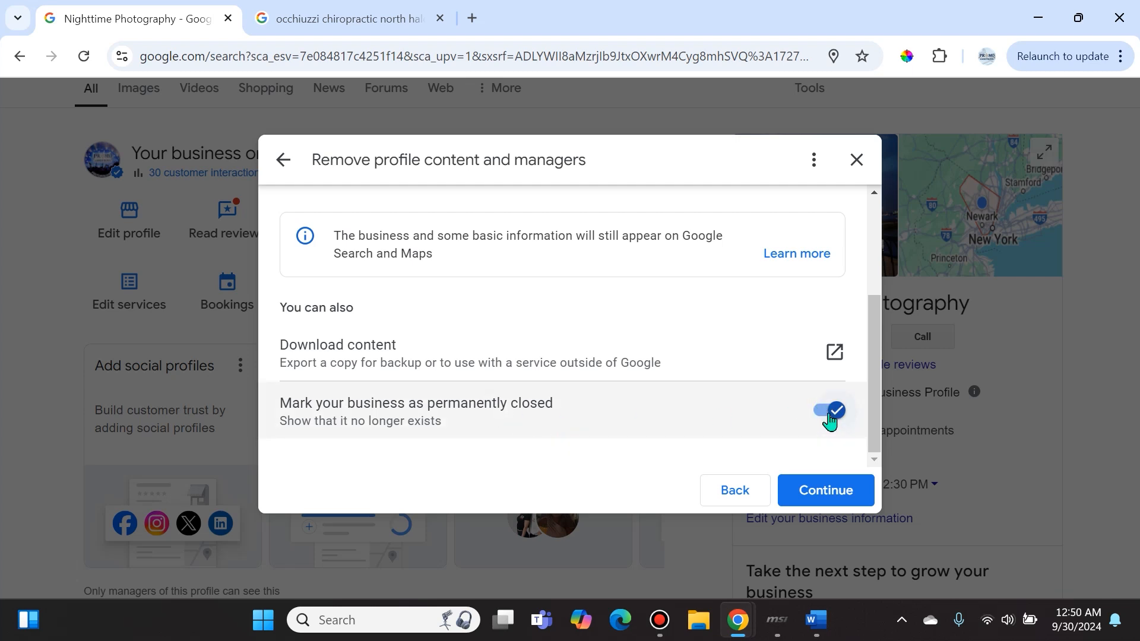
pyautogui.moveTo(836, 425)
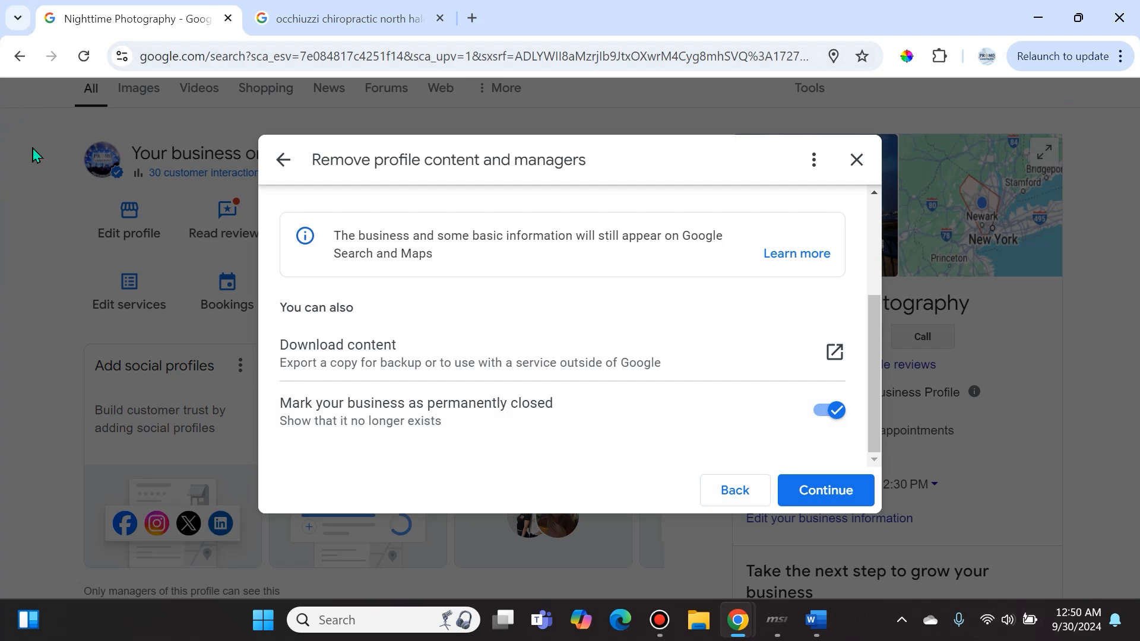
pyautogui.moveTo(466, 449)
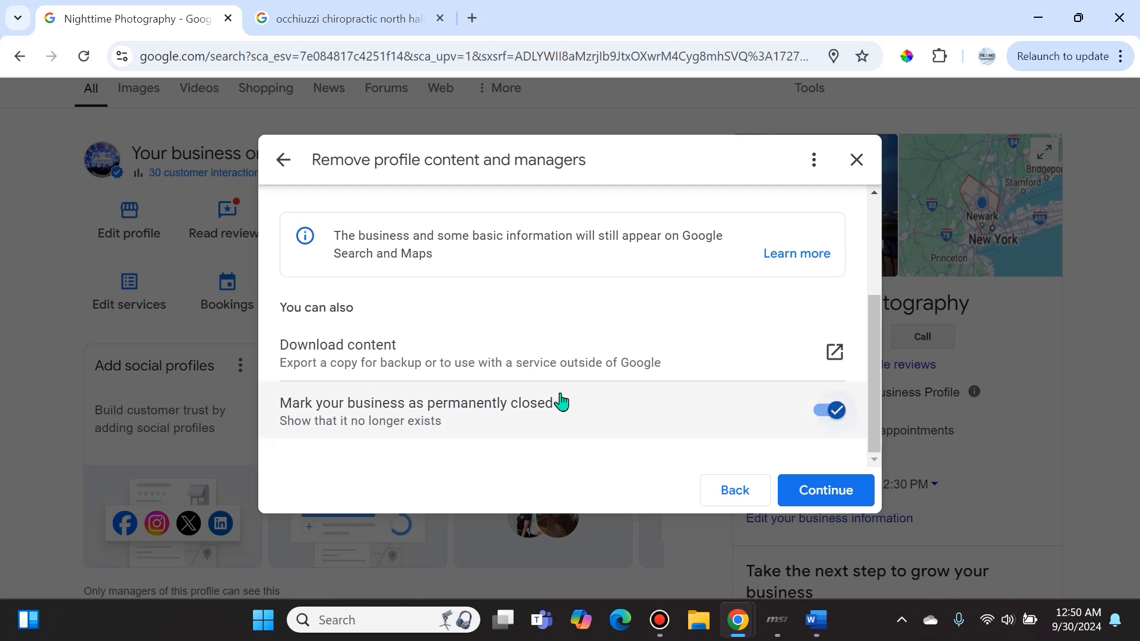
pyautogui.moveTo(594, 441)
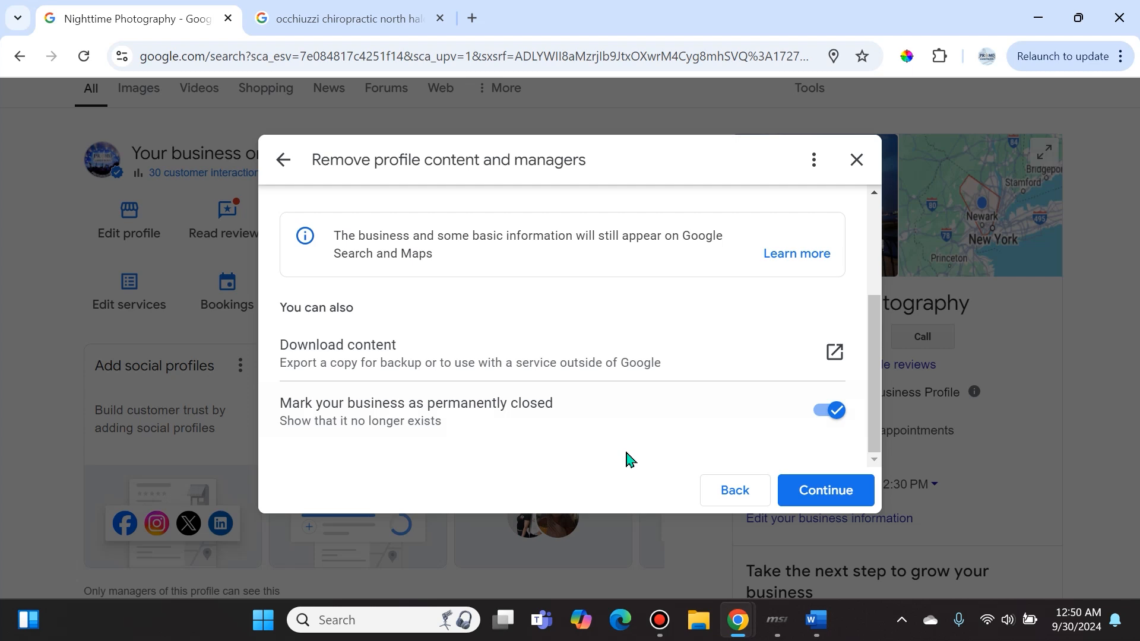
pyautogui.moveTo(639, 449)
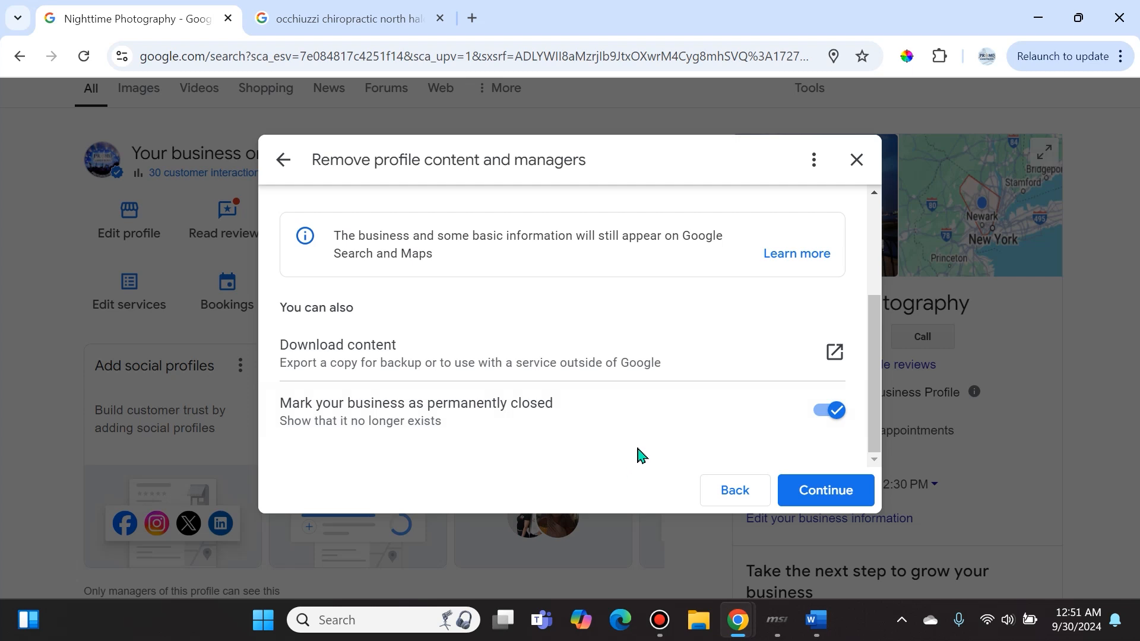
pyautogui.moveTo(639, 465)
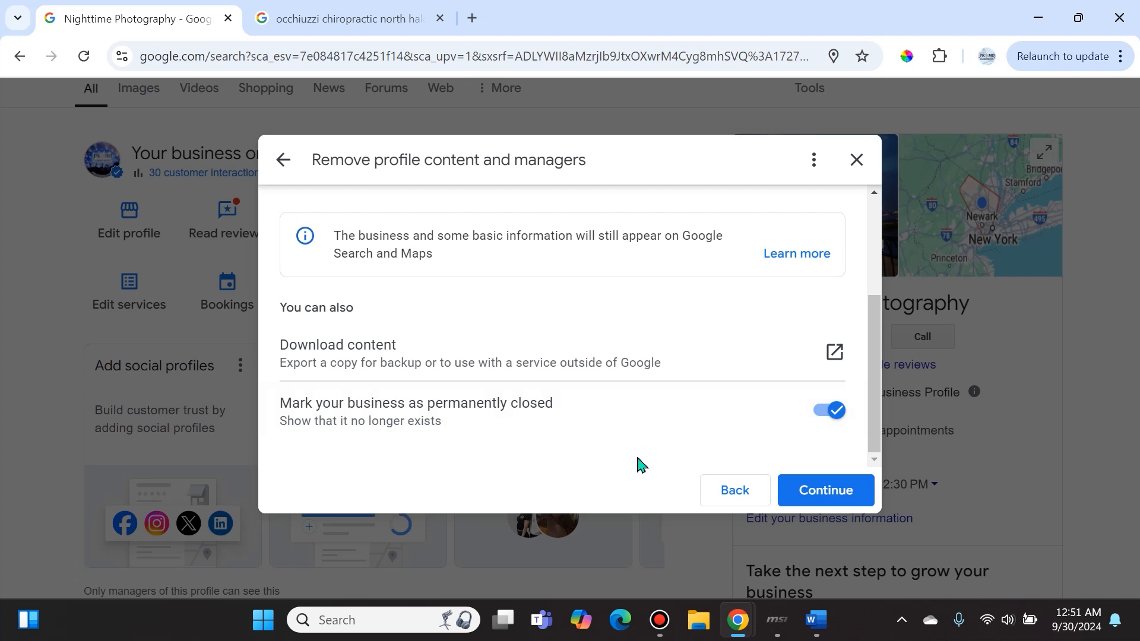
pyautogui.moveTo(646, 455)
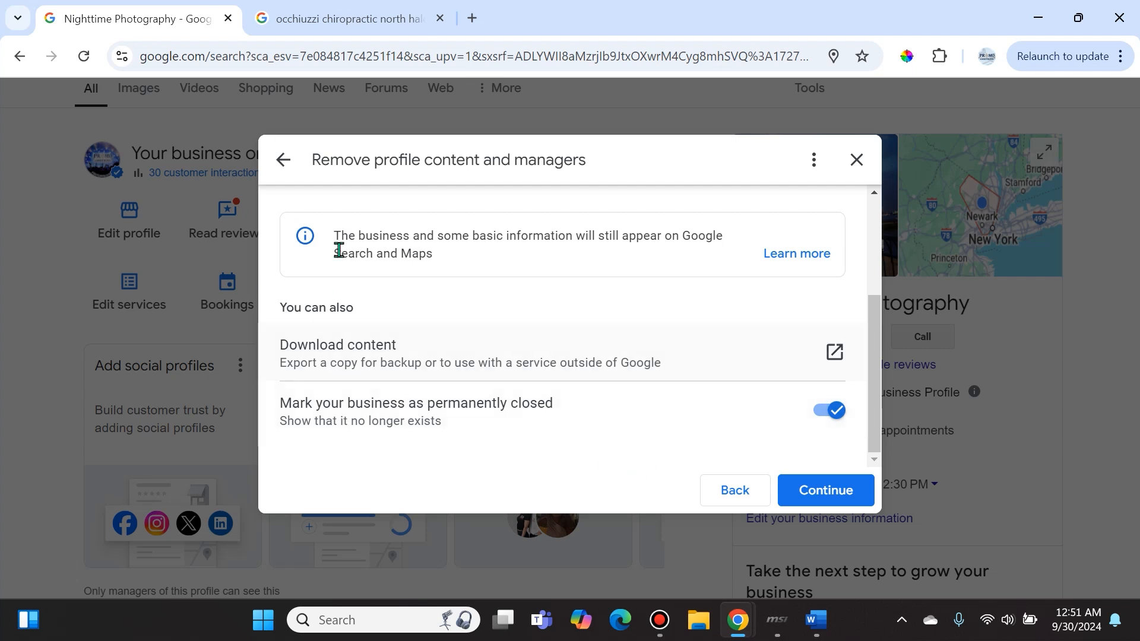
pyautogui.moveTo(1067, 414)
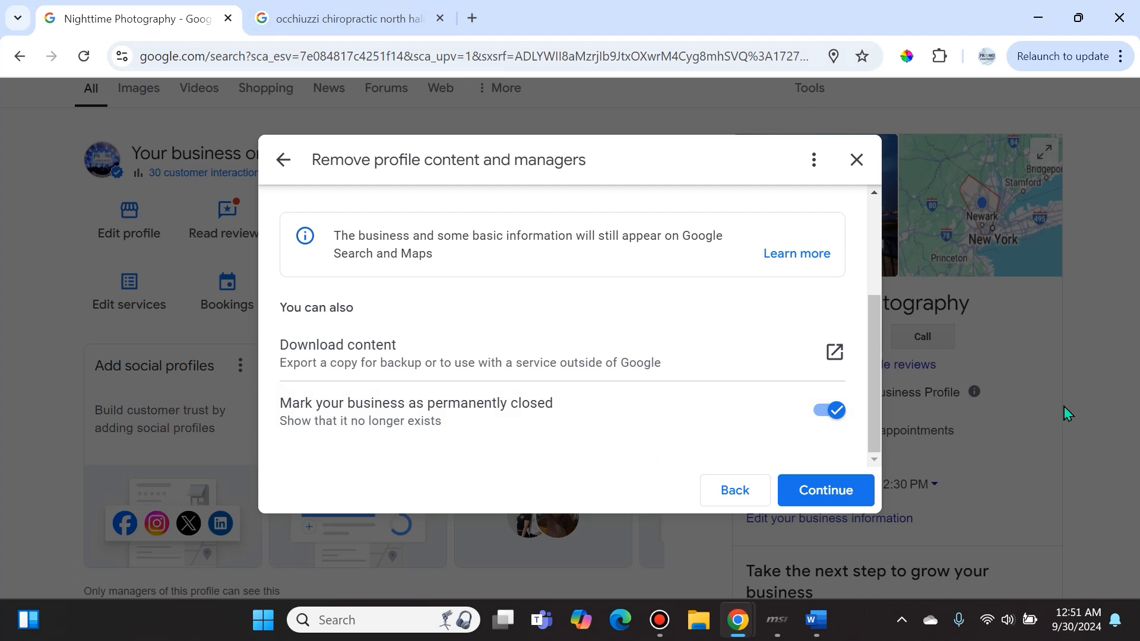
pyautogui.moveTo(684, 437)
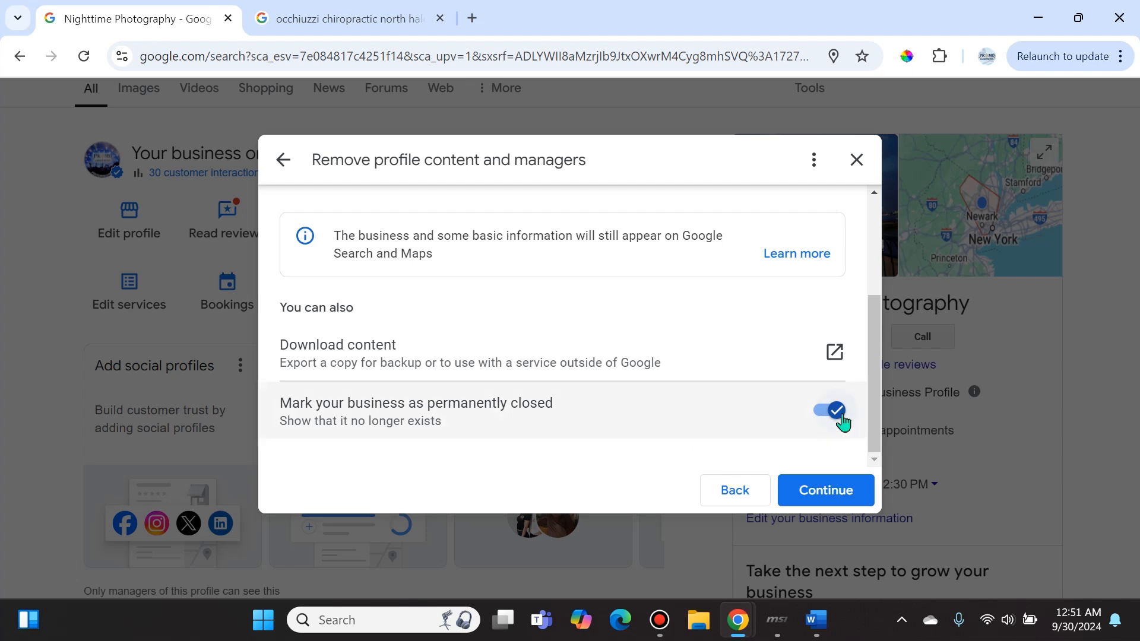
pyautogui.moveTo(806, 424)
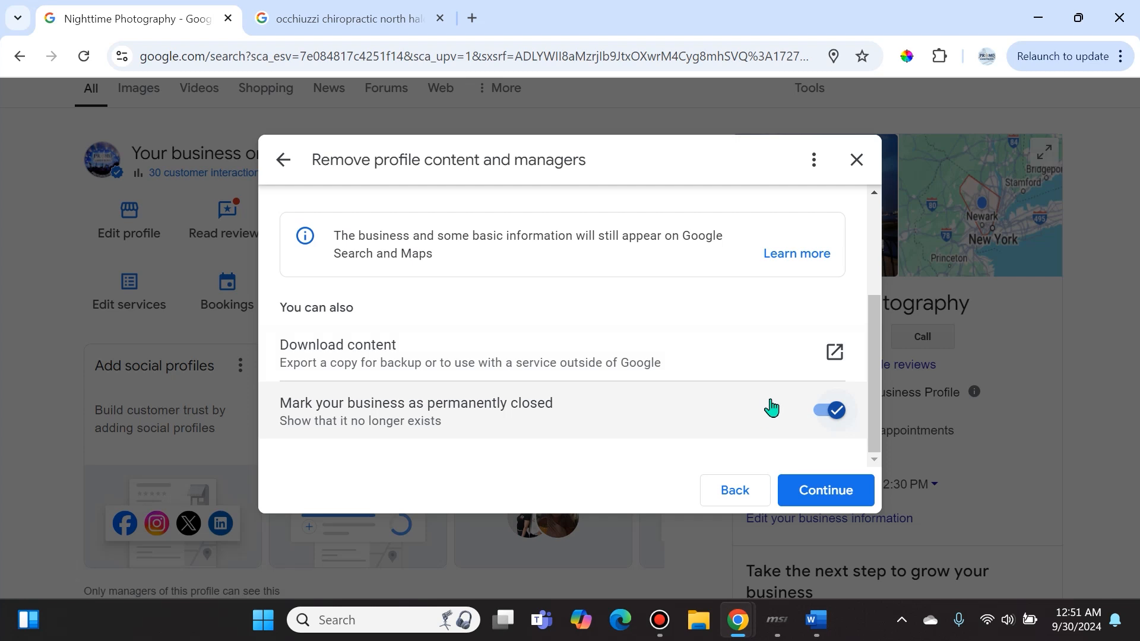
pyautogui.moveTo(765, 405)
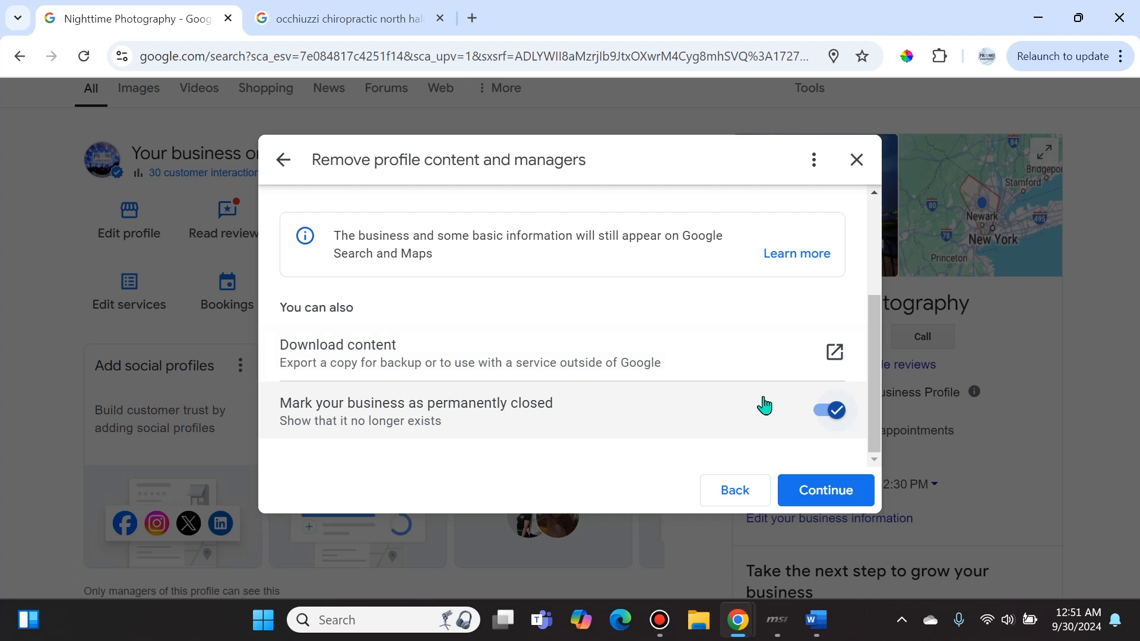
pyautogui.moveTo(769, 399)
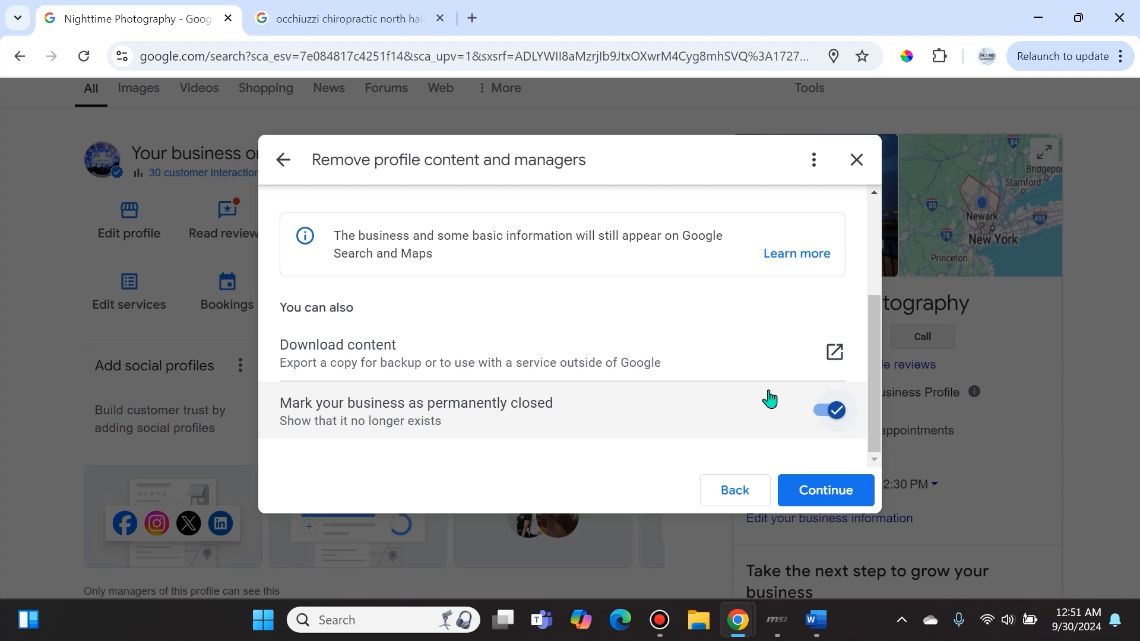
pyautogui.moveTo(627, 514)
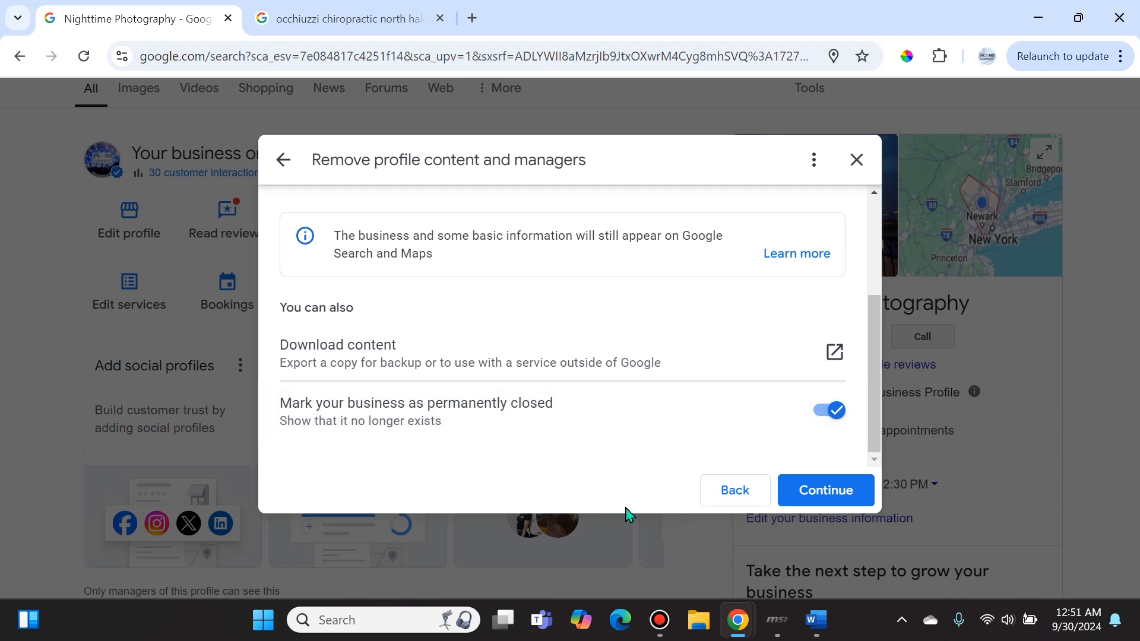
pyautogui.moveTo(628, 491)
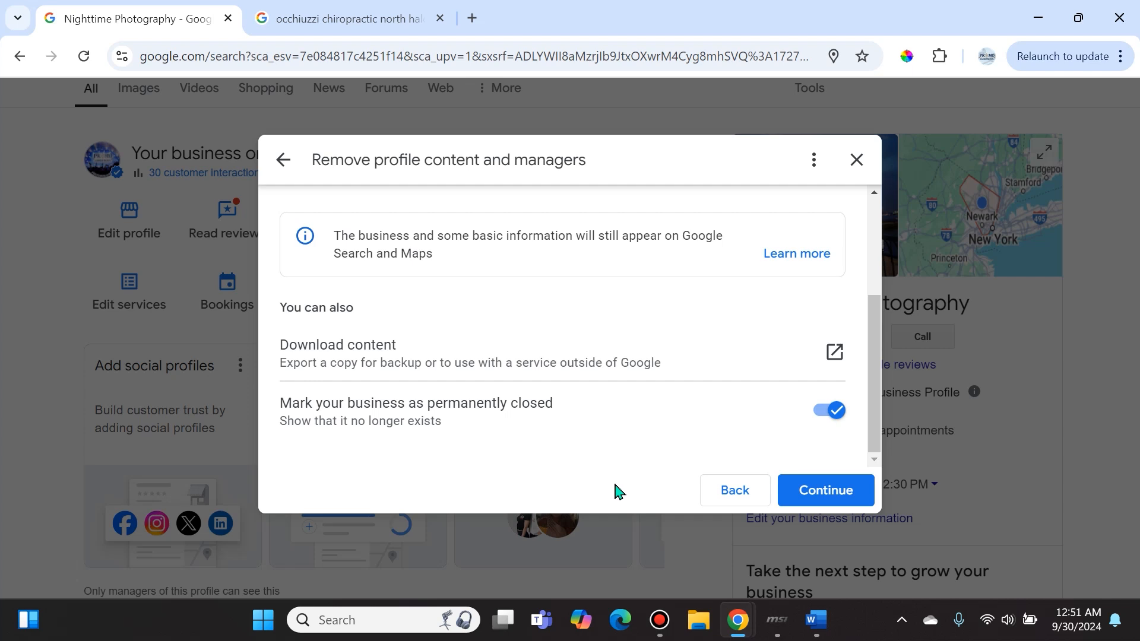
pyautogui.moveTo(613, 491)
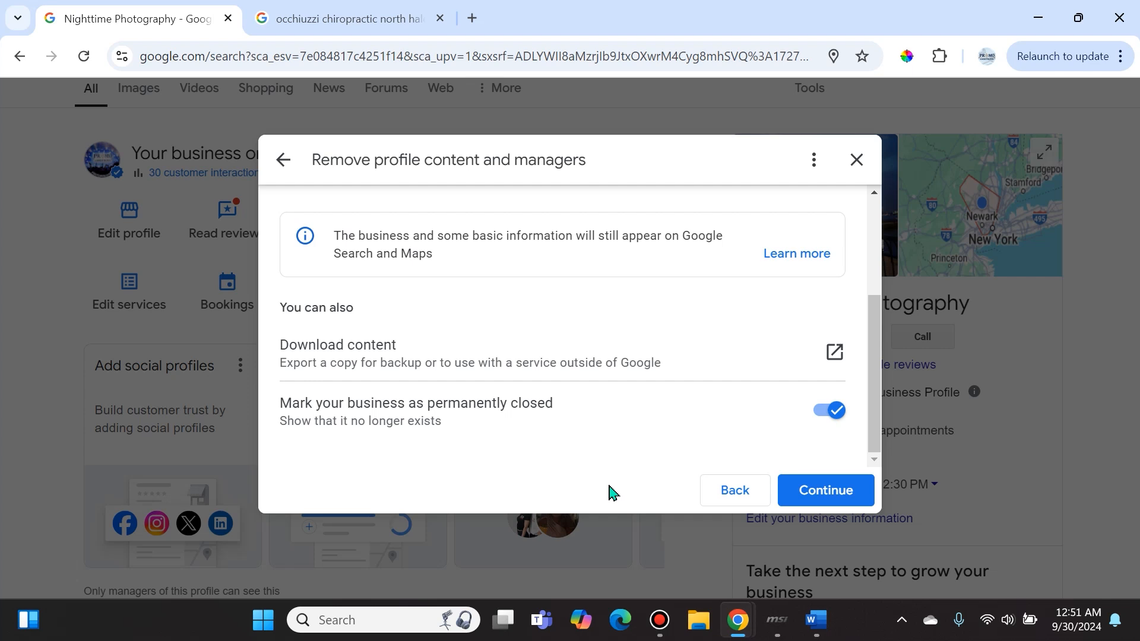
pyautogui.moveTo(608, 474)
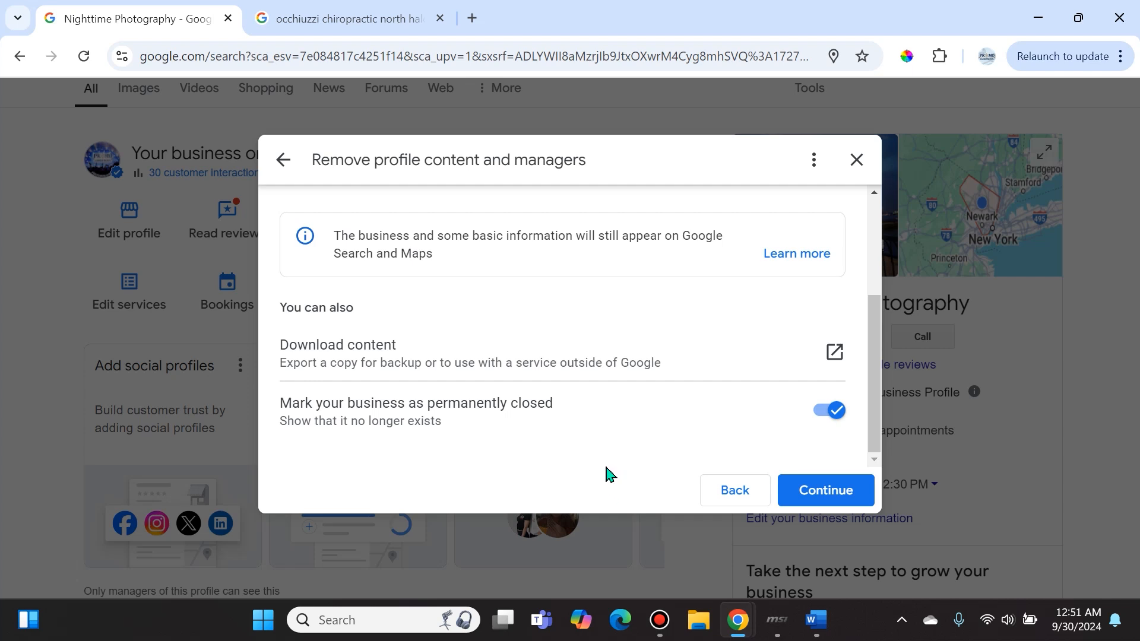